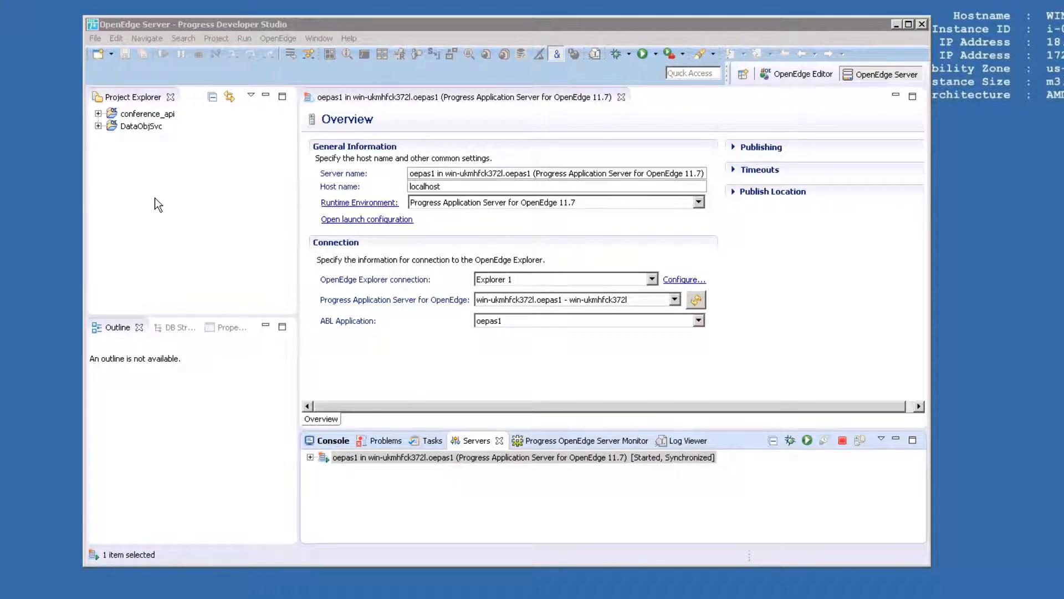
mouse_move(135, 171)
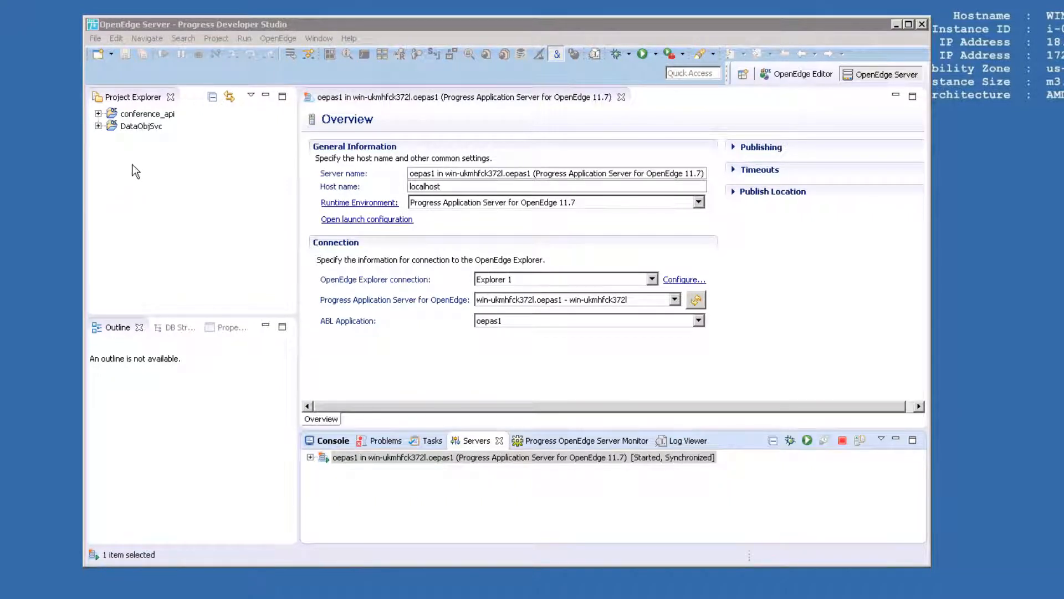
Open the New OpenEdge Project wizard from the Project Explorer context menu.
right_click(147, 113)
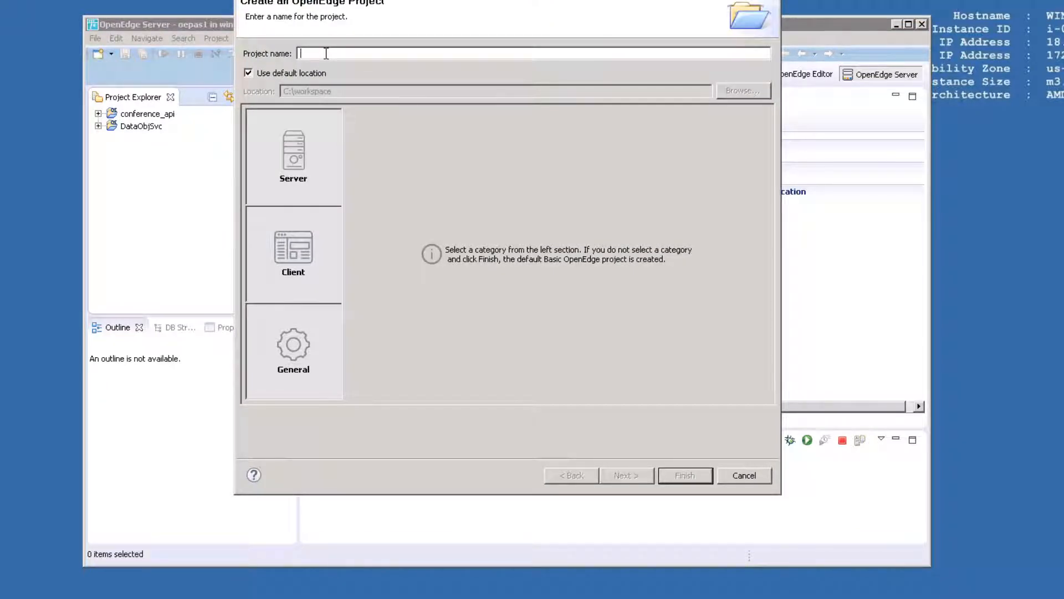
Name the project Webhandler as a PAS for OpenEdge server project with WEB transport.
text(Webhand)
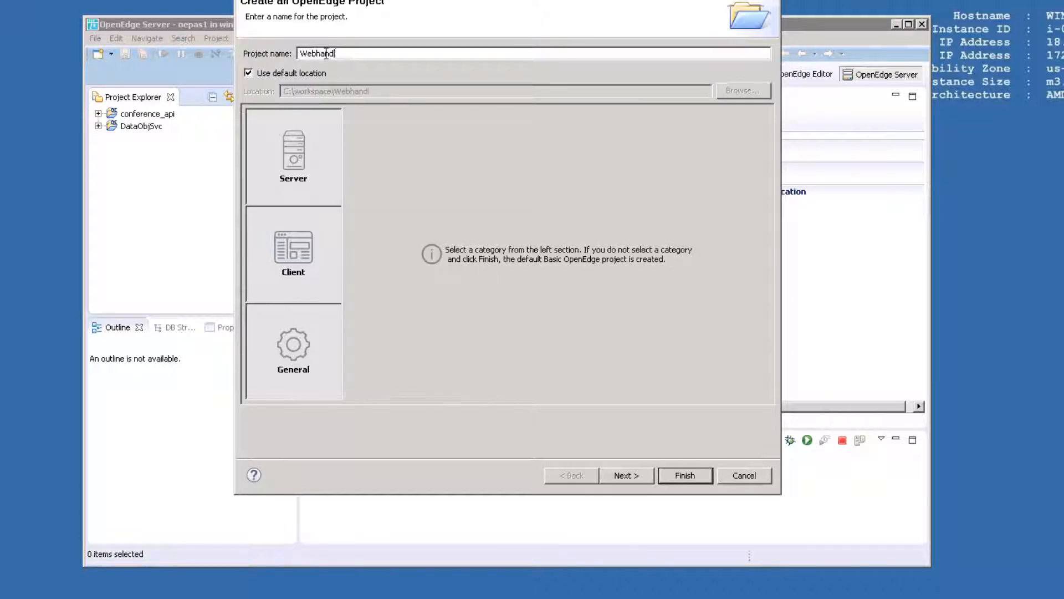
text(ler)
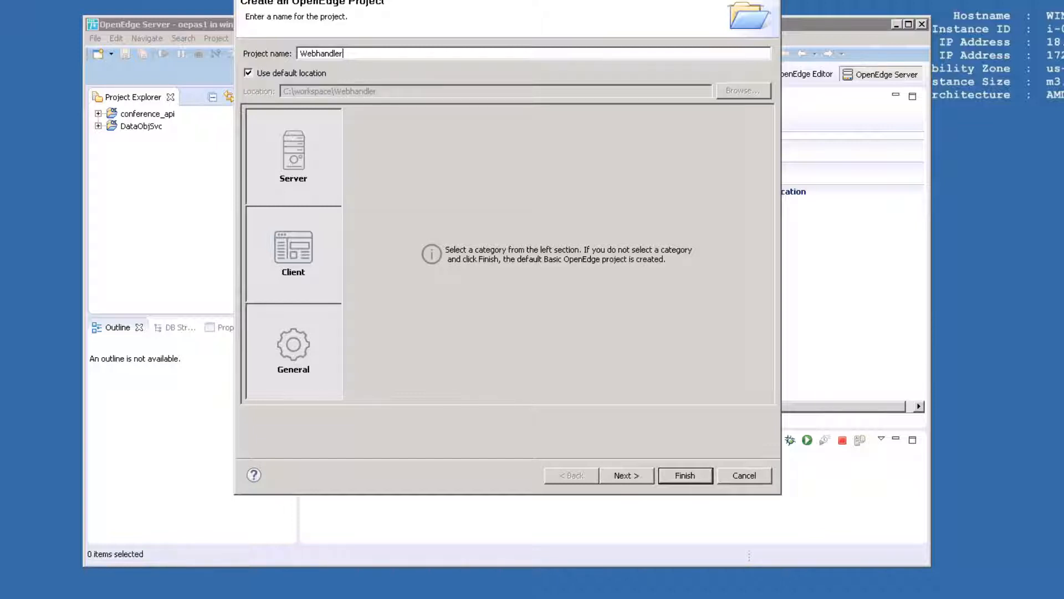
click(293, 153)
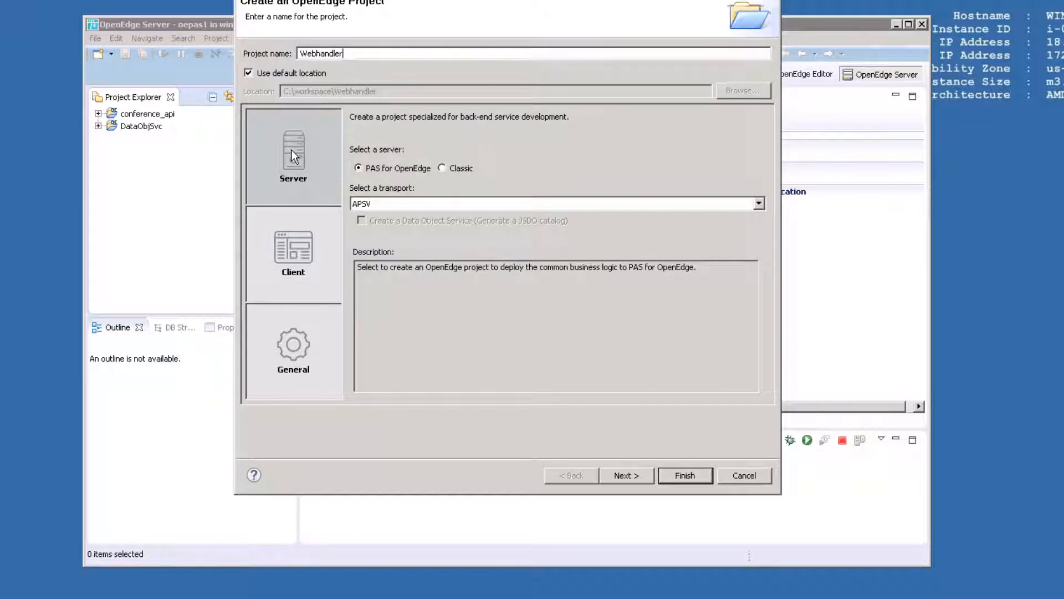
mouse_move(302, 161)
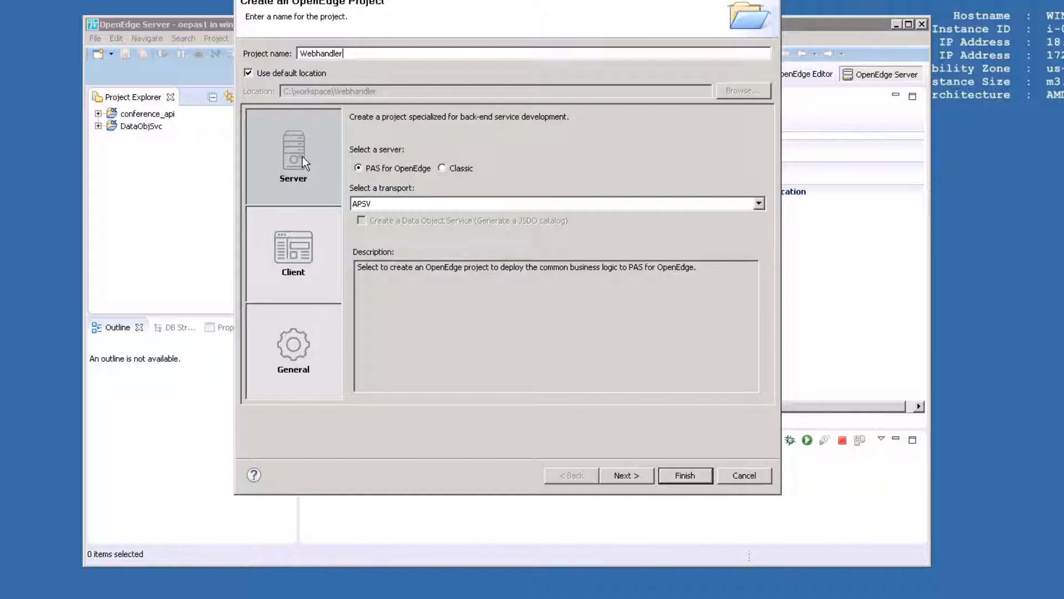
mouse_move(407, 175)
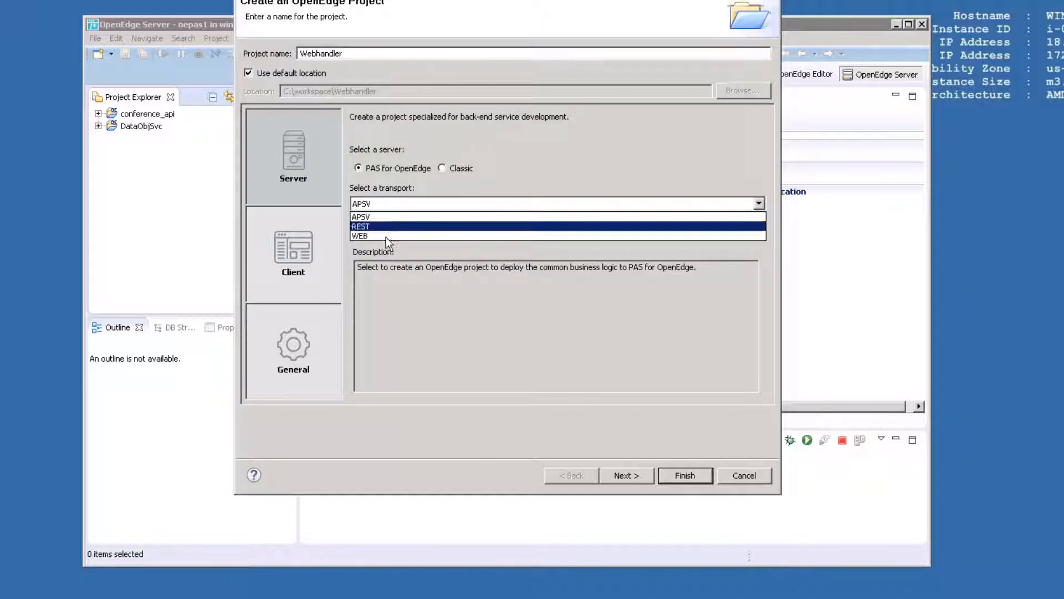
click(359, 236)
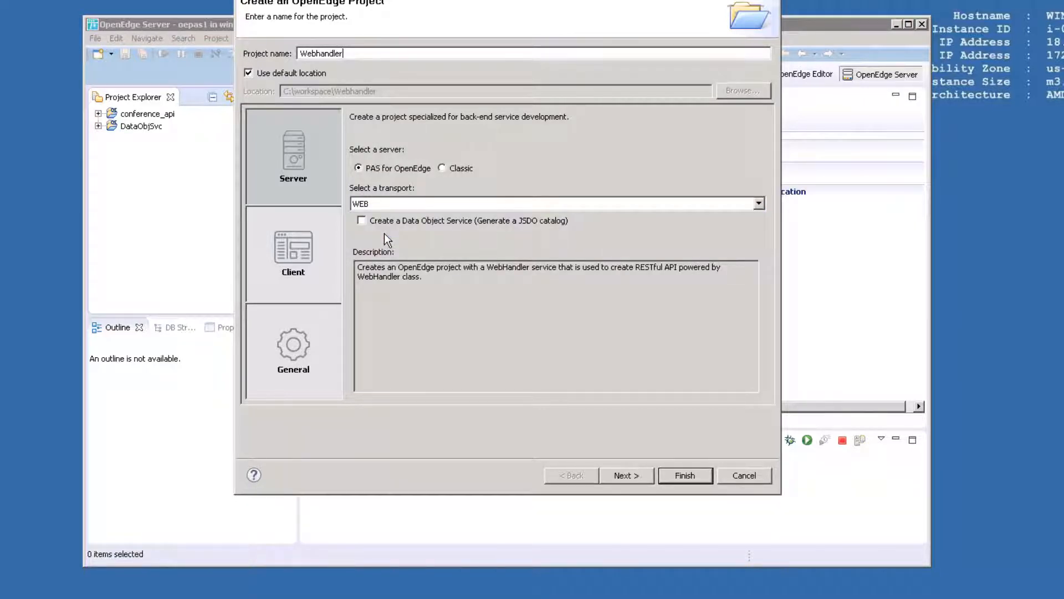
mouse_move(380, 251)
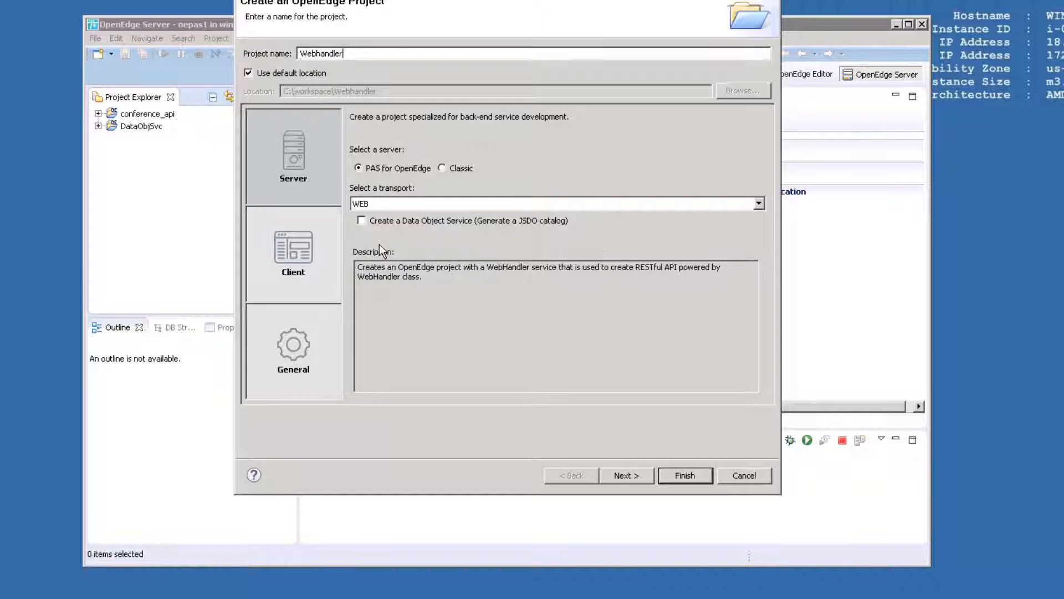
mouse_move(417, 230)
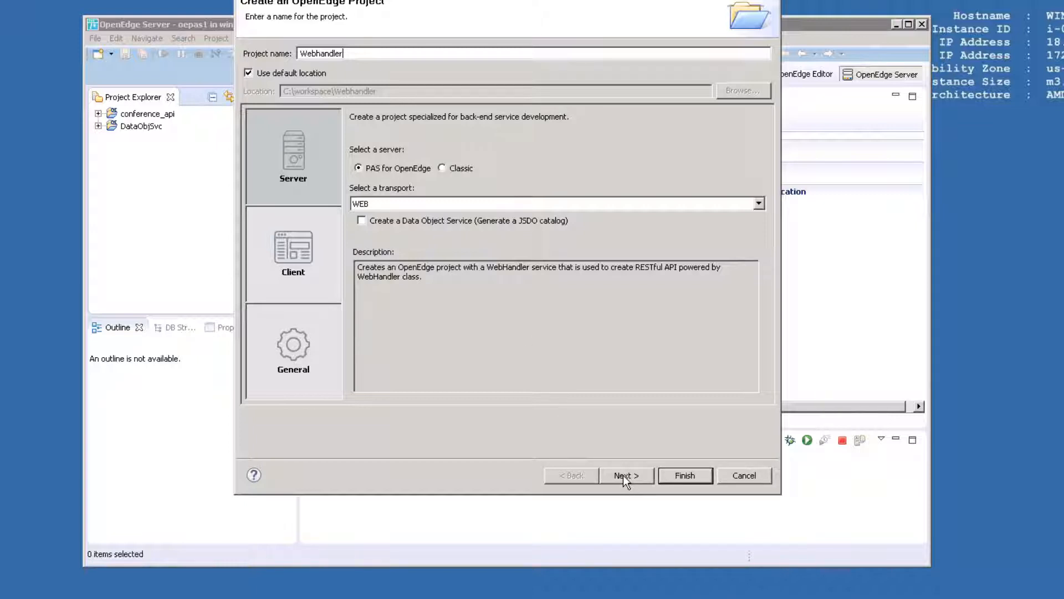
Advance the wizard to the ABL Web App deploy details for Webhandler.
click(625, 475)
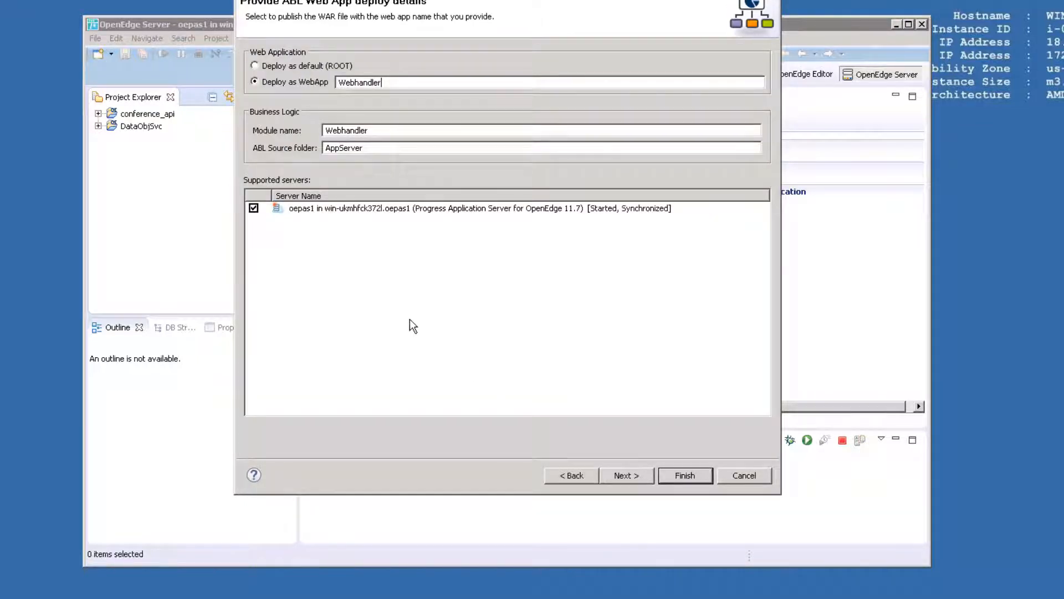
mouse_move(414, 304)
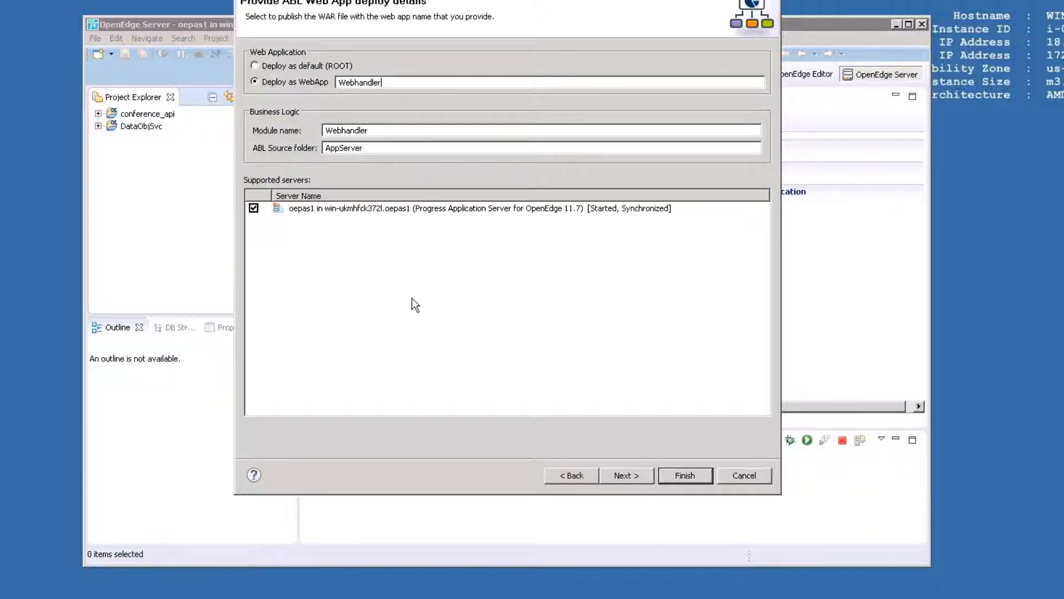
mouse_move(580, 417)
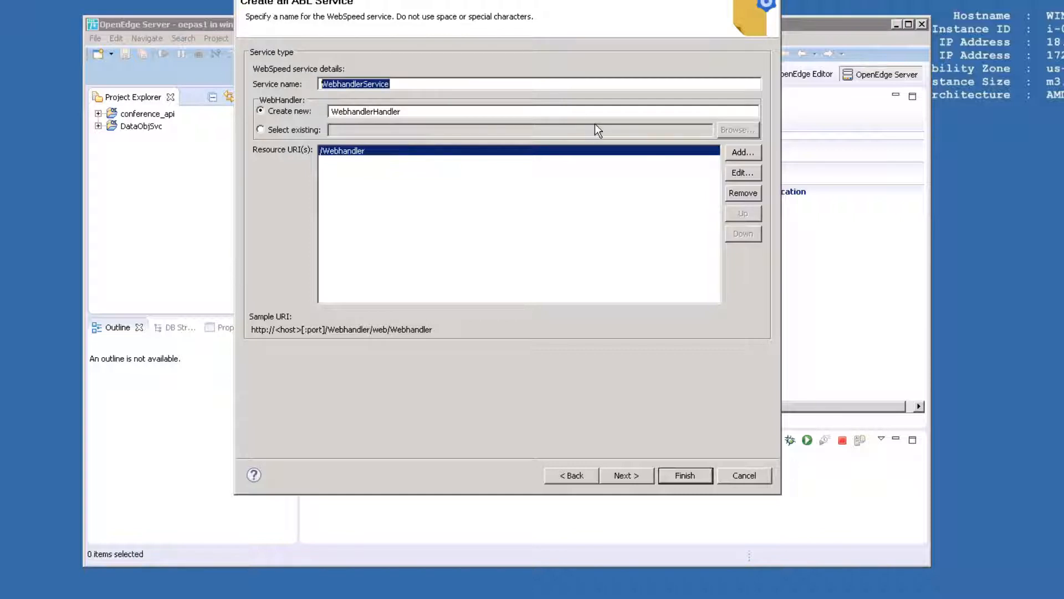
Name the service whs with a new handler called TalksHandler.
text(whs)
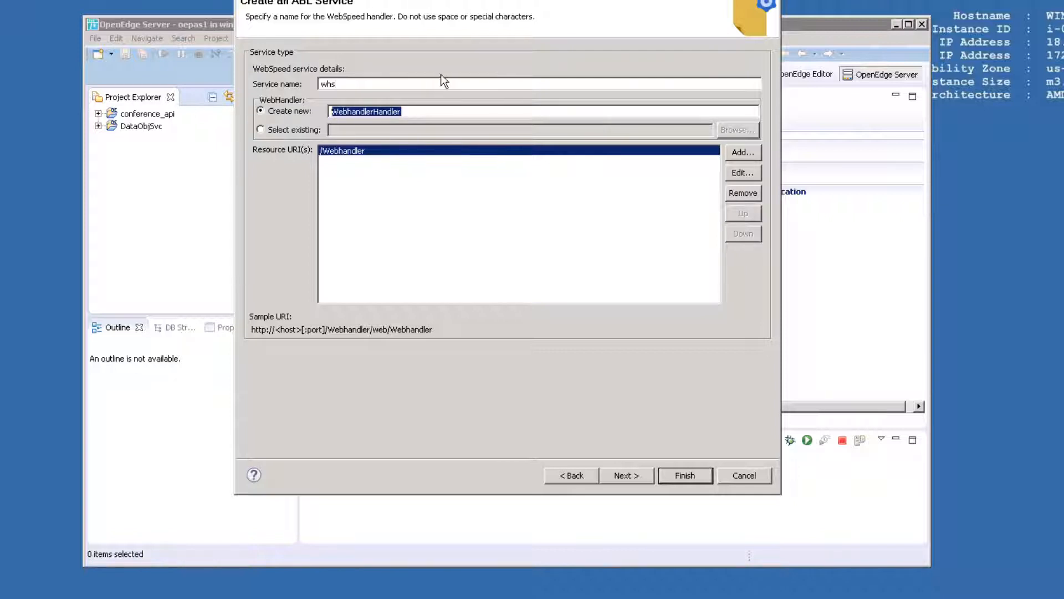
text(Talks)
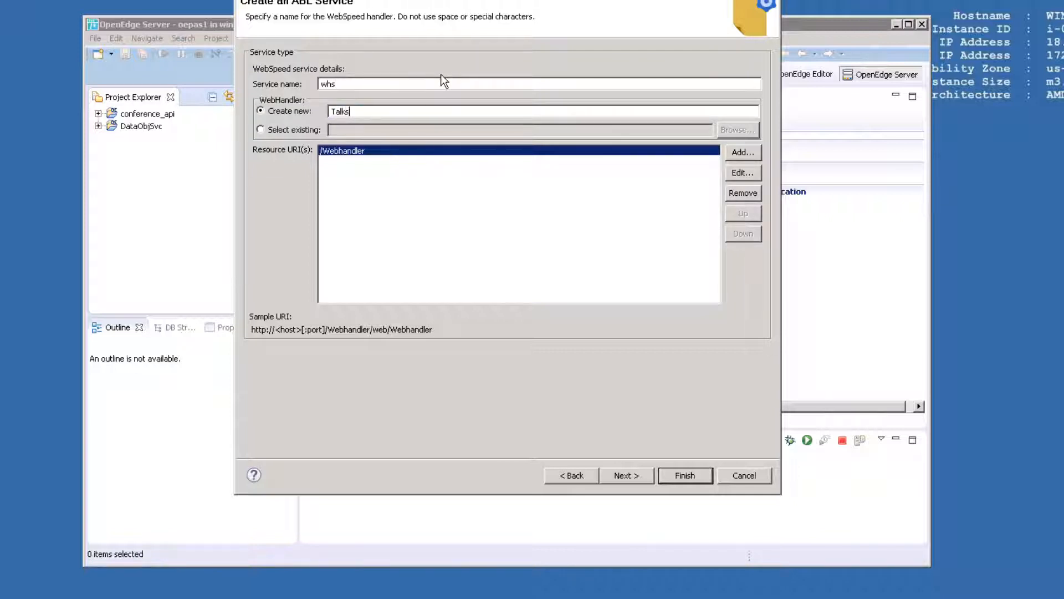
text(Handler)
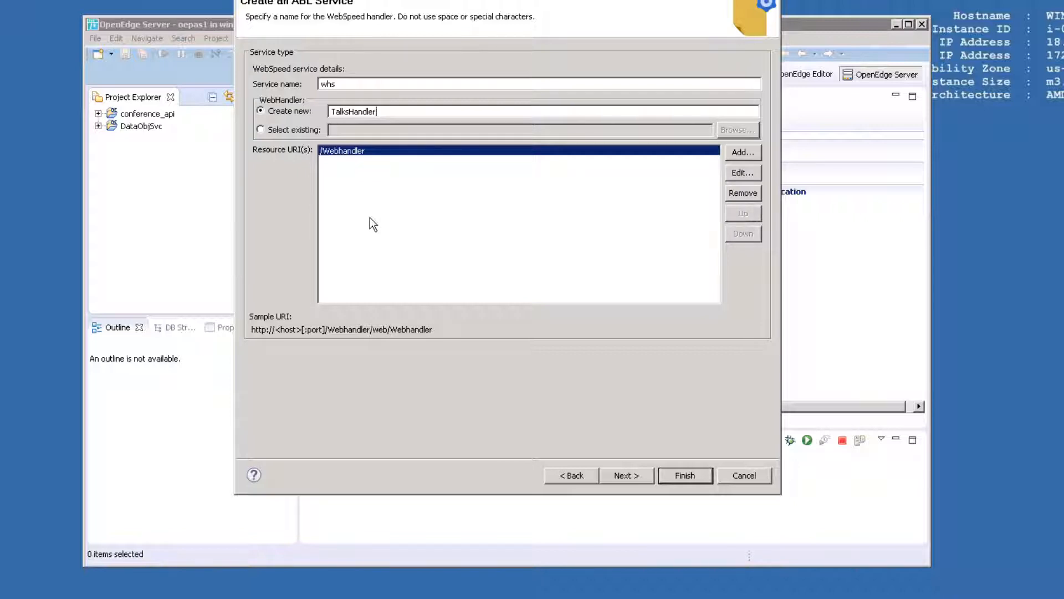
mouse_move(372, 218)
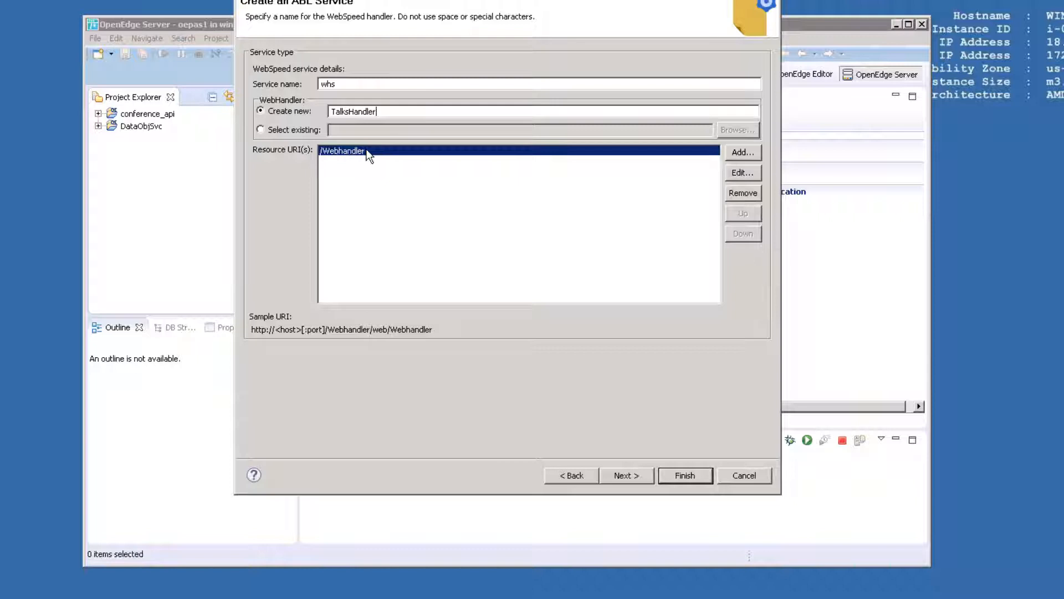
mouse_move(398, 192)
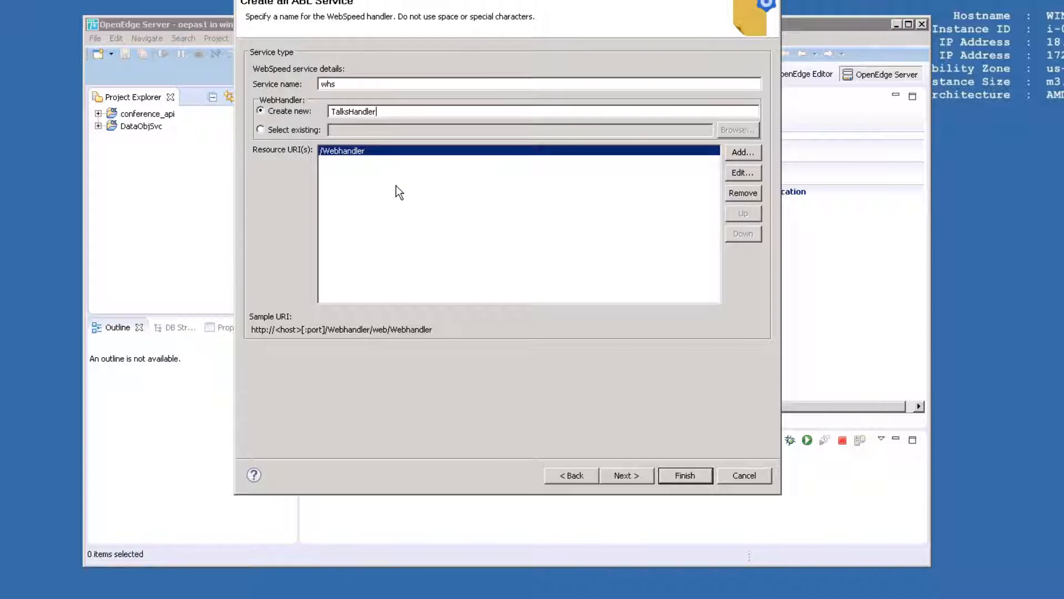
mouse_move(473, 179)
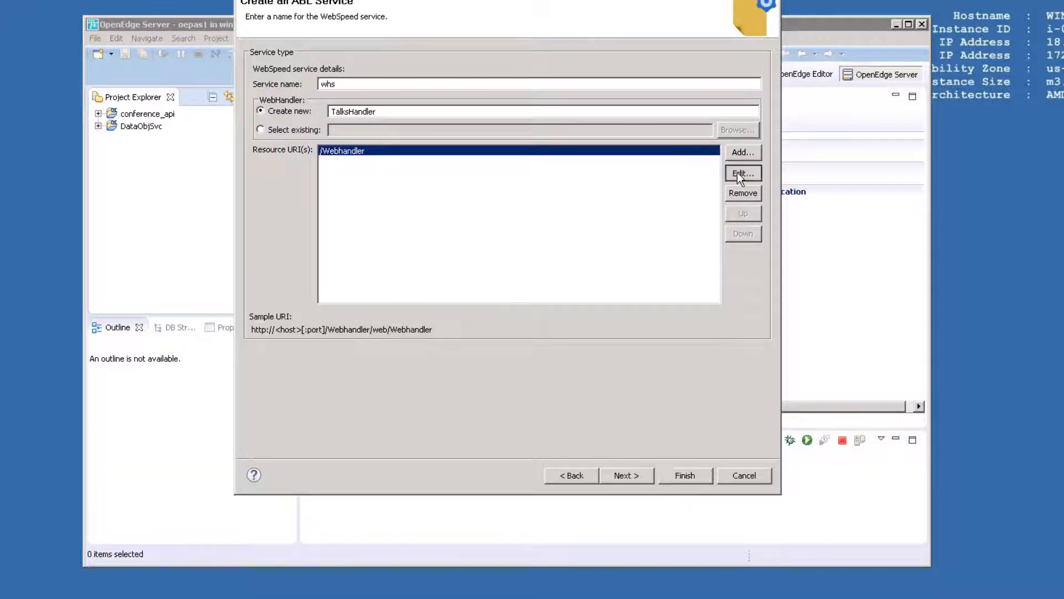
Change the handler's resource URI to /hello.
click(742, 173)
text(/he)
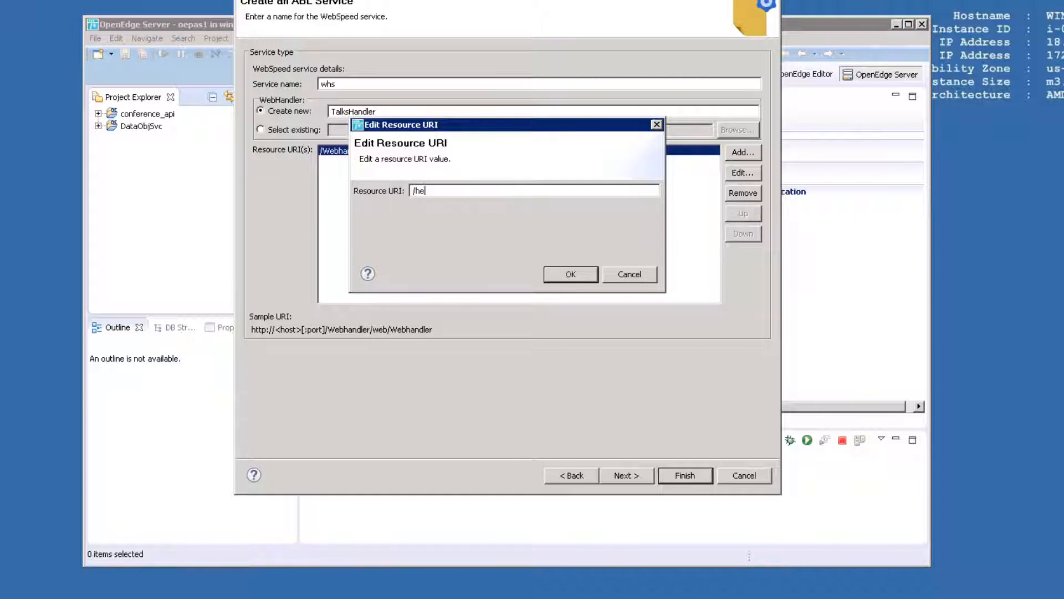
text(llo)
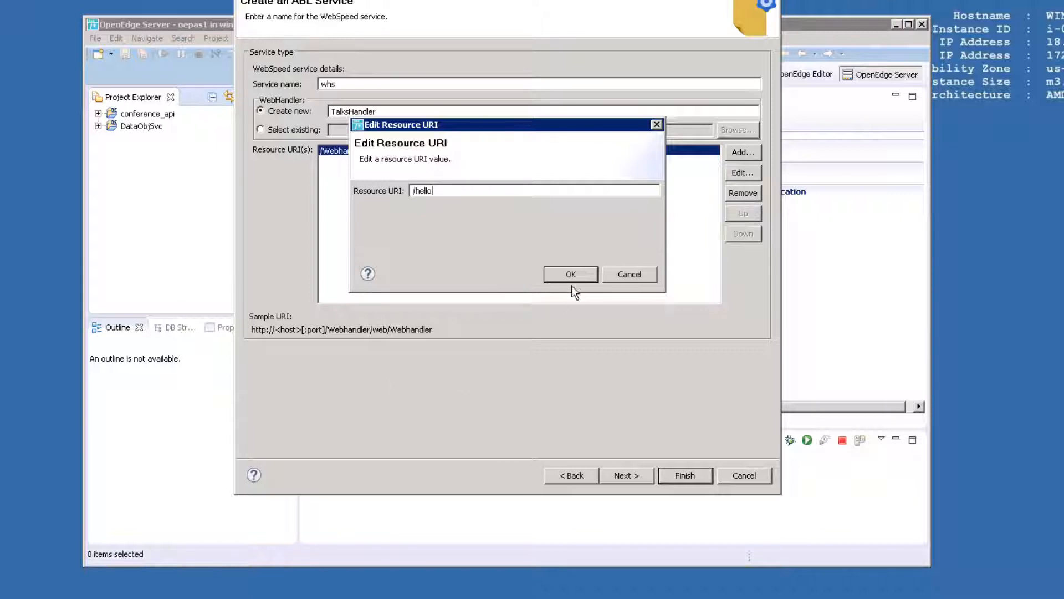
click(570, 275)
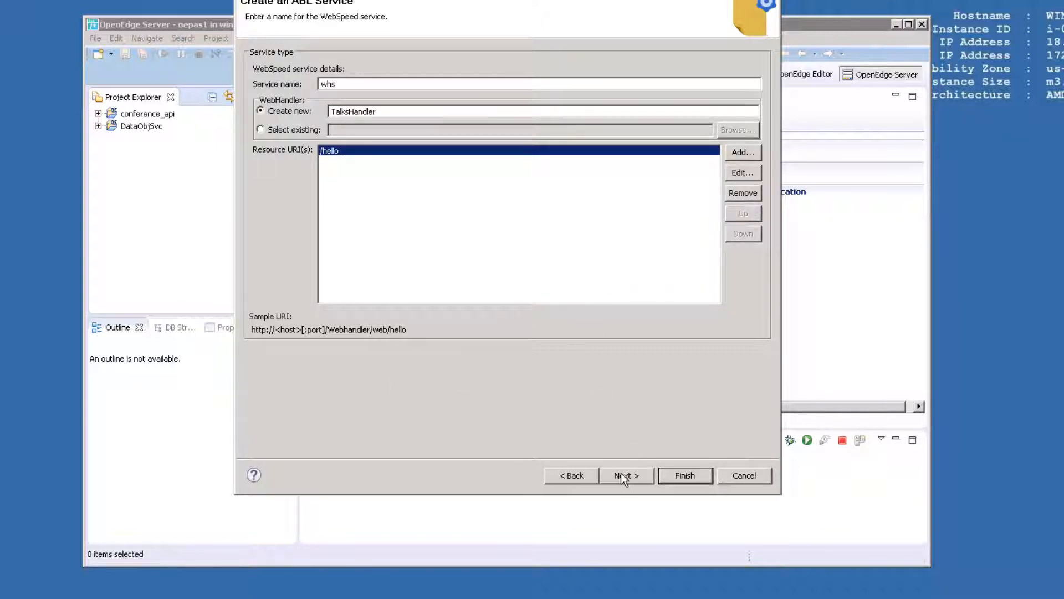
Keep the default AVM and layout options and proceed to PROPATH.
click(625, 475)
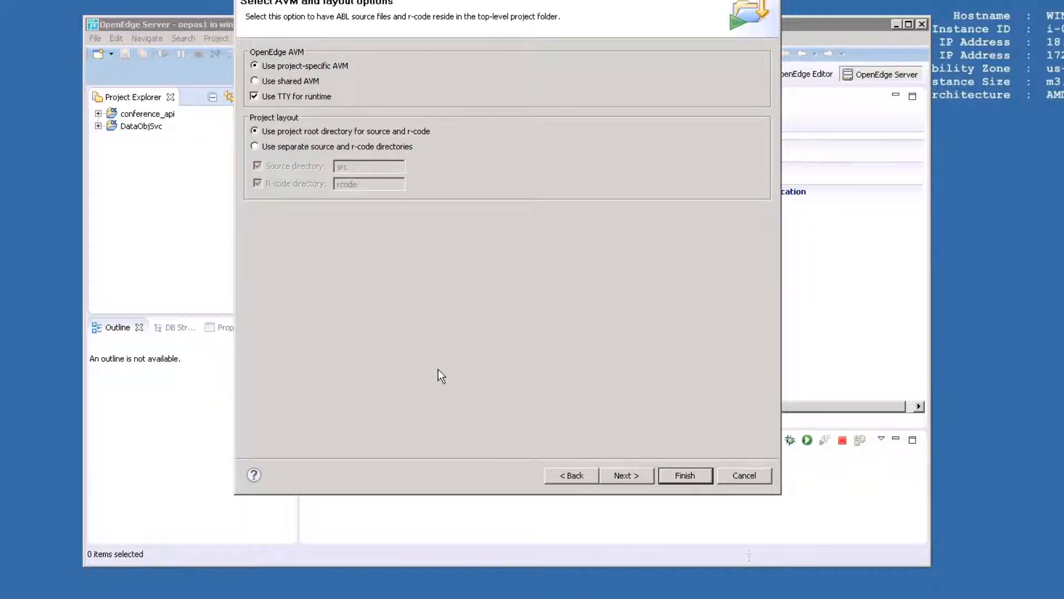
mouse_move(537, 168)
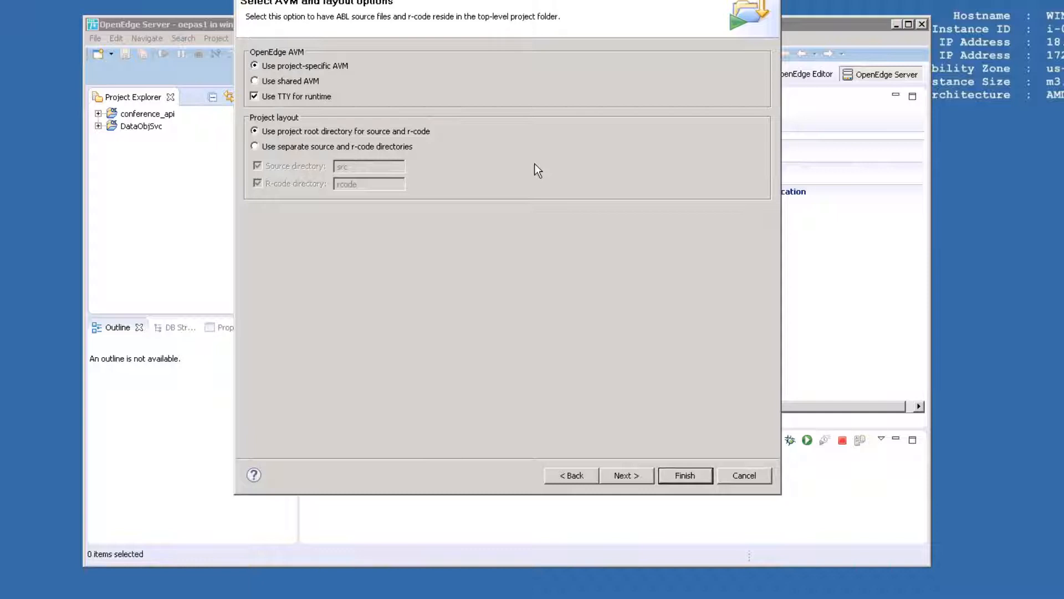
click(626, 475)
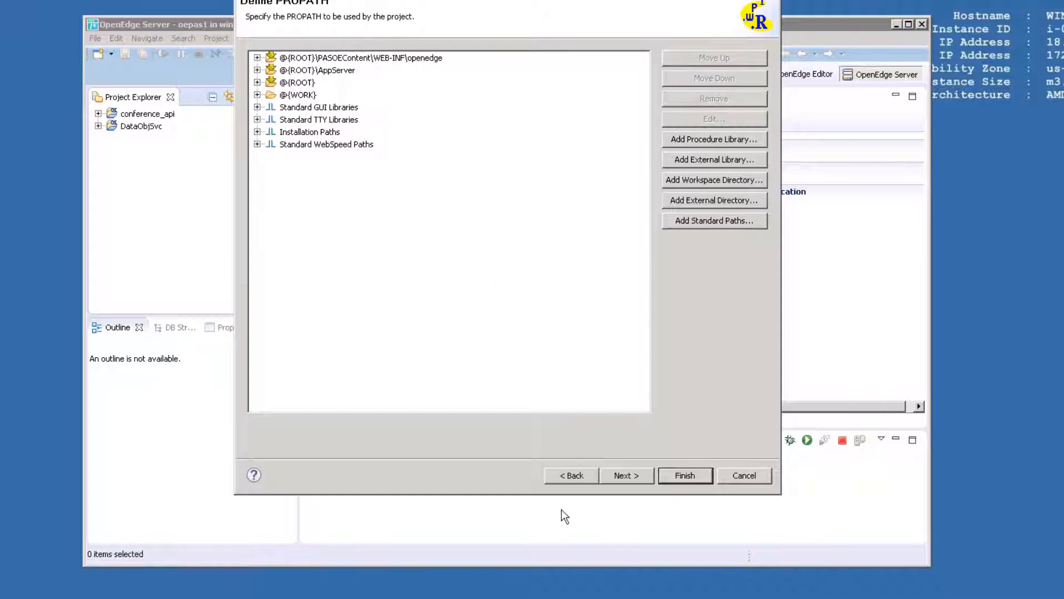
Add the conference_api/src workspace directory to the top of the PROPATH.
click(362, 58)
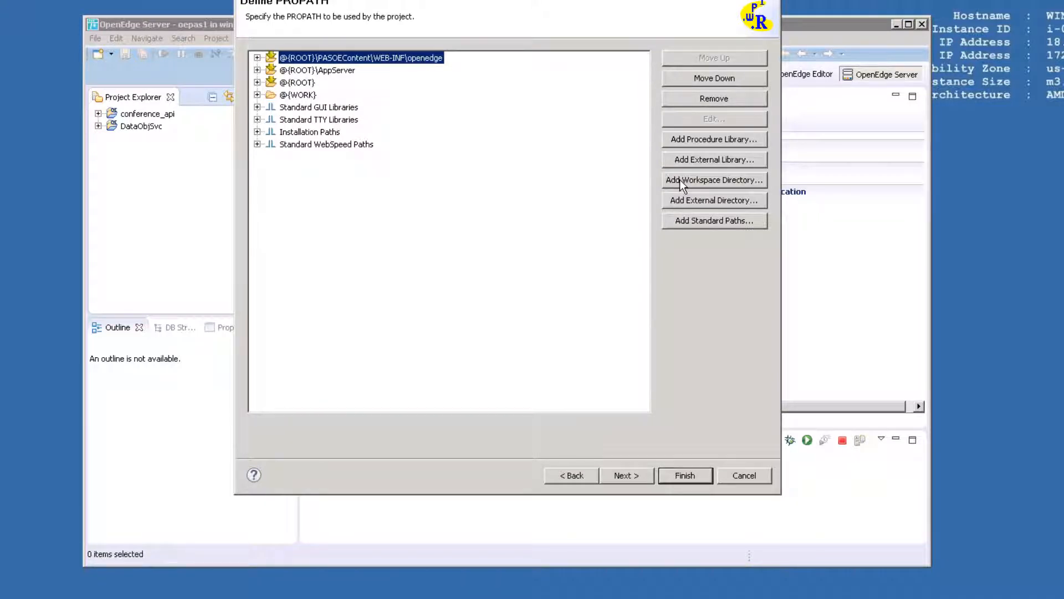
click(712, 180)
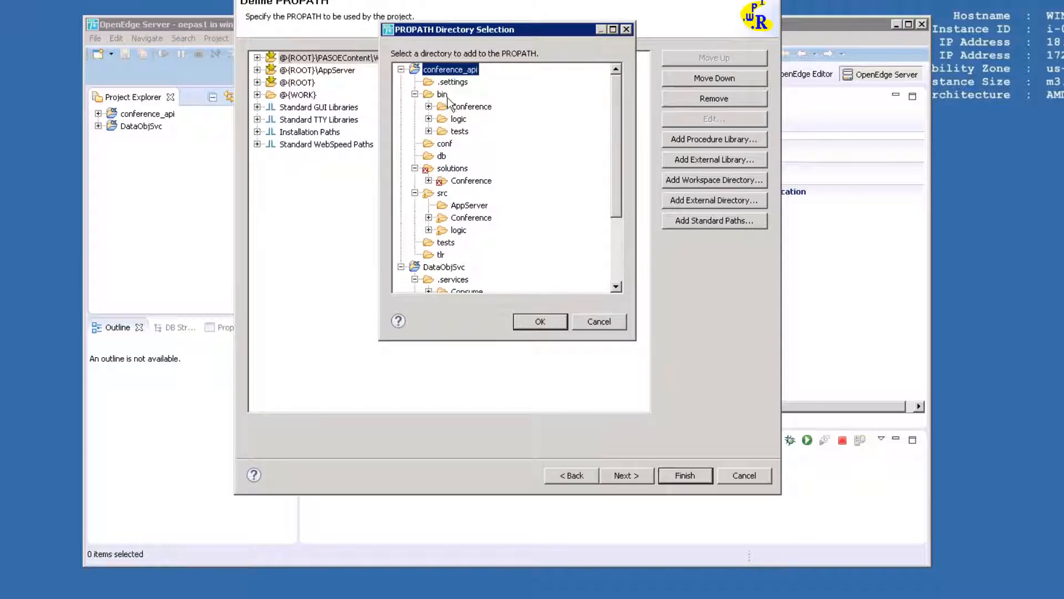
click(442, 192)
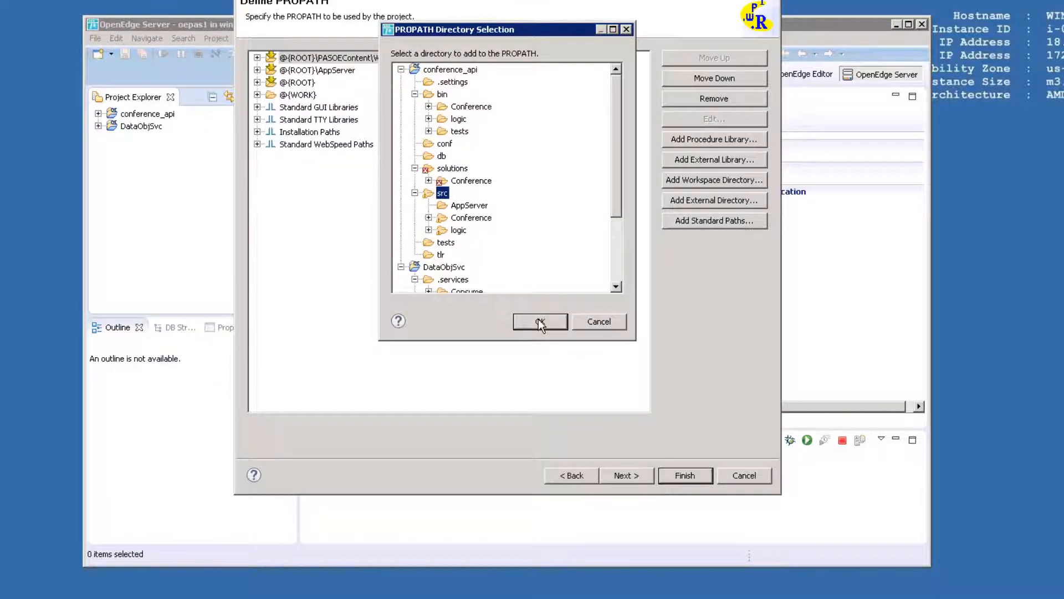
click(539, 322)
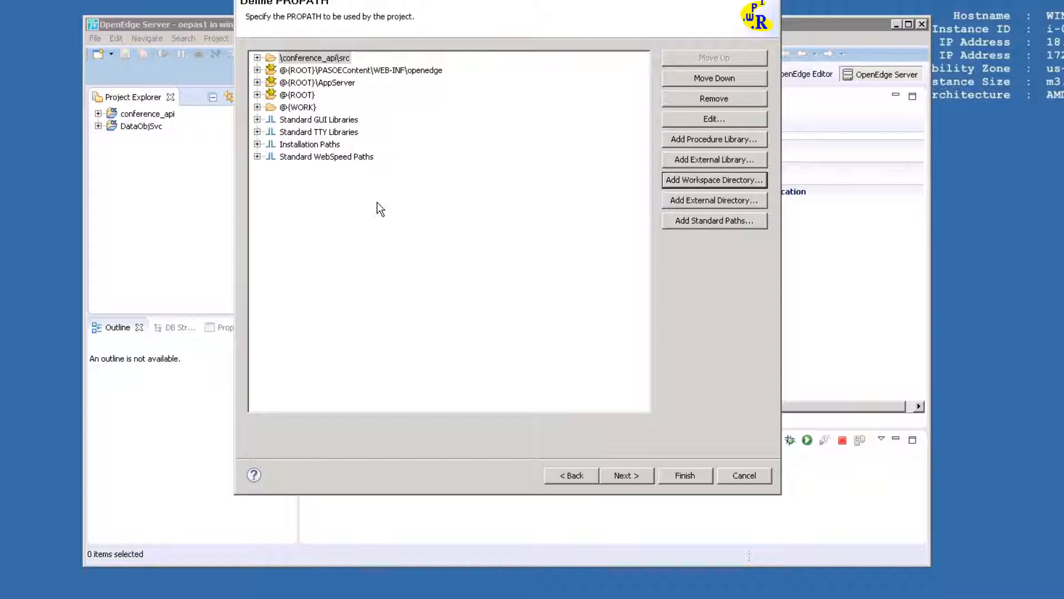
click(314, 58)
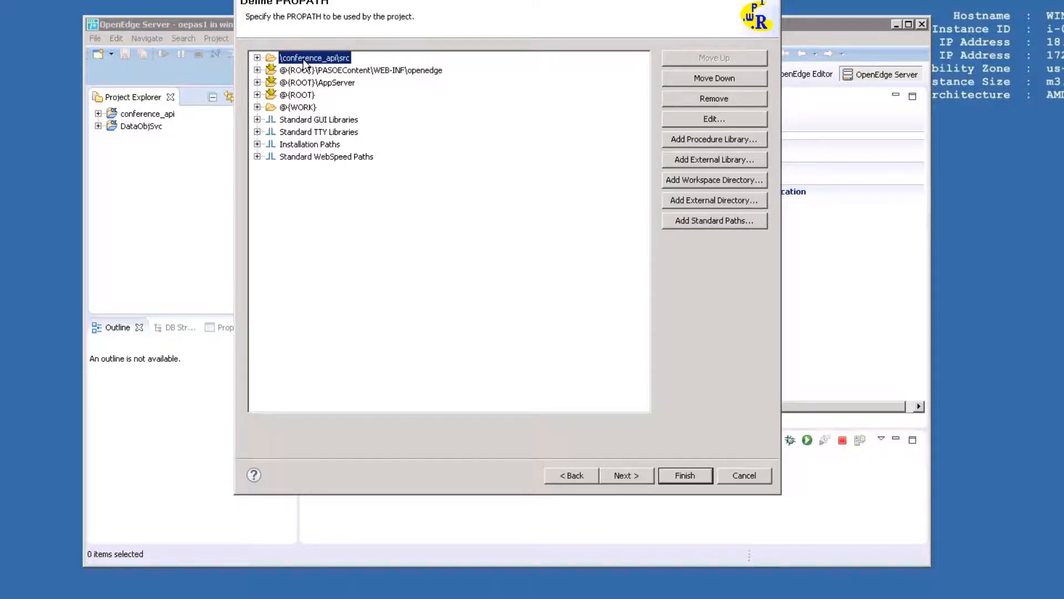
mouse_move(662, 59)
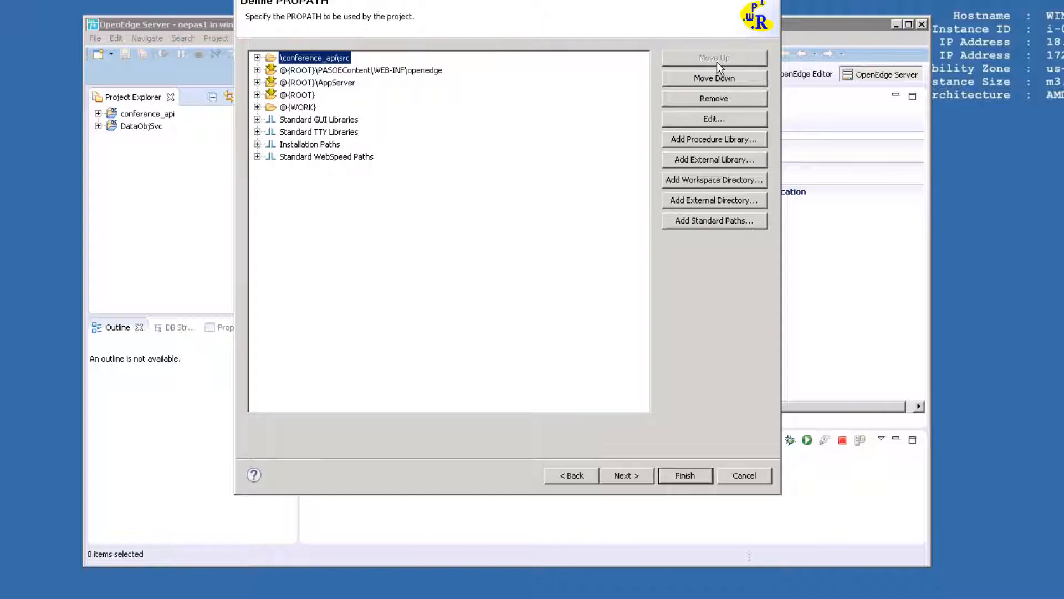
mouse_move(729, 64)
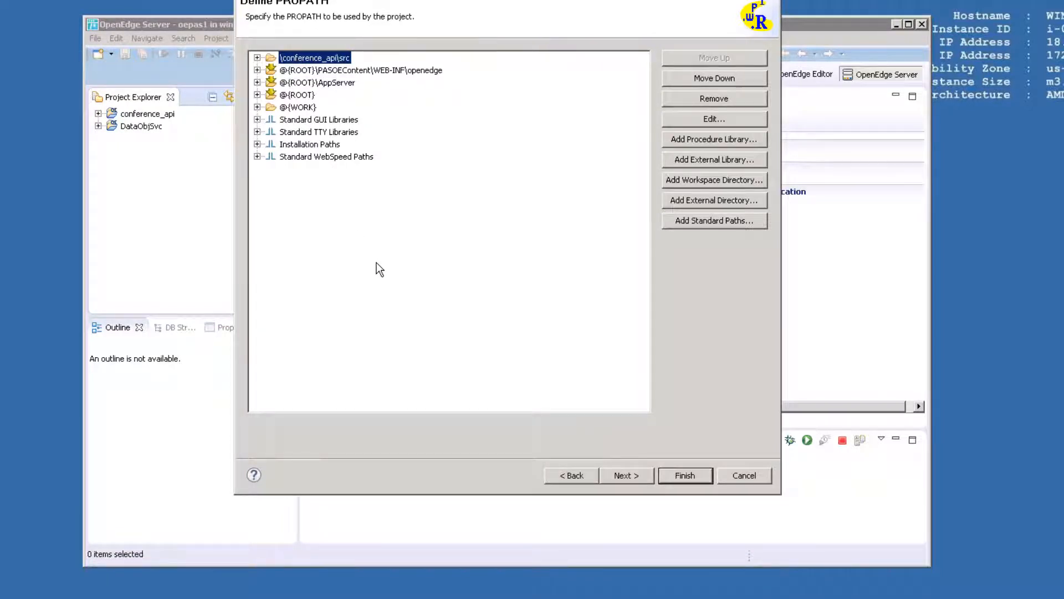
Connect the conf database and finish creating the Webhandler project.
click(625, 475)
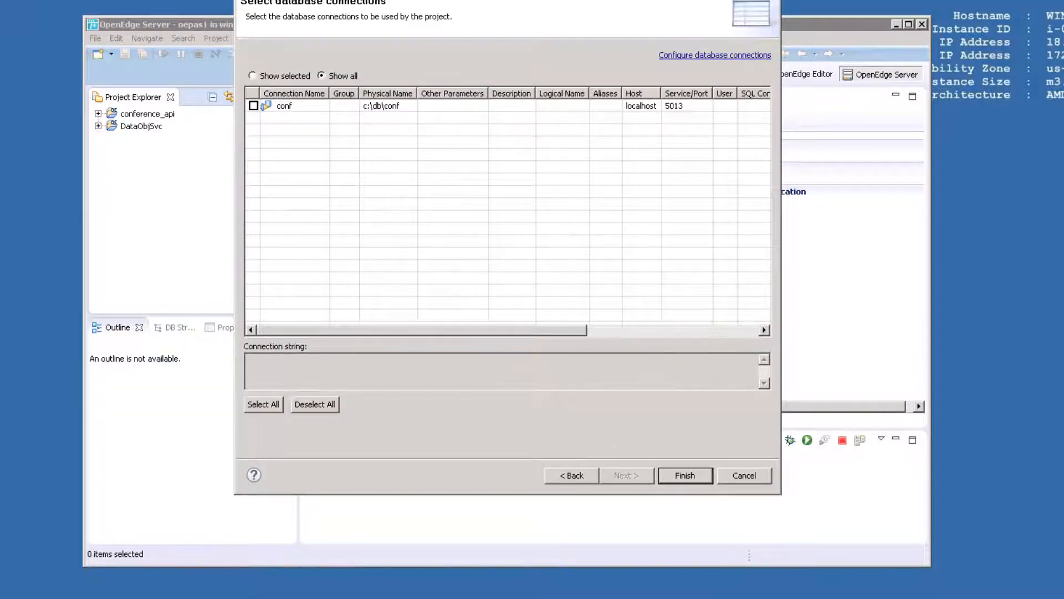
mouse_move(328, 194)
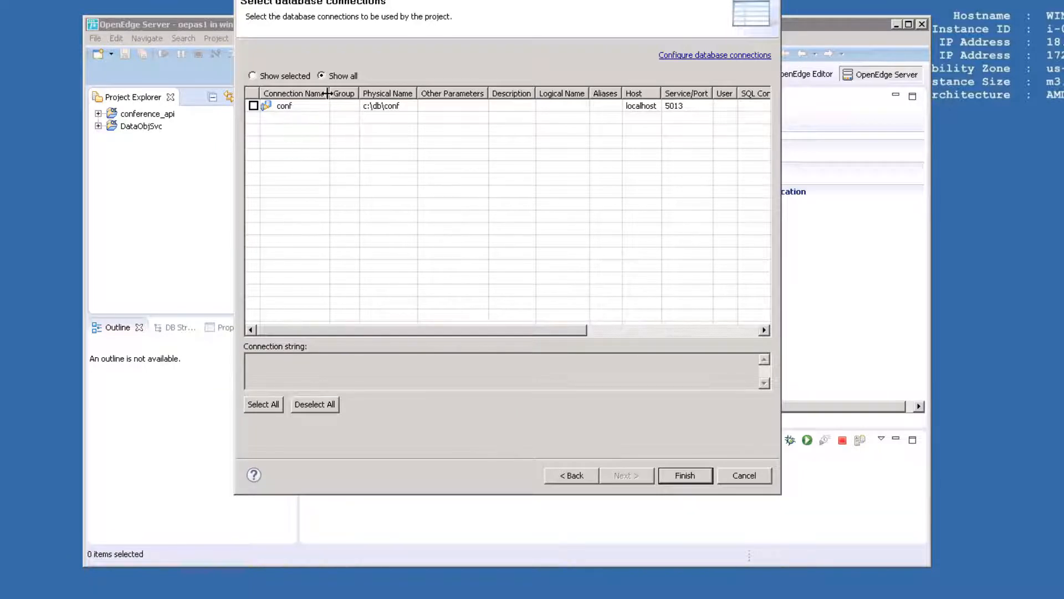
mouse_move(329, 109)
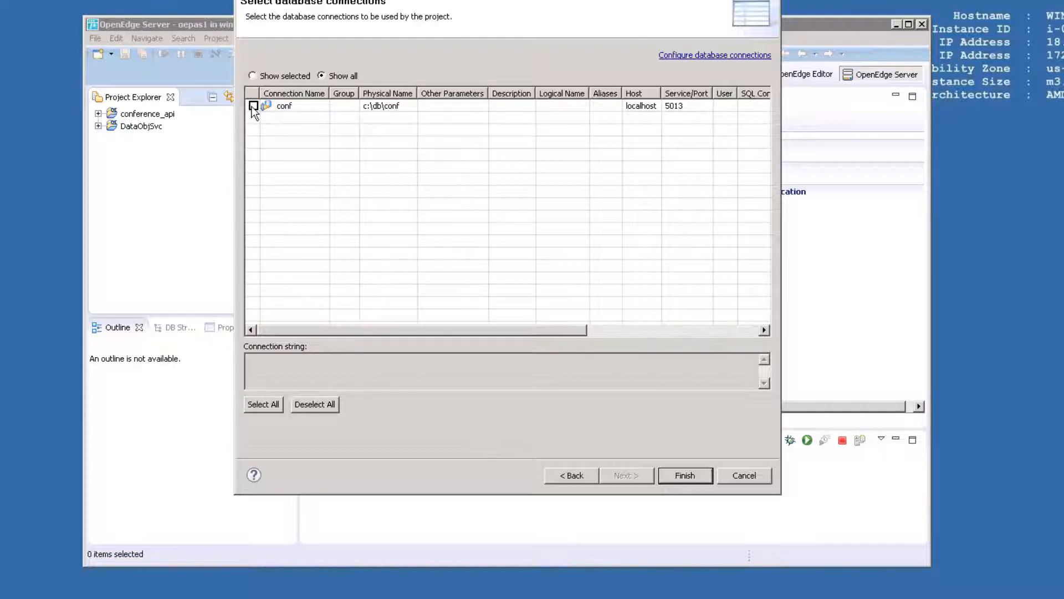
click(253, 106)
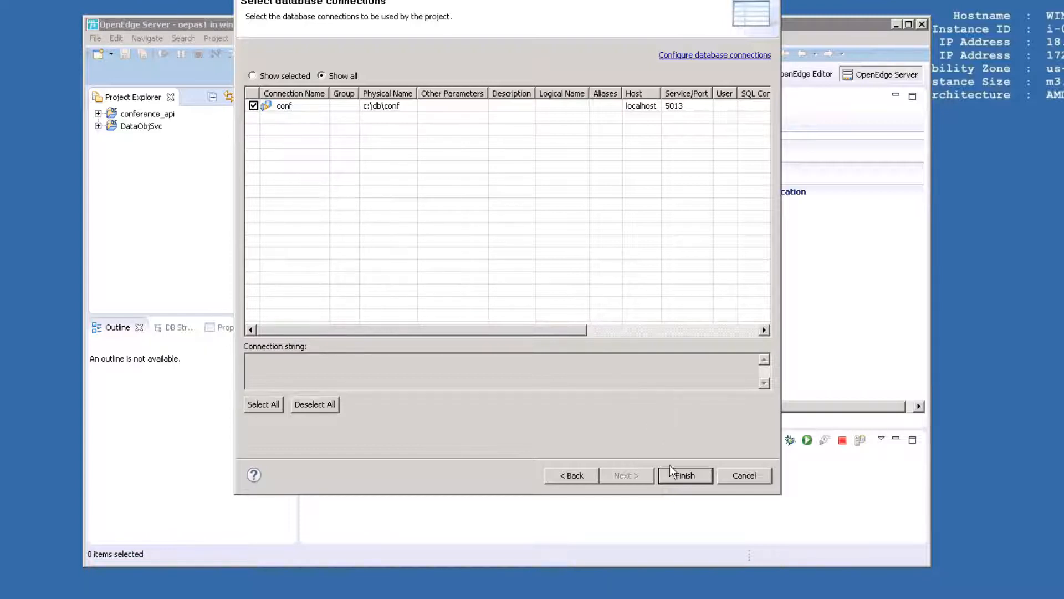
click(685, 475)
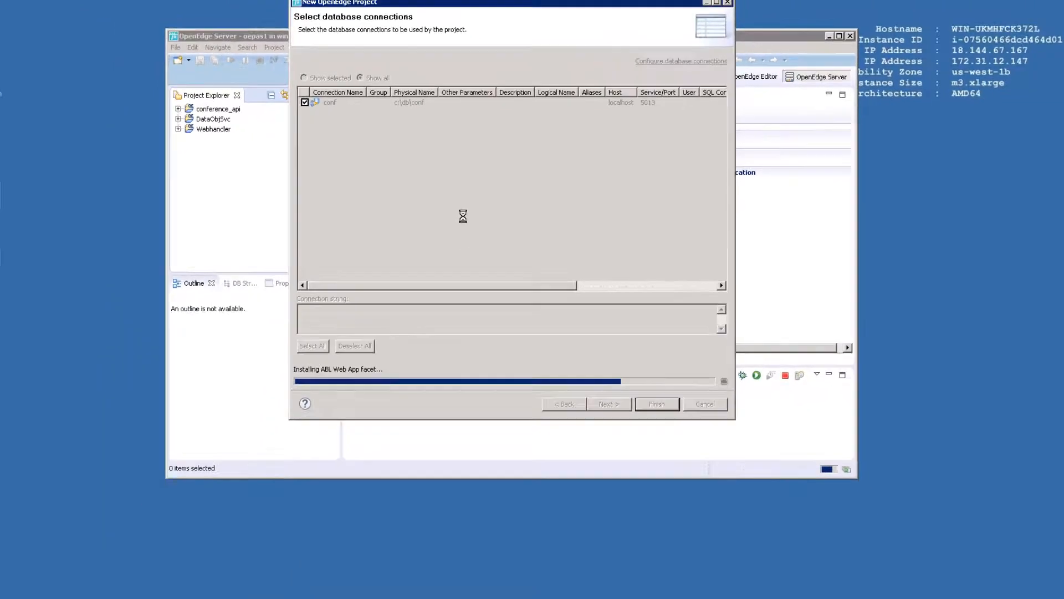
click(656, 404)
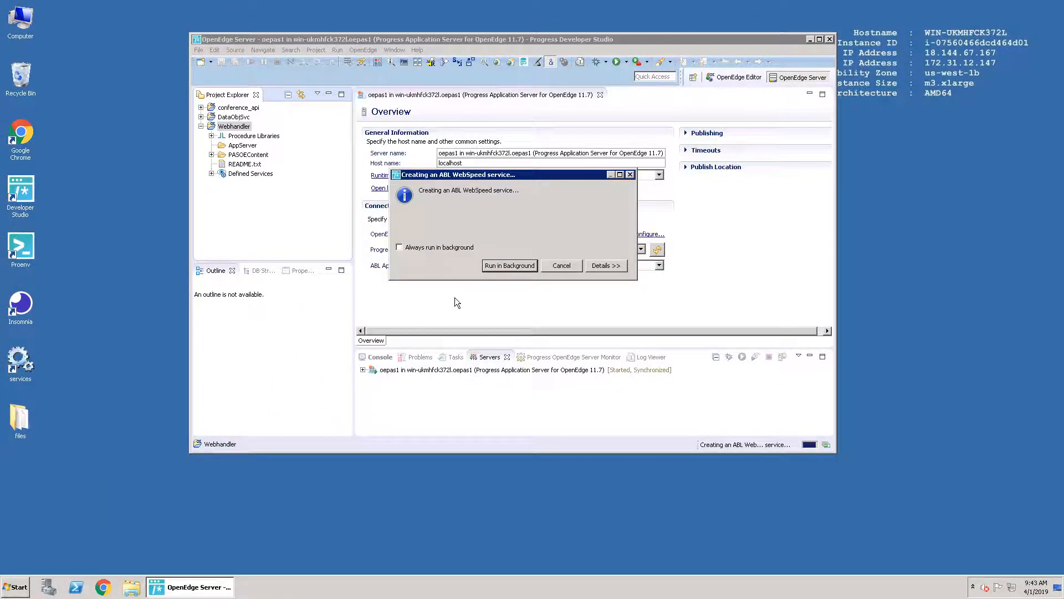
Let the WebSpeed service creation complete so TalksHandler.cls opens.
click(604, 265)
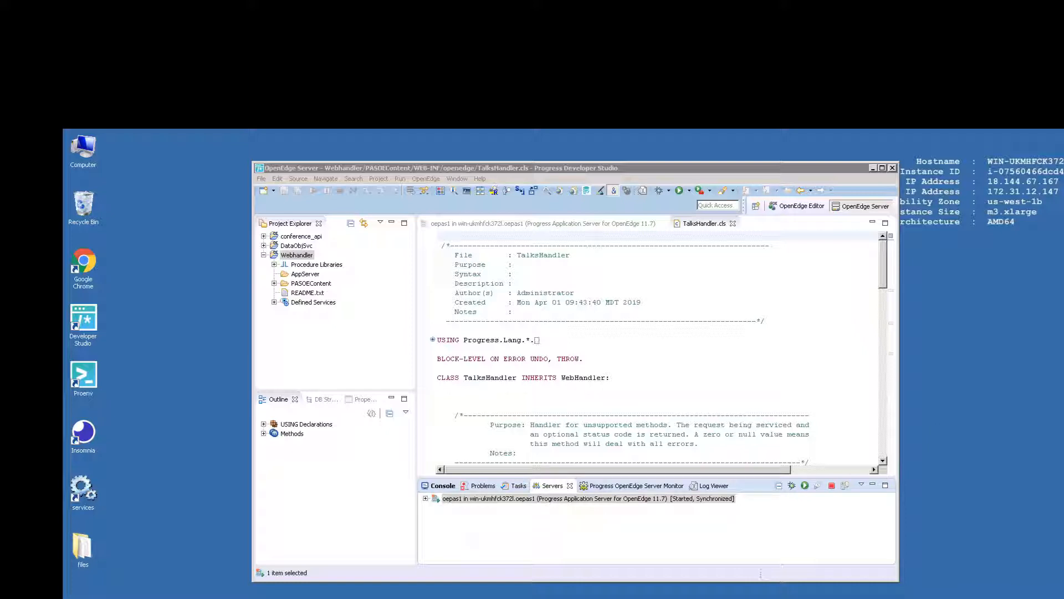
Reload localhost:8810/Webhandler/web/hello in Chrome to see 'Hello Administrator'.
click(586, 499)
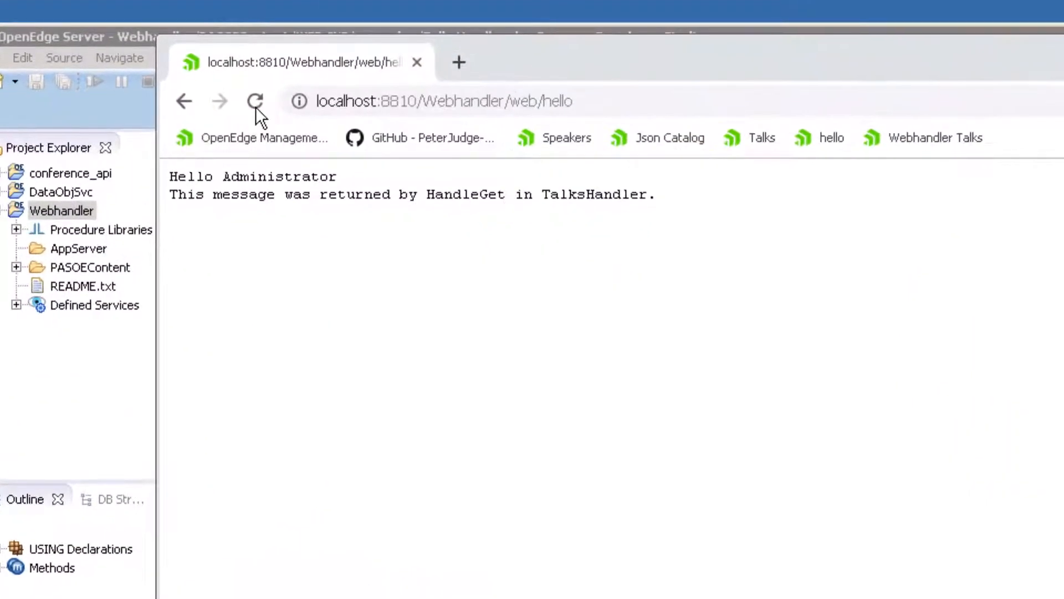
click(445, 101)
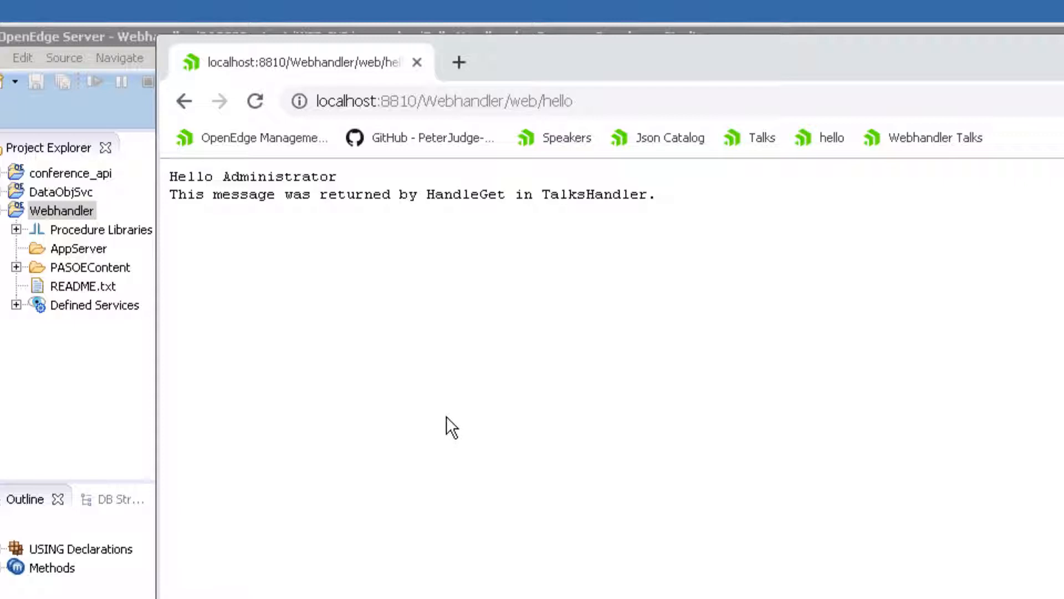
mouse_move(517, 463)
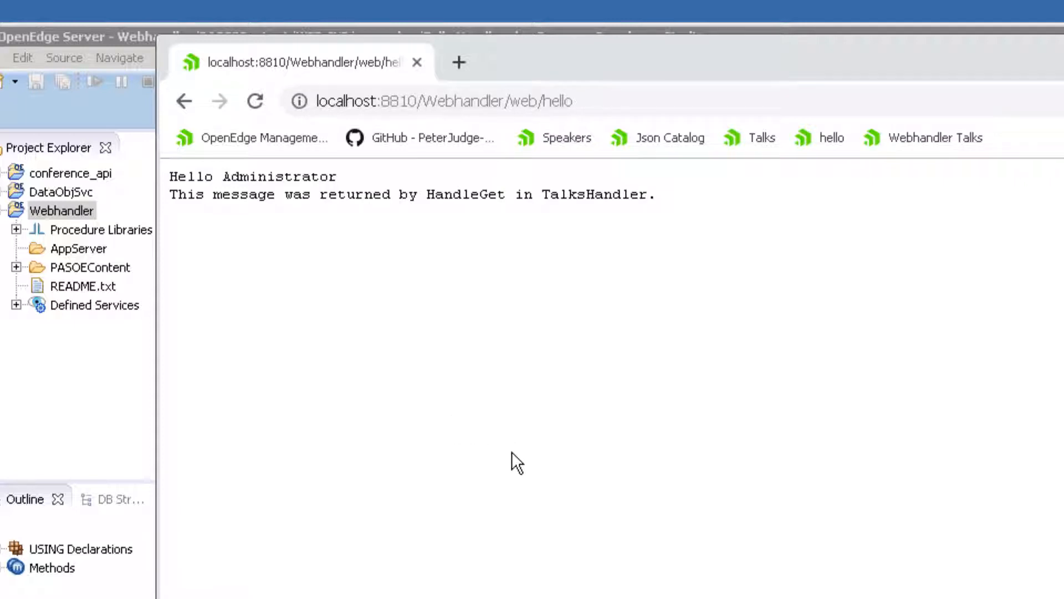
mouse_move(523, 481)
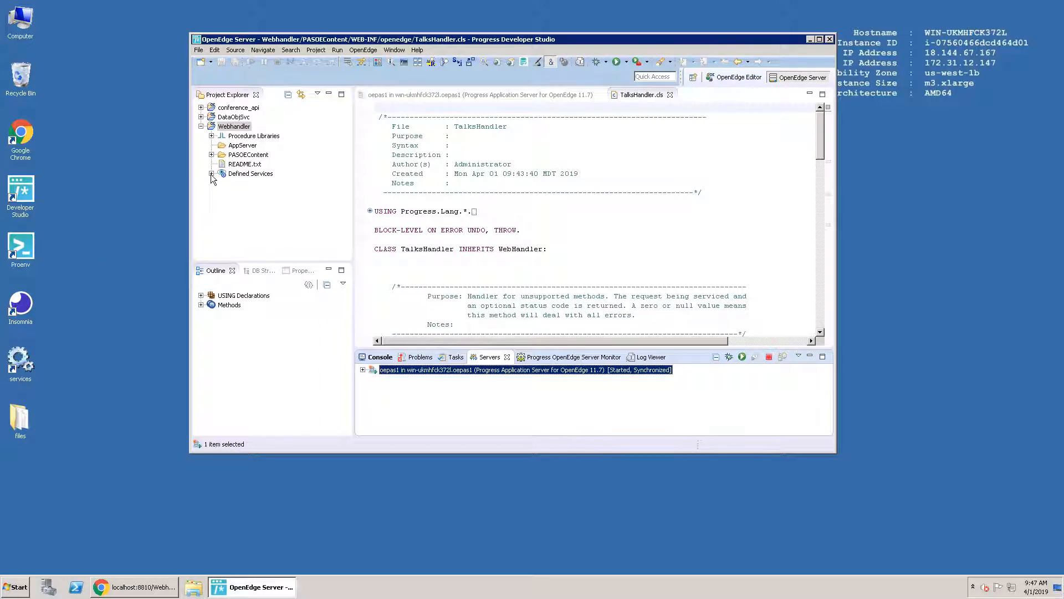
Delete the whs service from Webhandler's Defined Services.
click(211, 173)
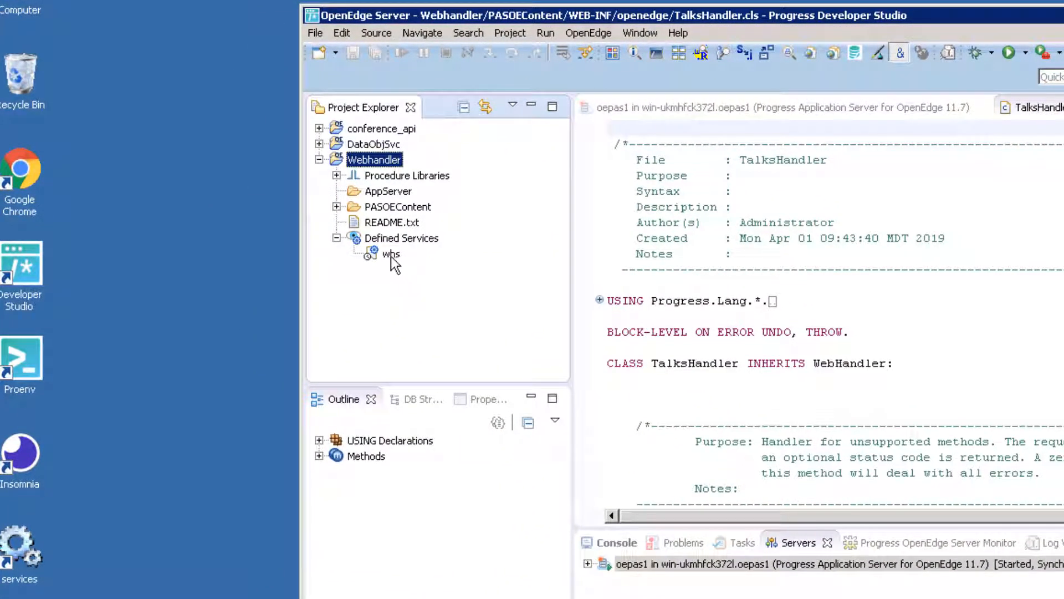
click(391, 253)
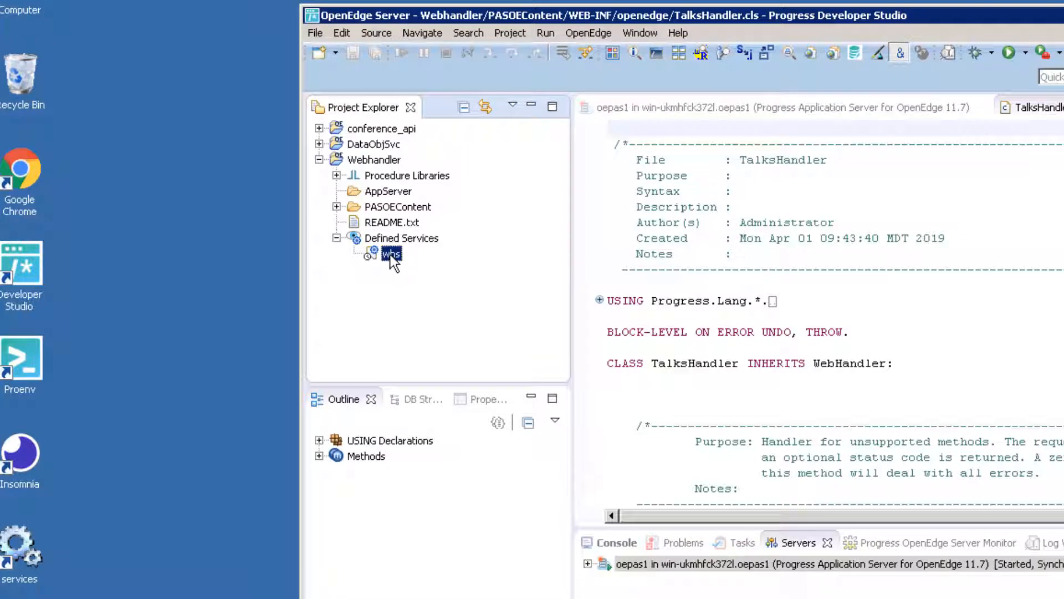
click(401, 238)
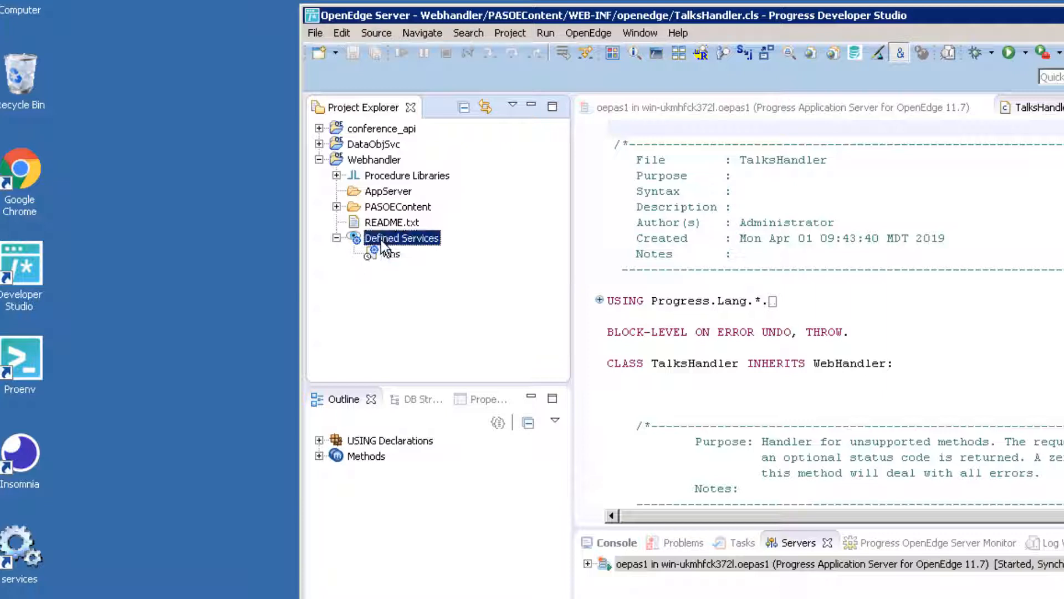
click(390, 254)
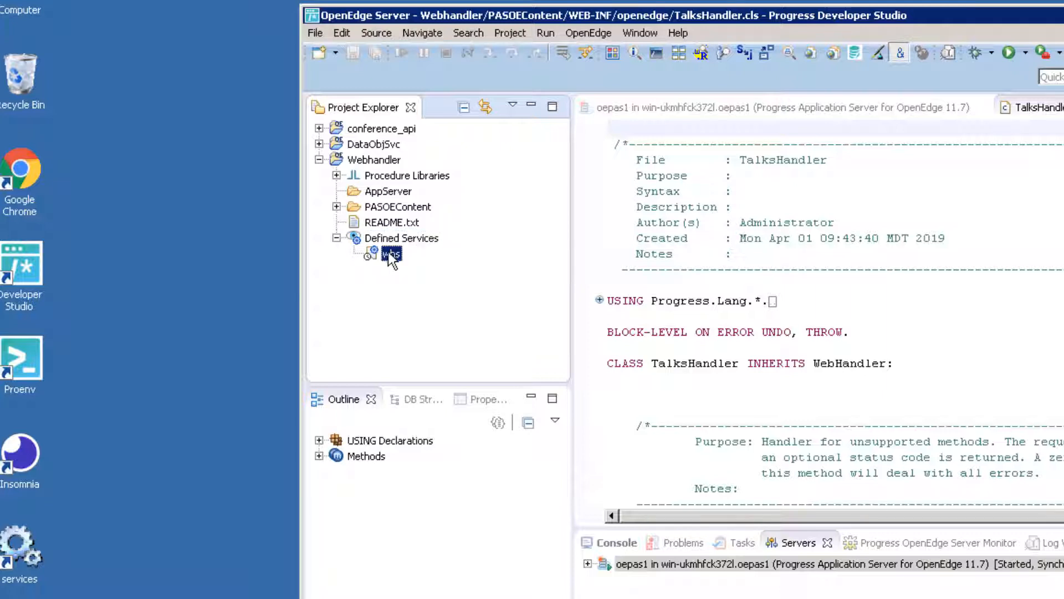
right_click(390, 253)
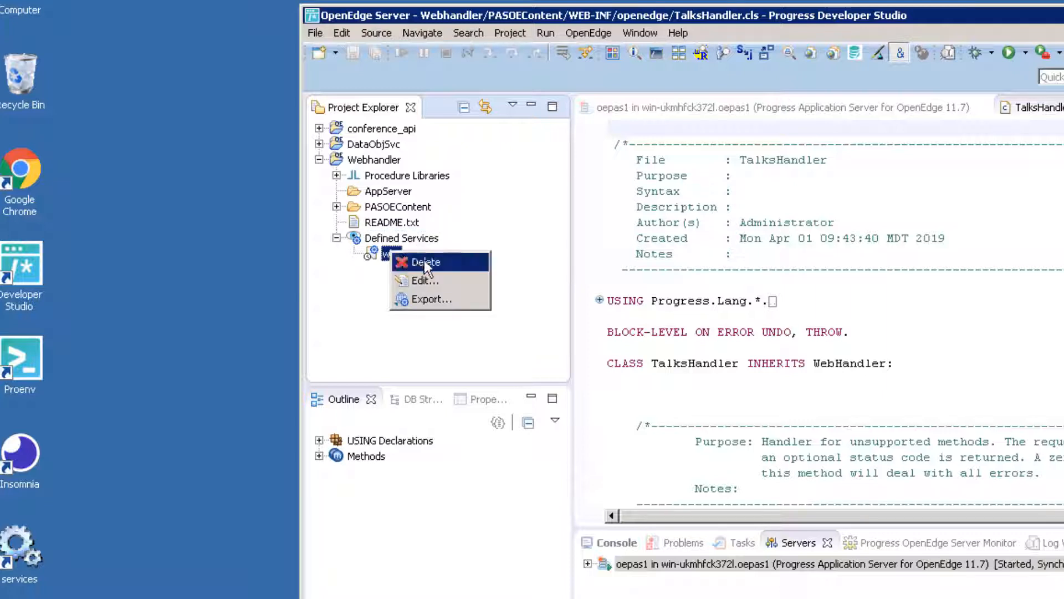
click(424, 262)
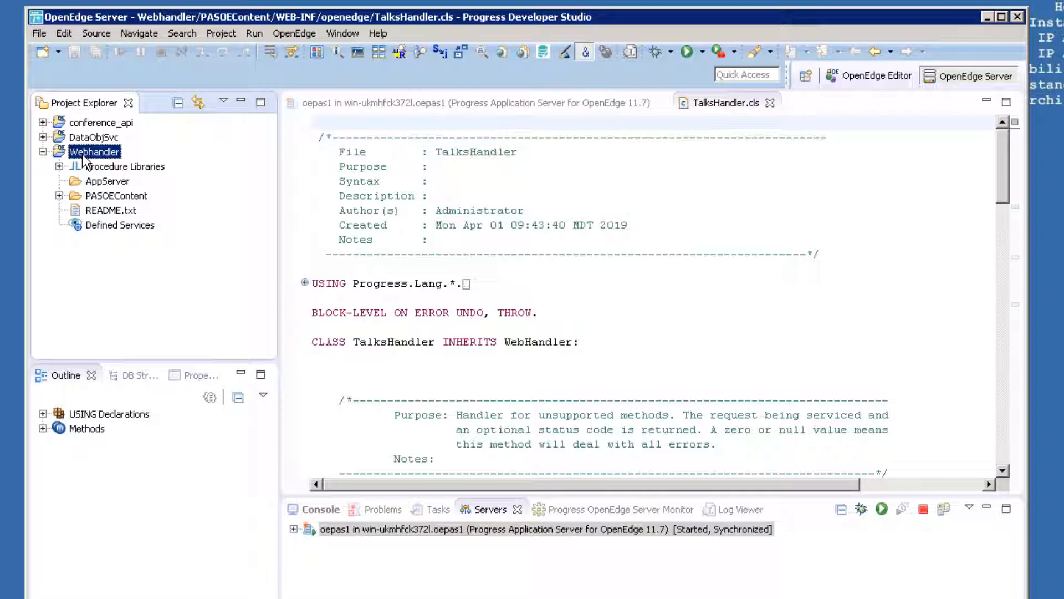
Start a new service for the Webhandler project named whs.
right_click(95, 151)
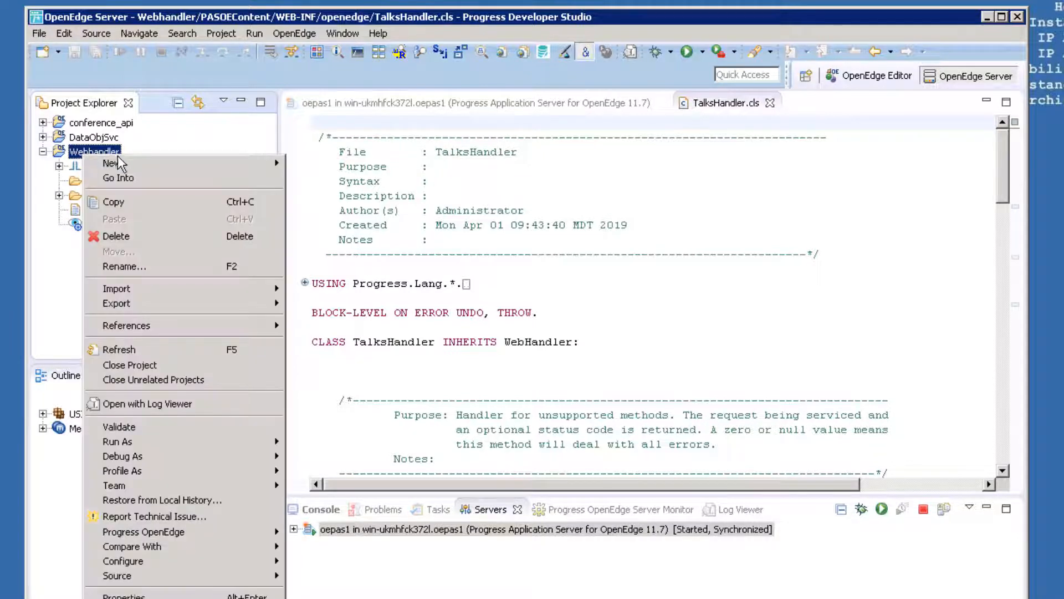
click(112, 163)
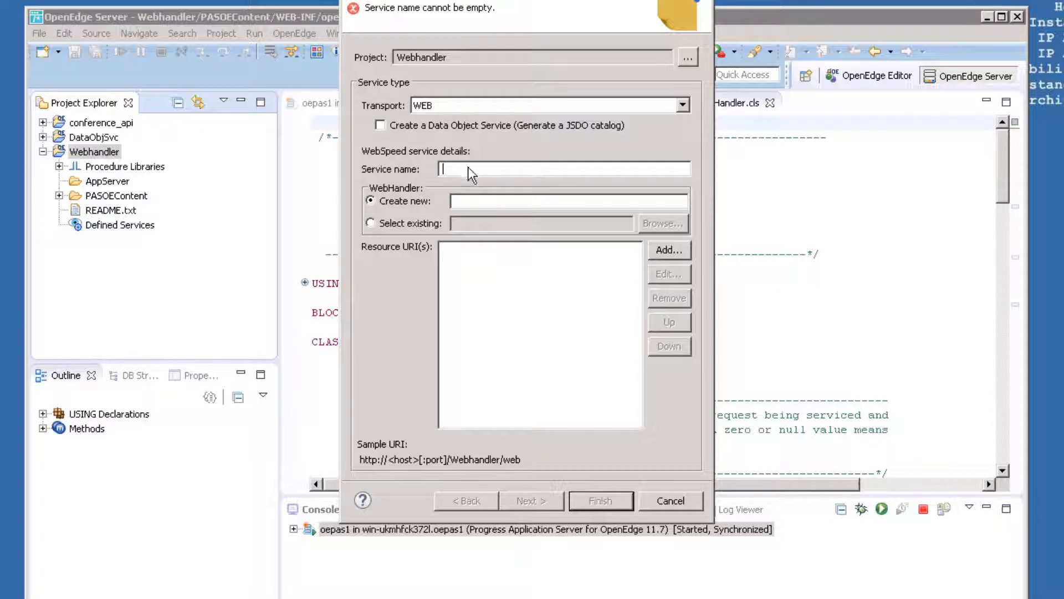
text(whs)
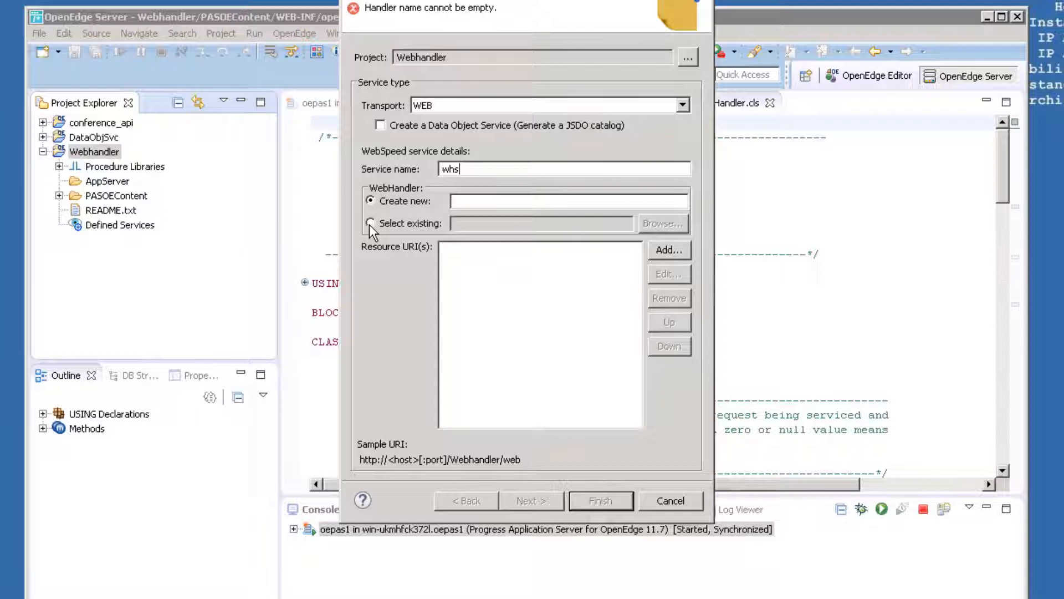
Choose the existing TalksHandler class from Conference.SI as the service handler.
click(372, 223)
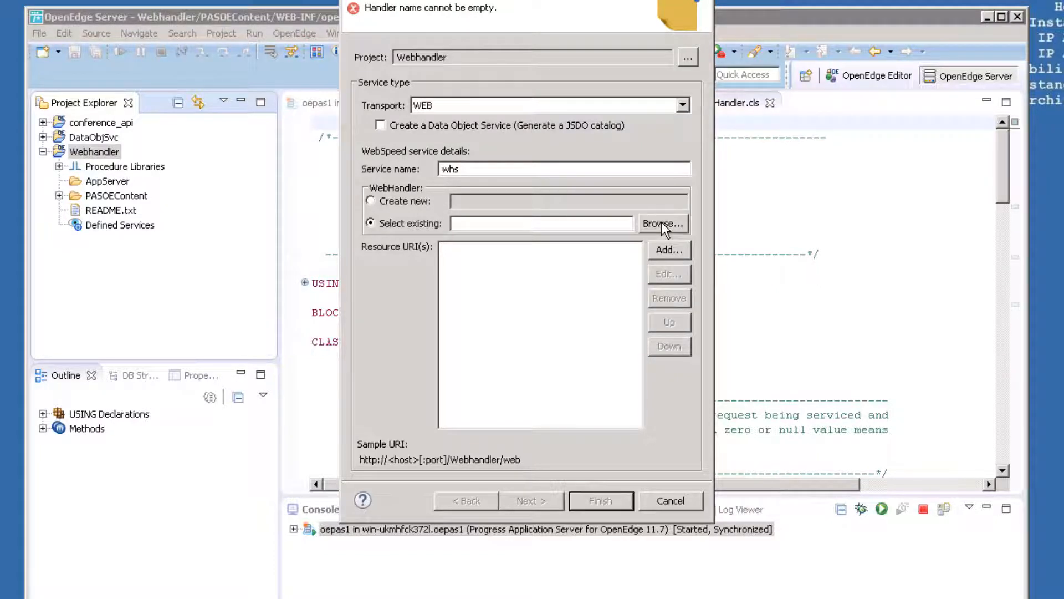
click(662, 223)
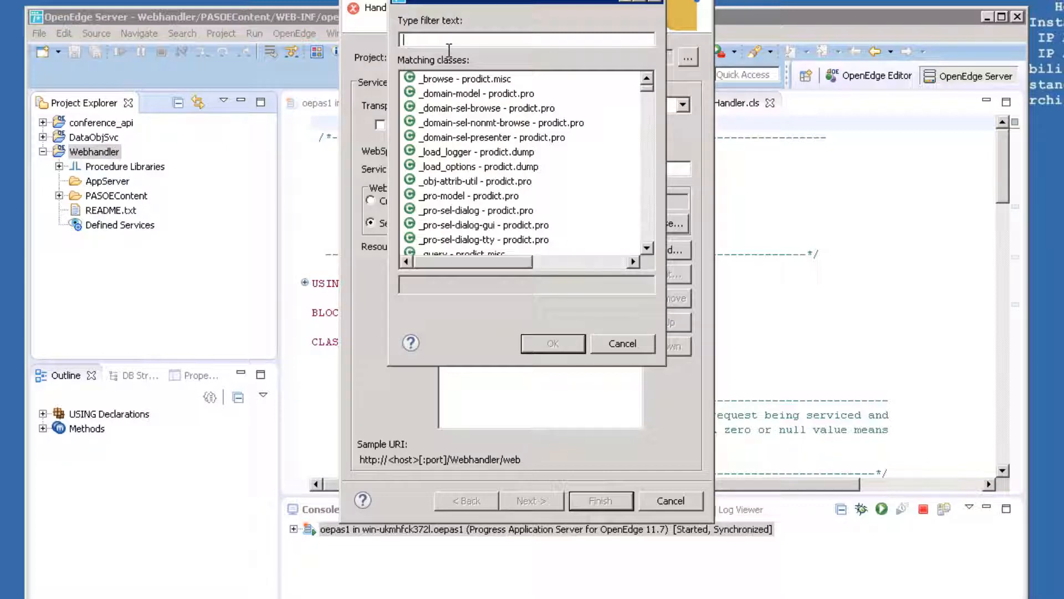
text(talks)
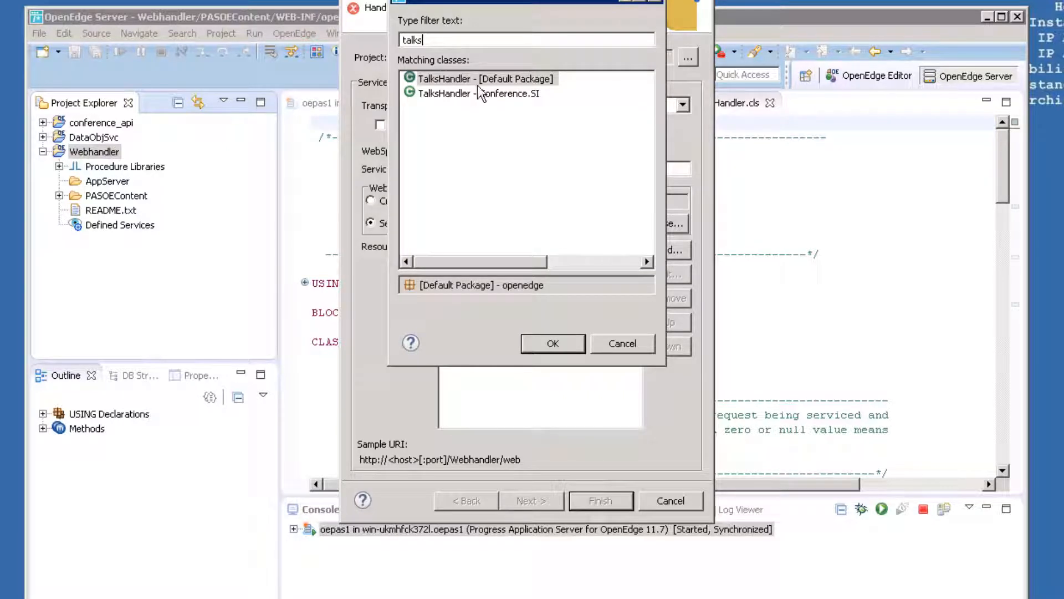
click(478, 93)
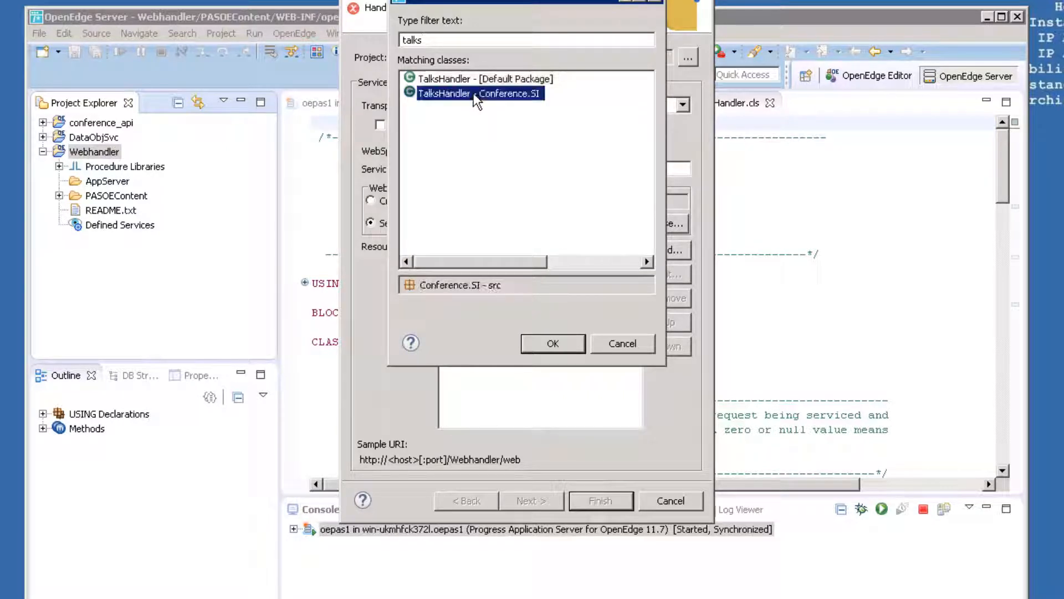
mouse_move(499, 109)
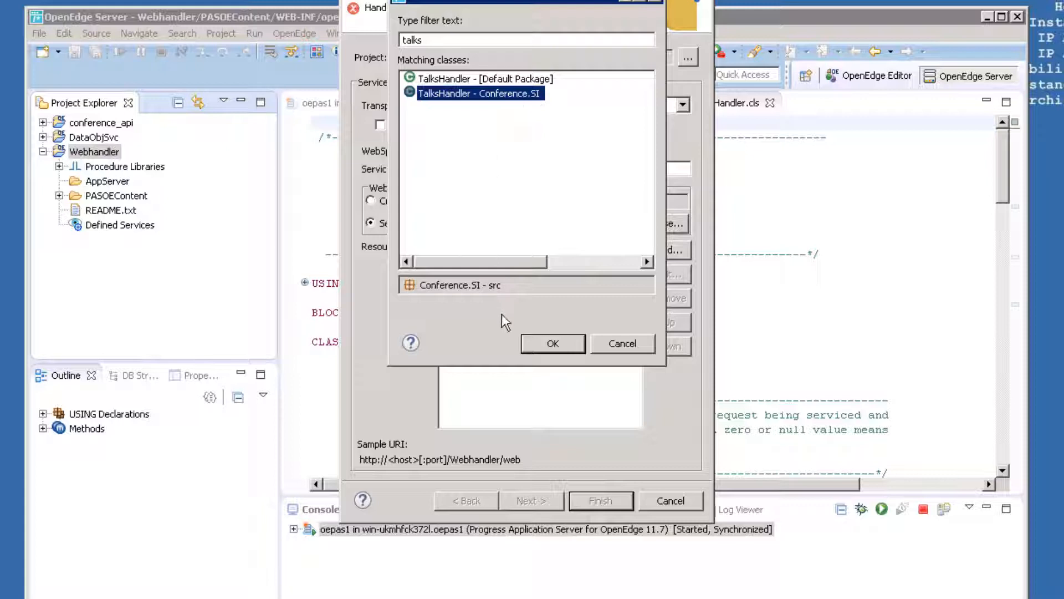
click(552, 344)
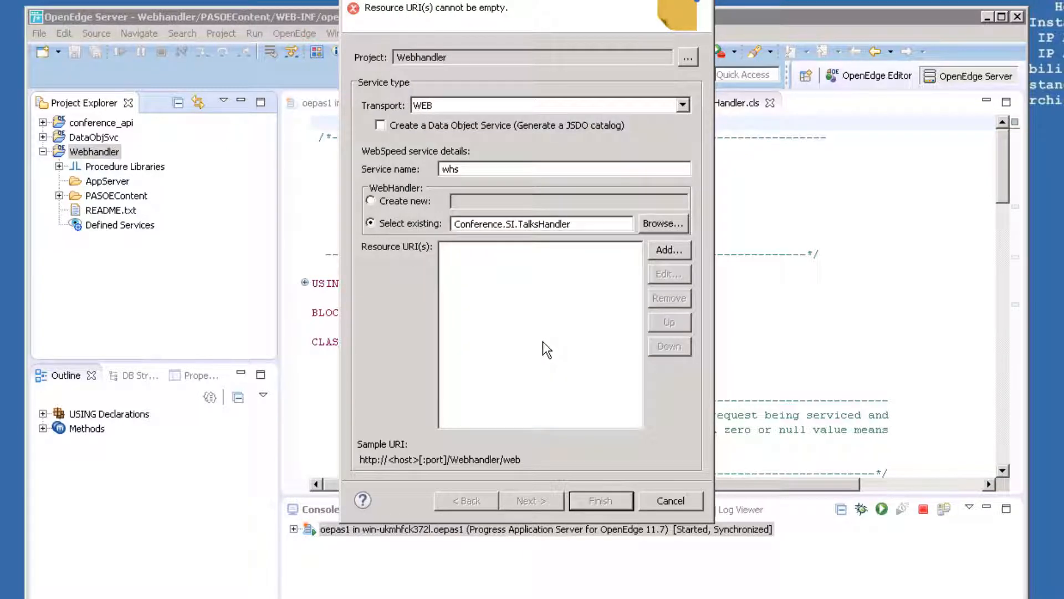
mouse_move(441, 356)
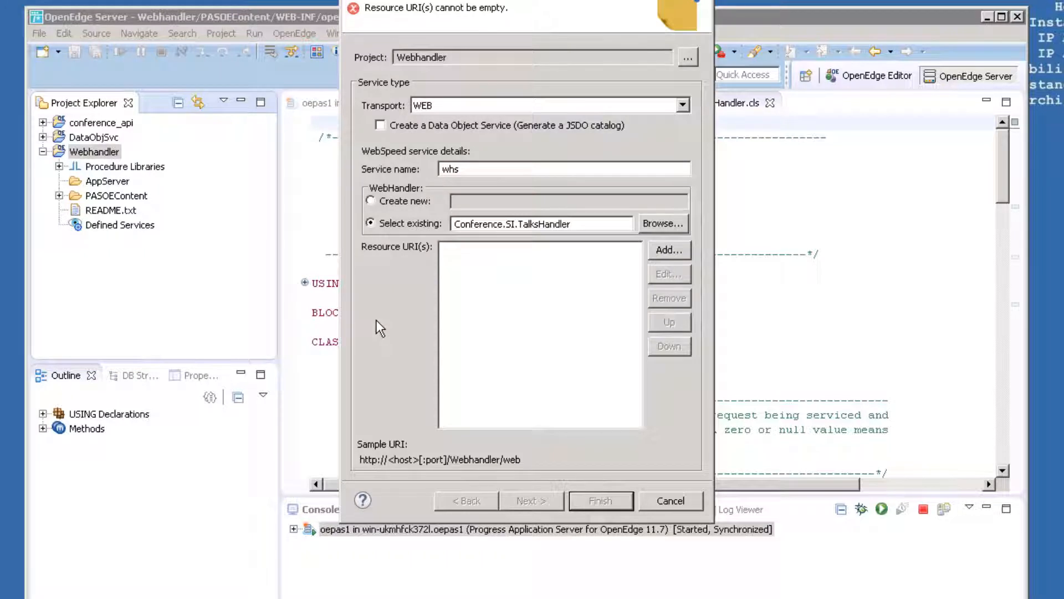
mouse_move(383, 326)
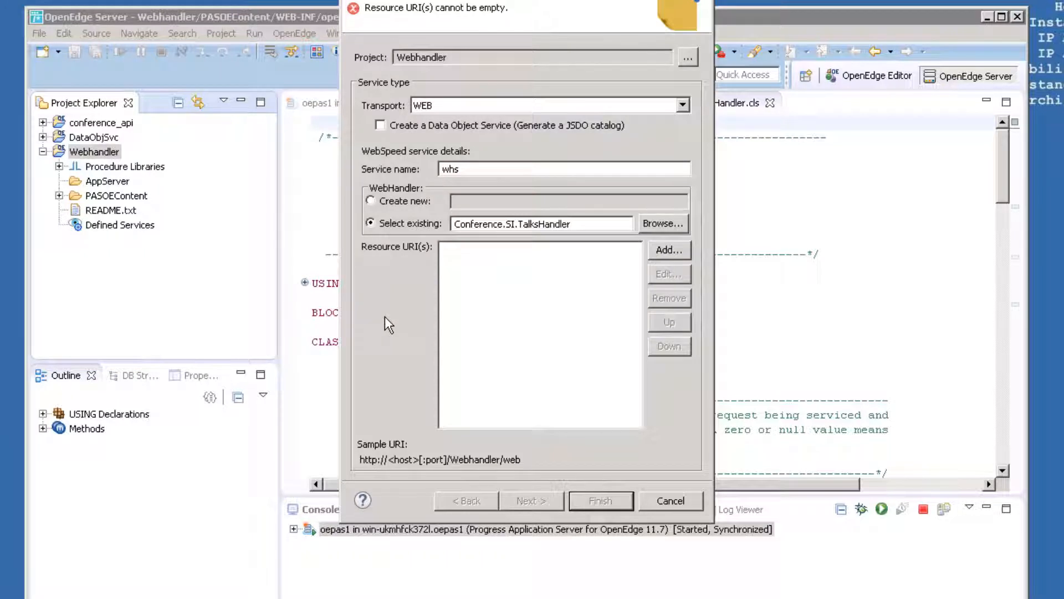
mouse_move(474, 274)
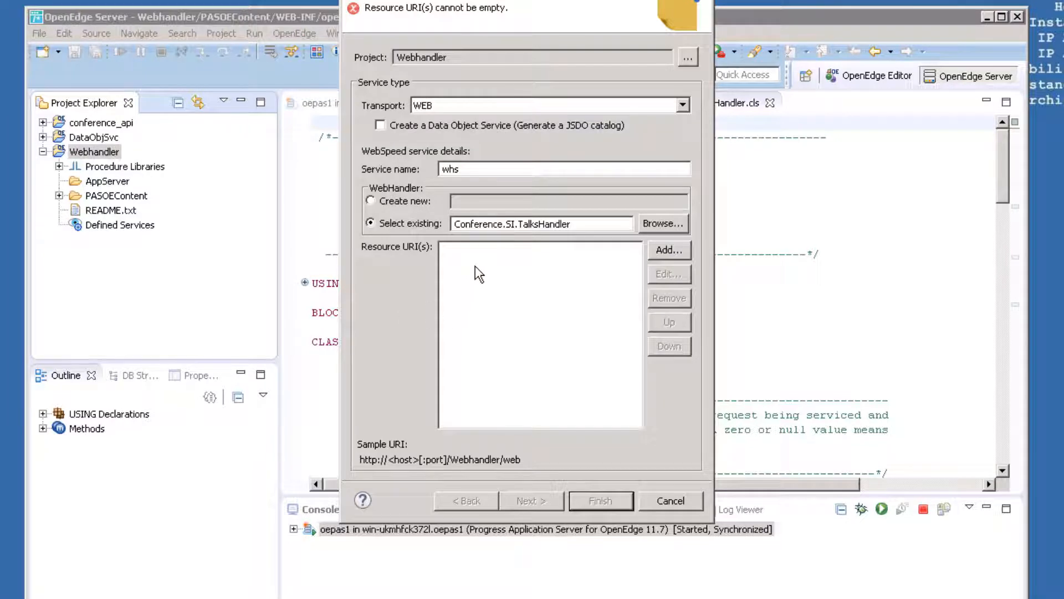
mouse_move(481, 267)
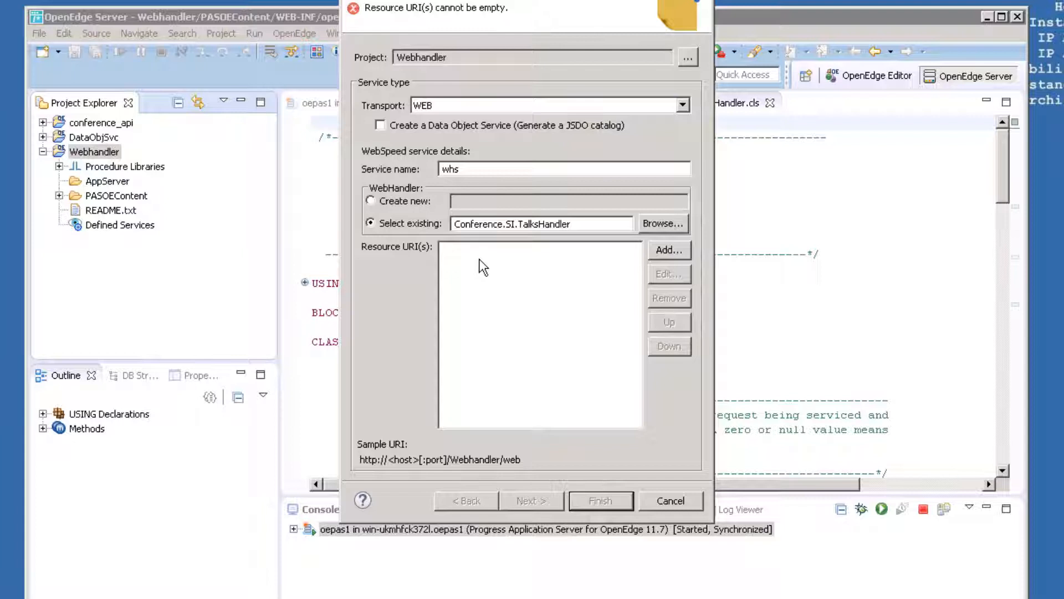
mouse_move(544, 262)
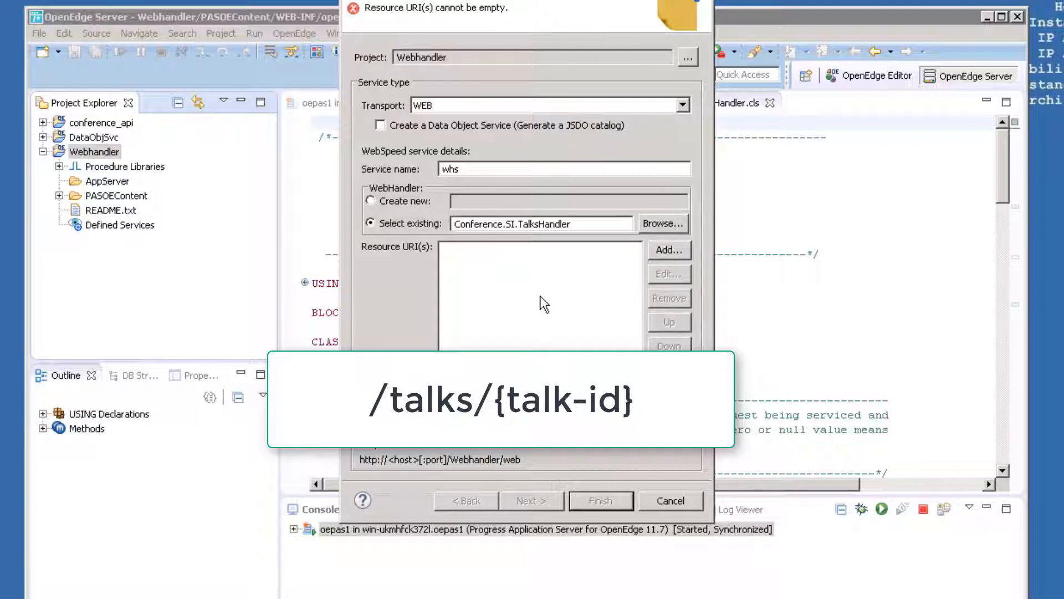
mouse_move(548, 298)
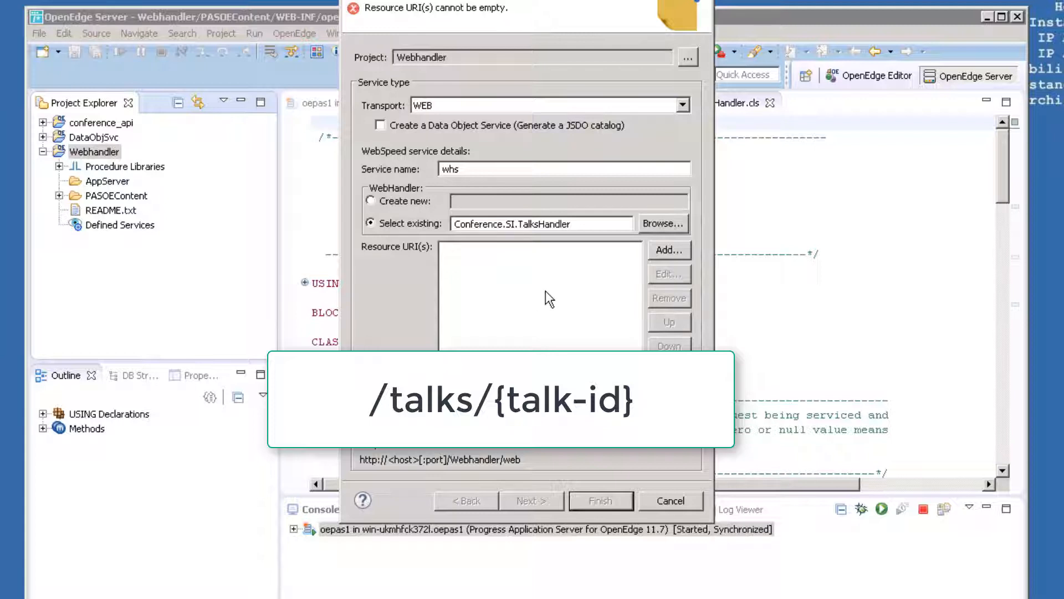
mouse_move(578, 279)
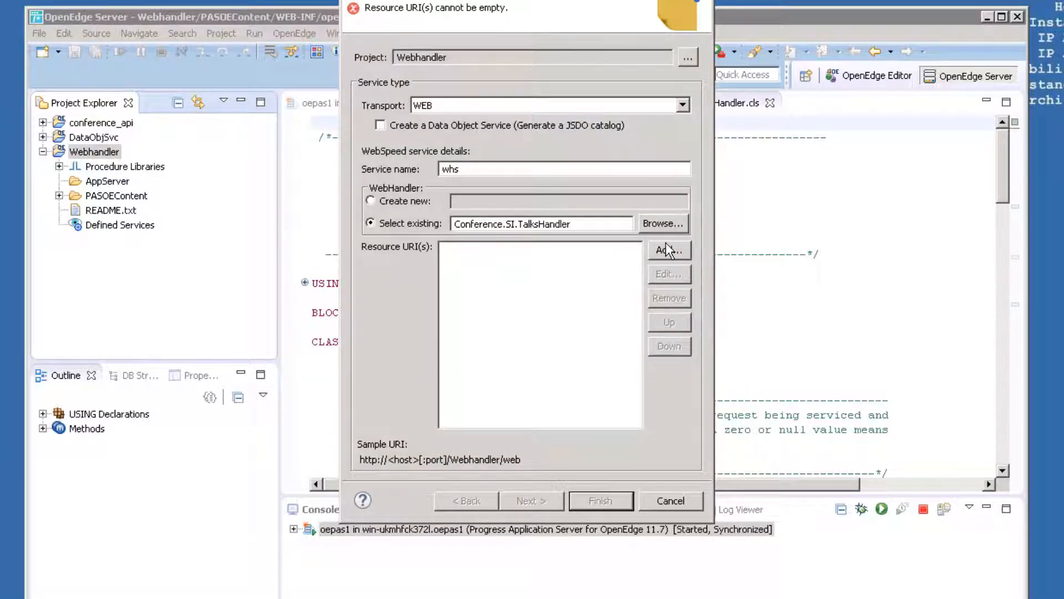
Add the resource URI /talks/{talk-id} to the whs service.
click(667, 250)
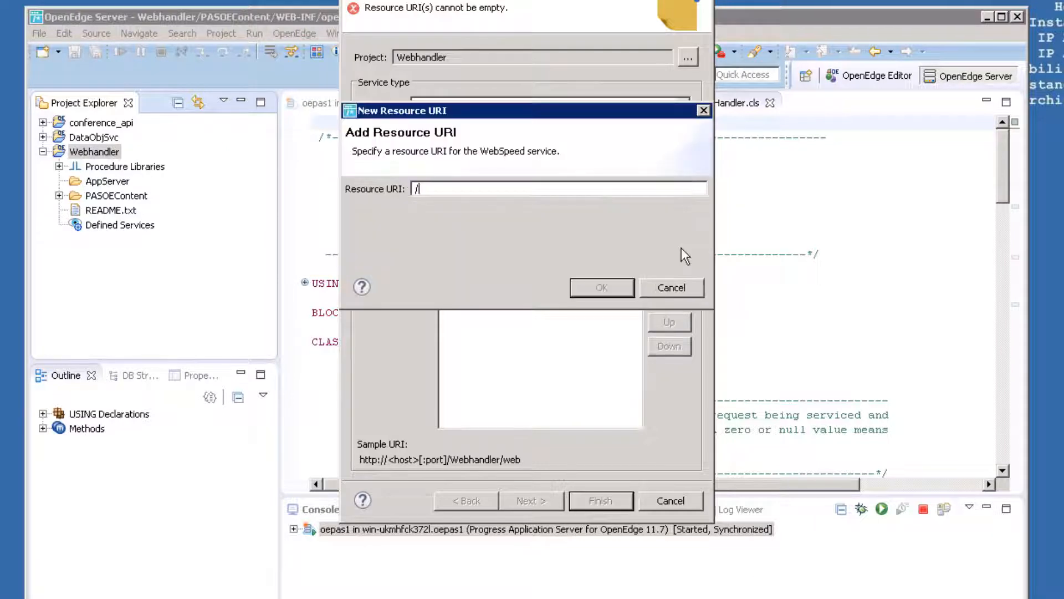
text(talks/{)
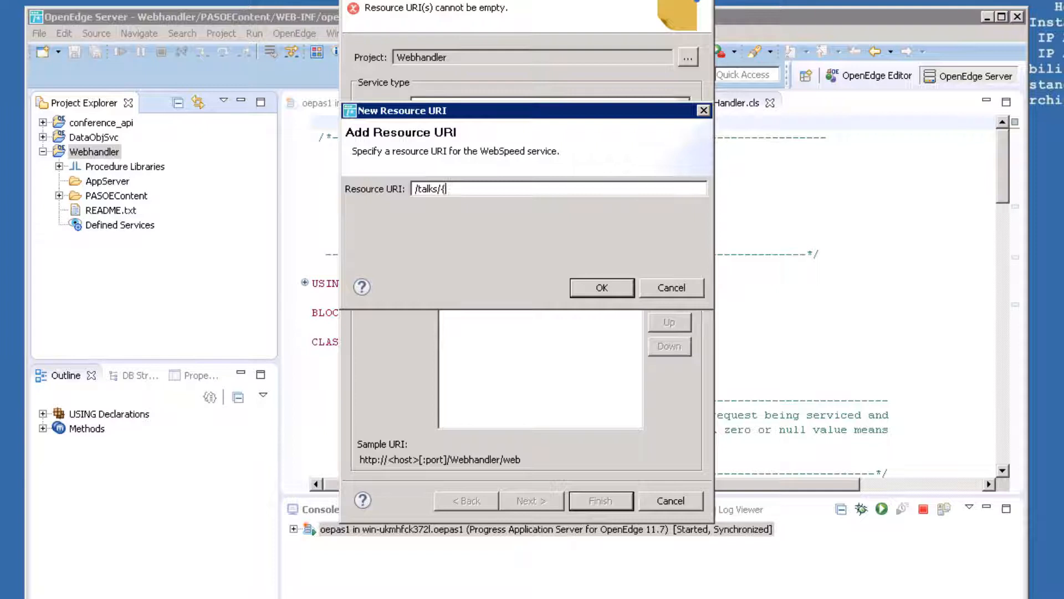
text(talk-id)
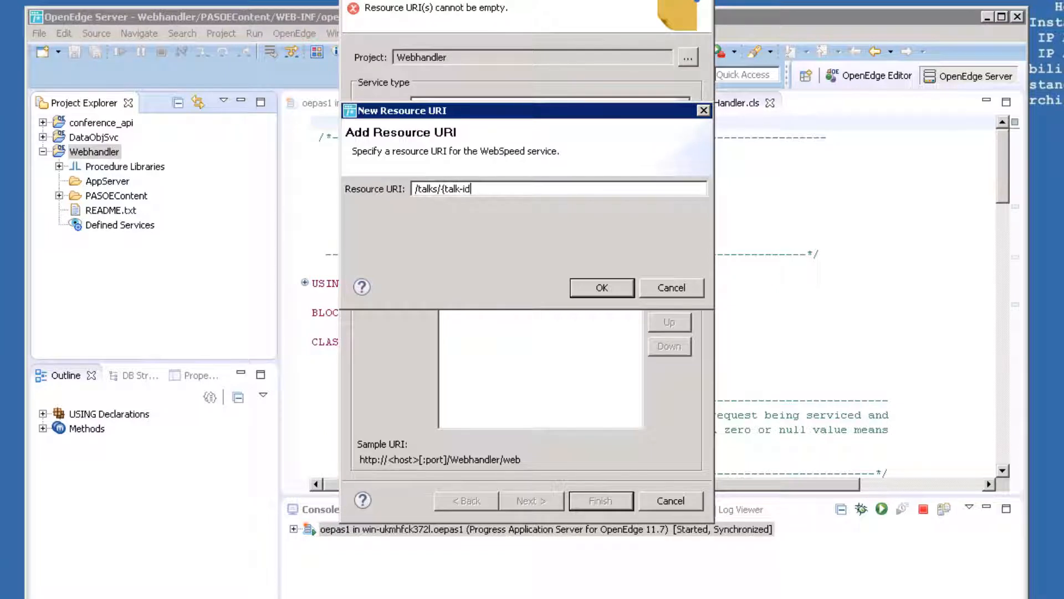
text(})
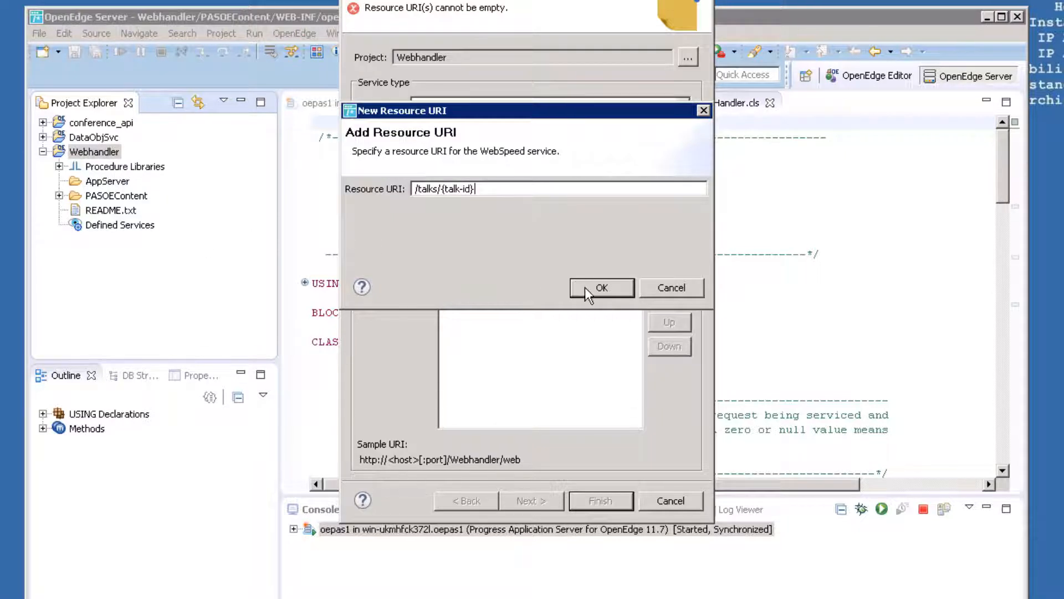
click(600, 287)
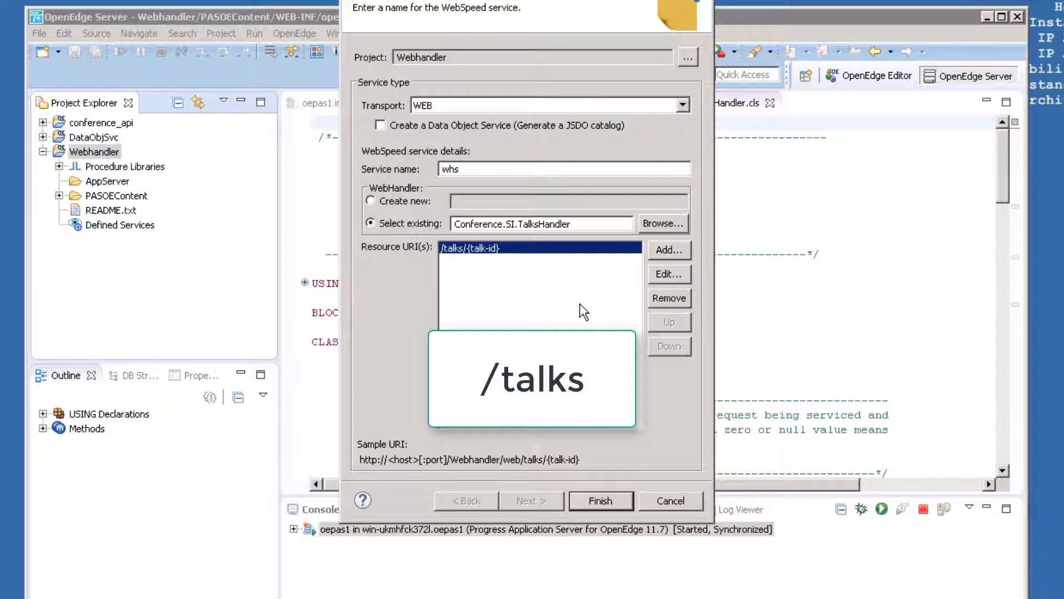
Add a second resource URI, /talks.
click(668, 250)
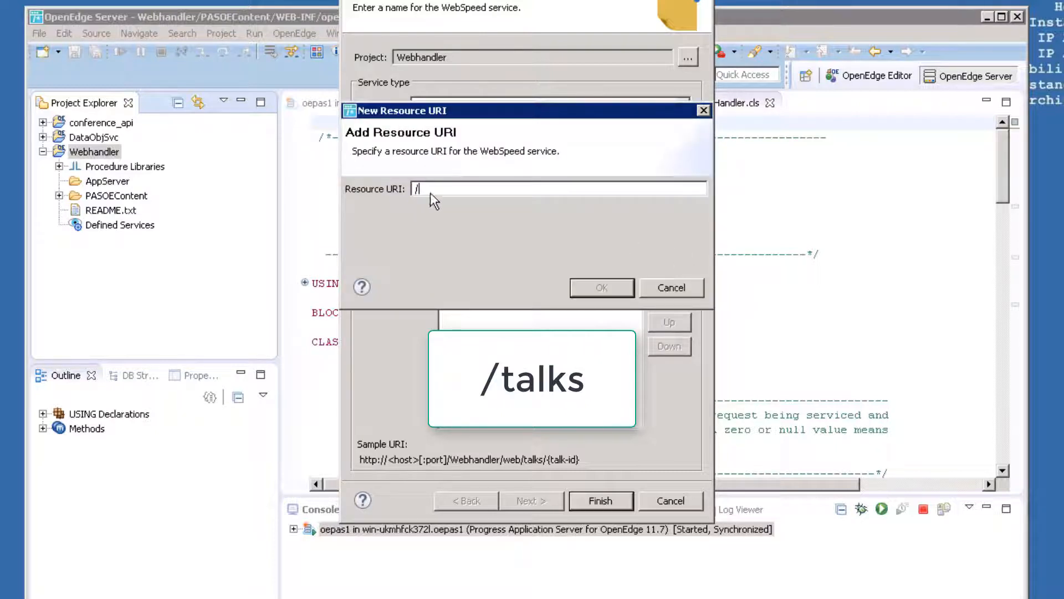
text(talks)
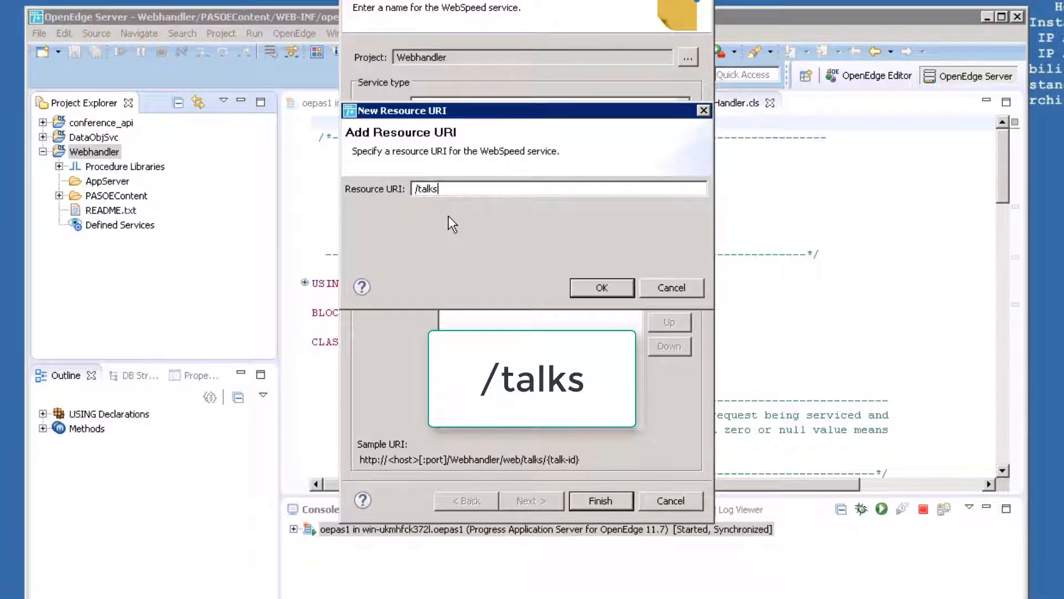
mouse_move(599, 287)
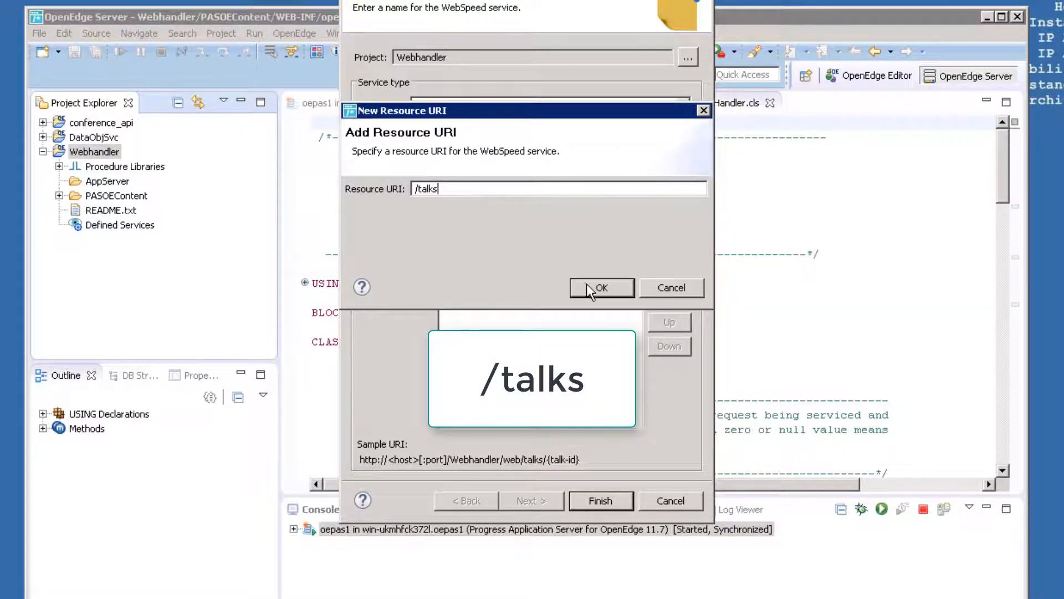
click(599, 287)
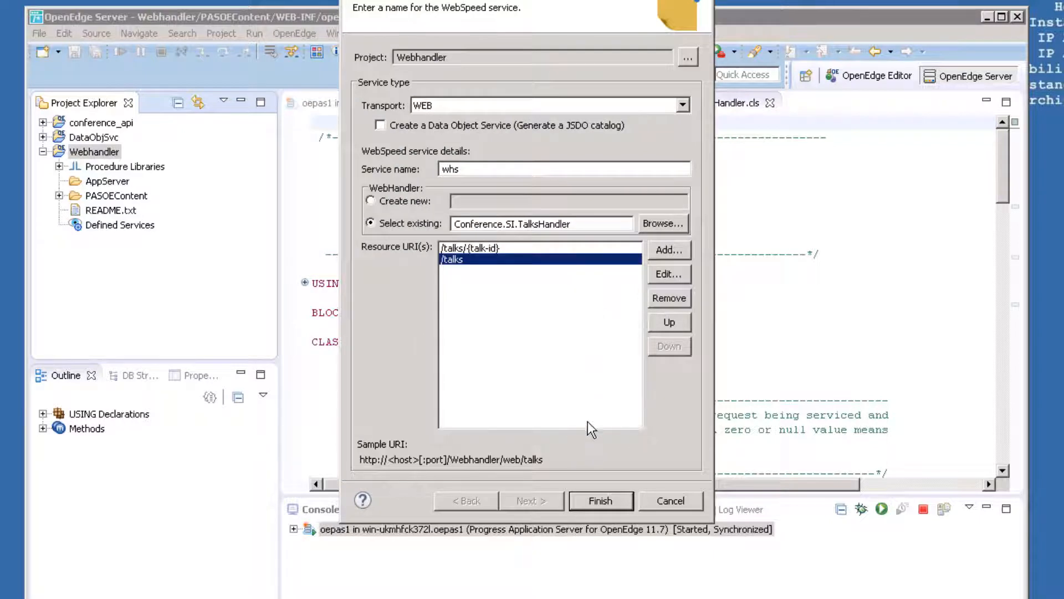
mouse_move(543, 357)
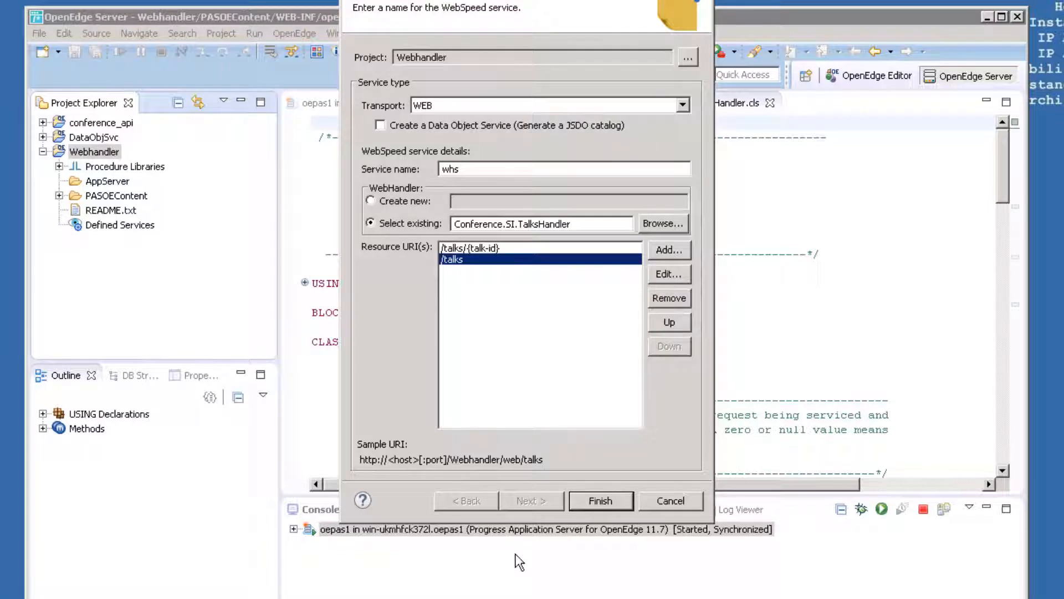
Finish the wizard and open TalksHandler.cls from conference_api's src/Conference/SI folder.
click(599, 500)
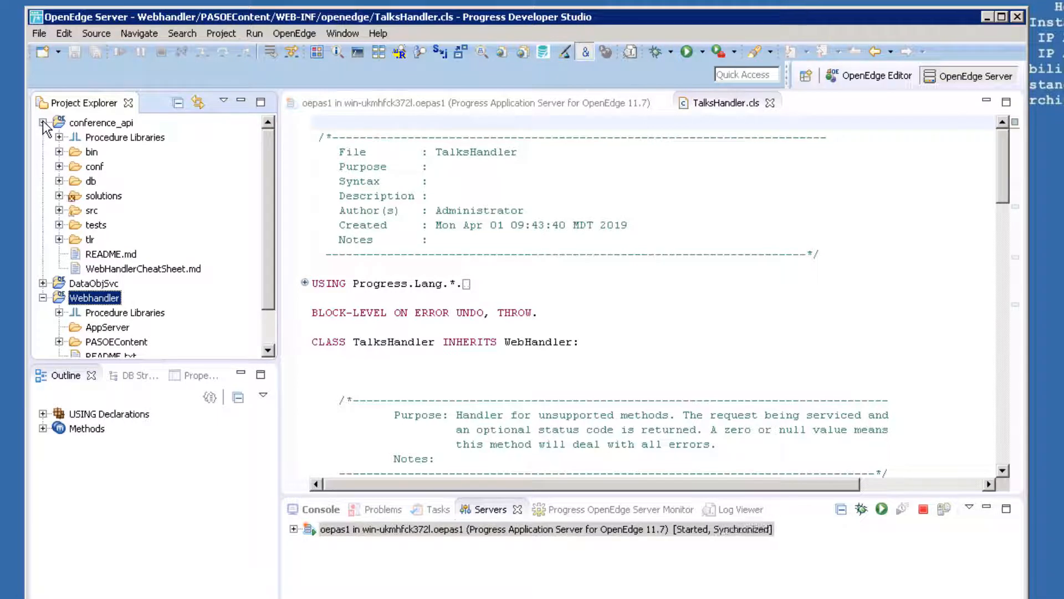
click(42, 123)
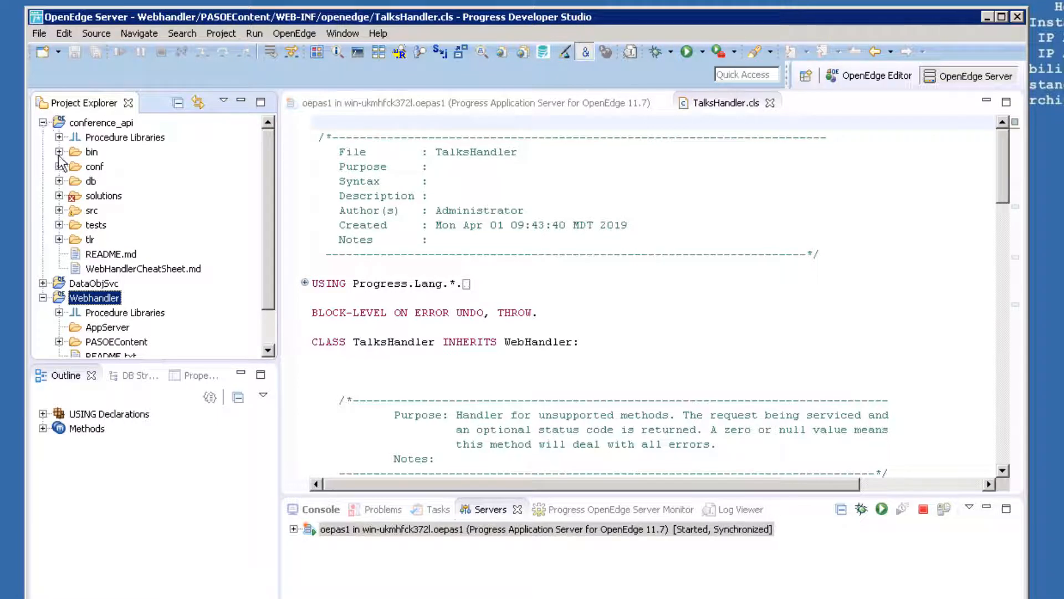
click(61, 211)
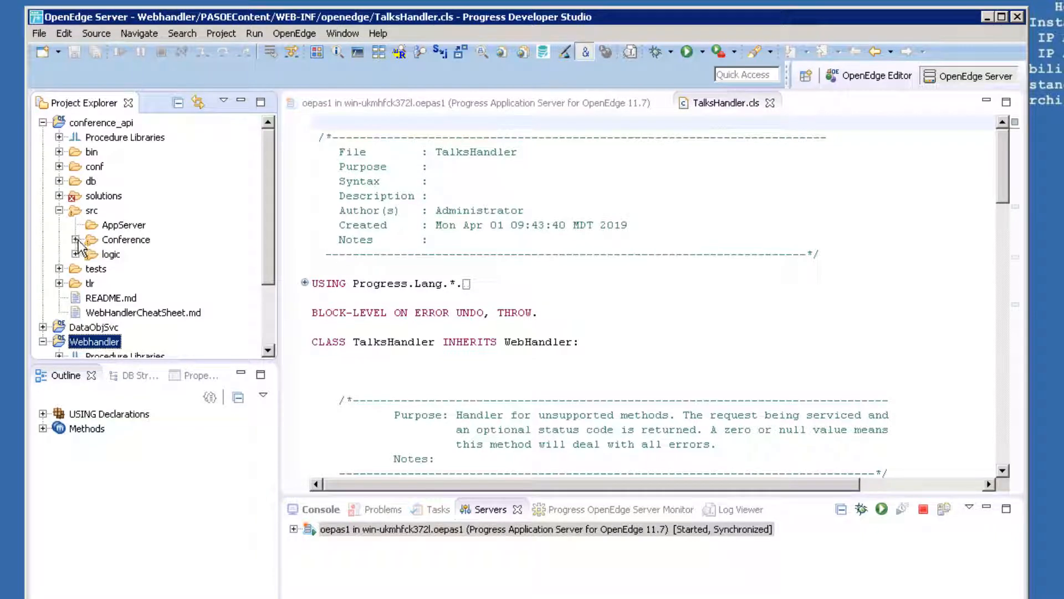
click(76, 238)
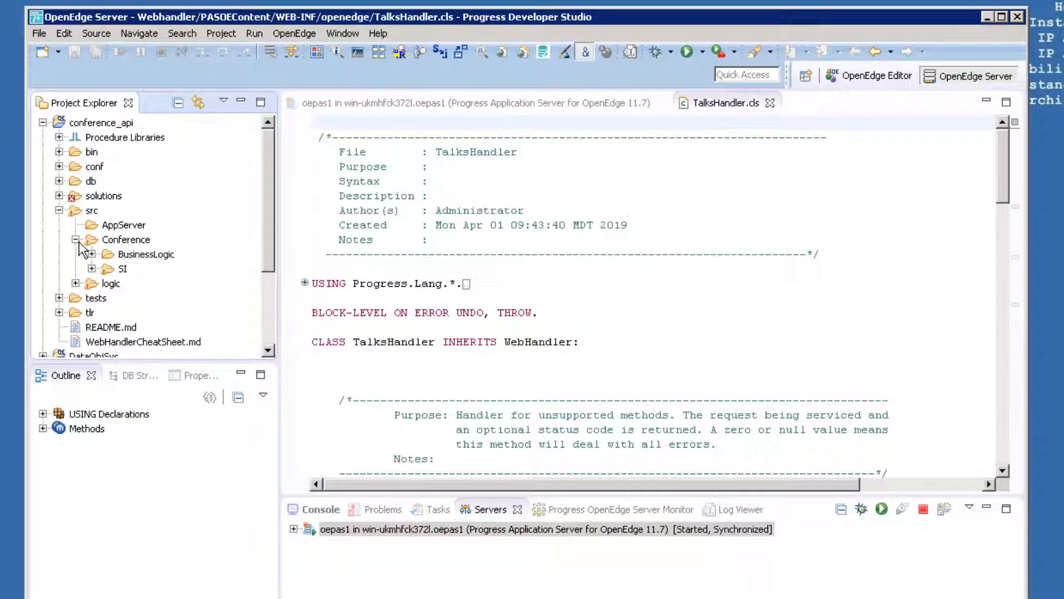
click(114, 269)
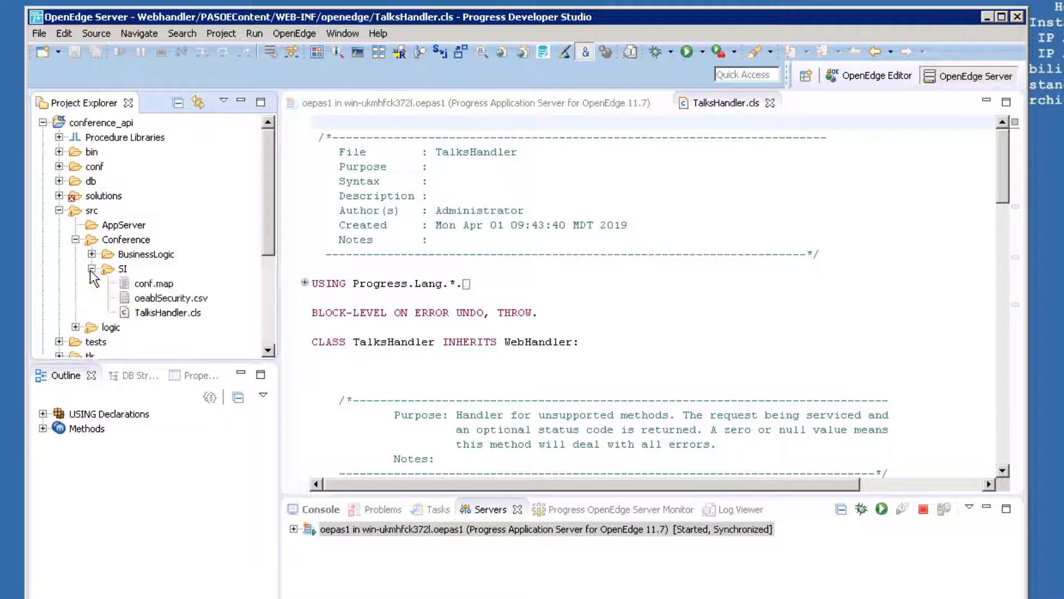
click(168, 312)
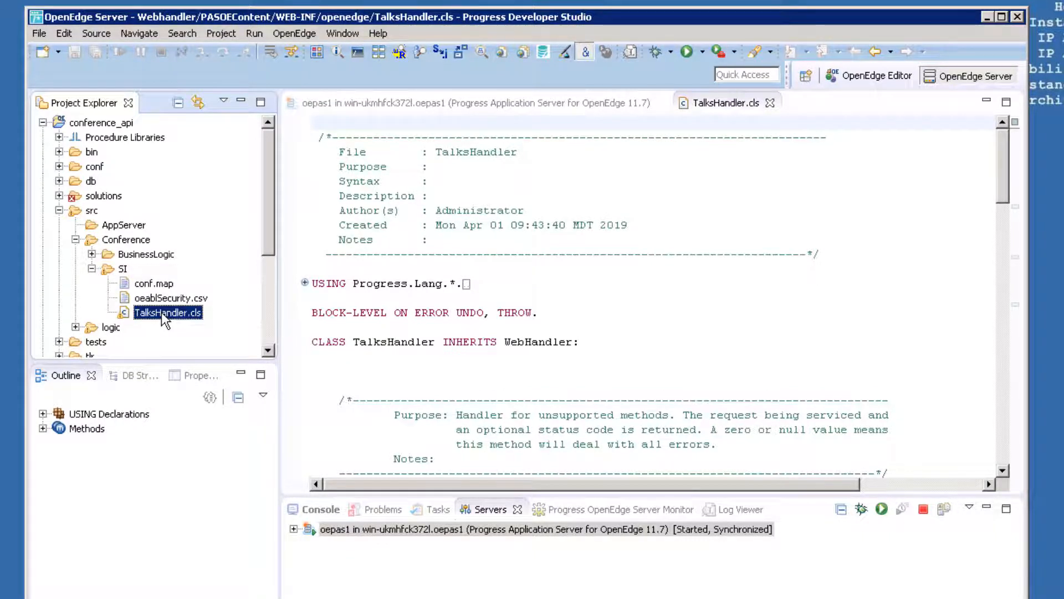
double_click(169, 312)
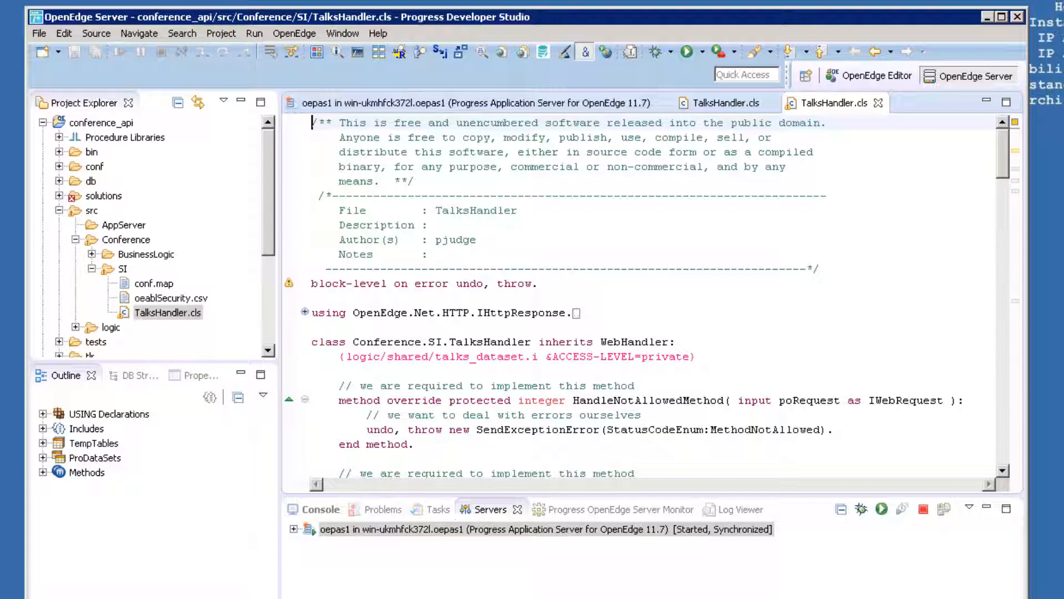
mouse_move(404, 387)
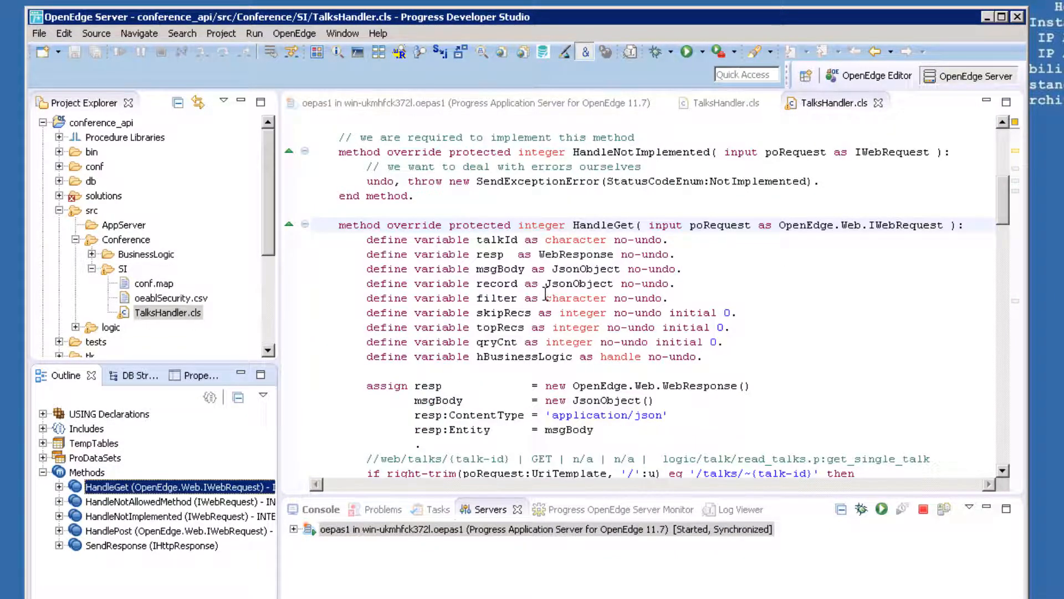
Scroll through HandleGet's /talks/{talk-id} and /talks routes in TalksHandler.cls.
double_click(603, 224)
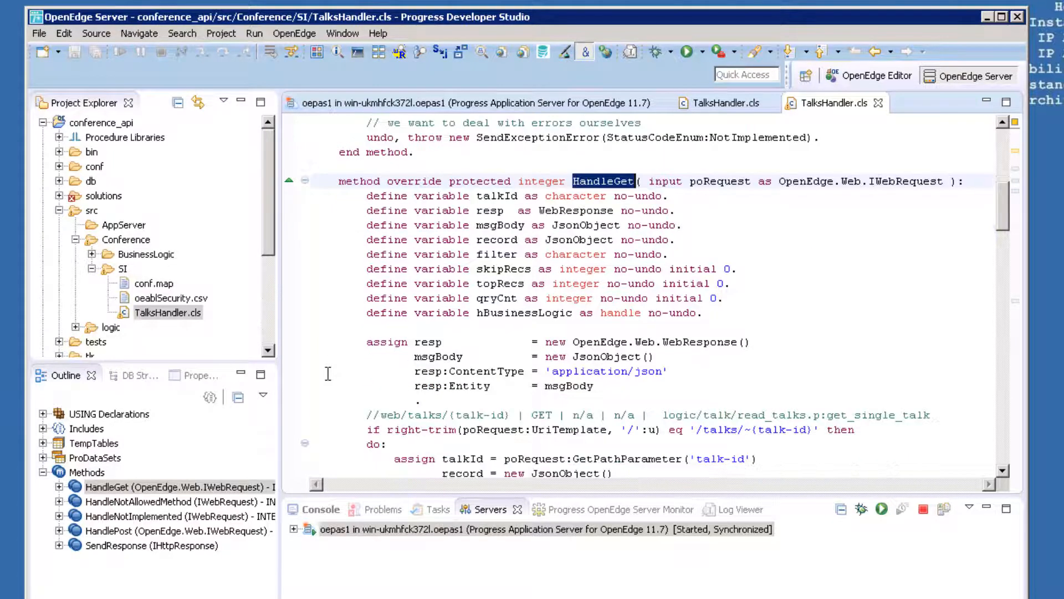
scroll(down, 3)
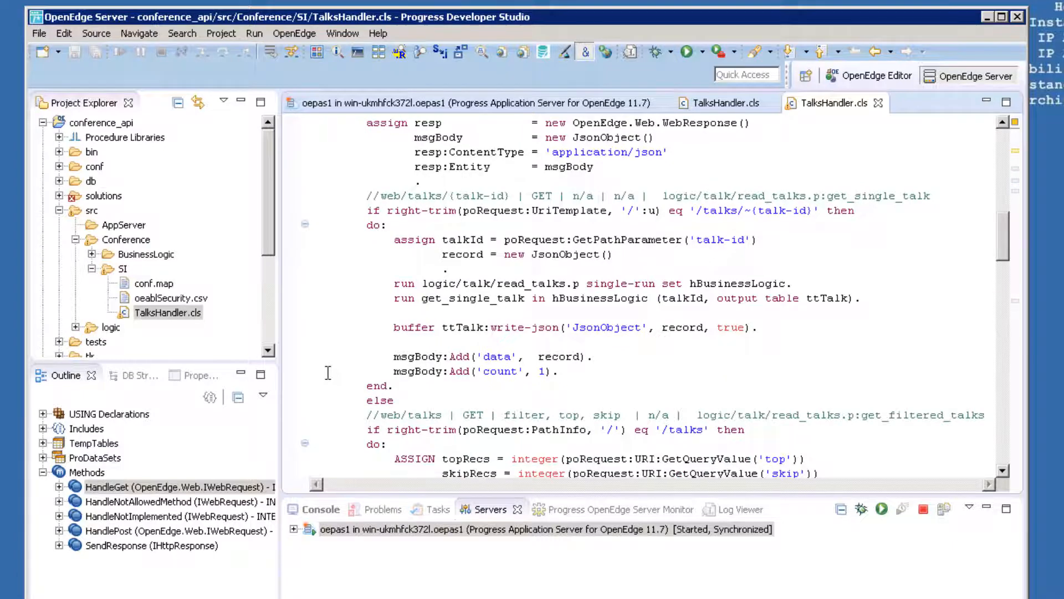
scroll(down, 3)
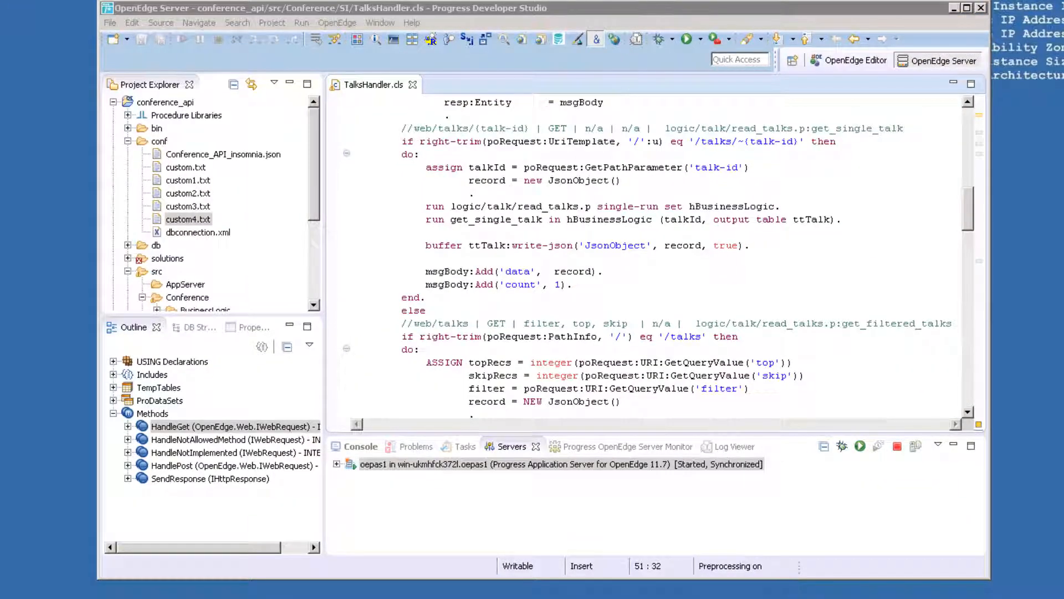
mouse_move(391, 153)
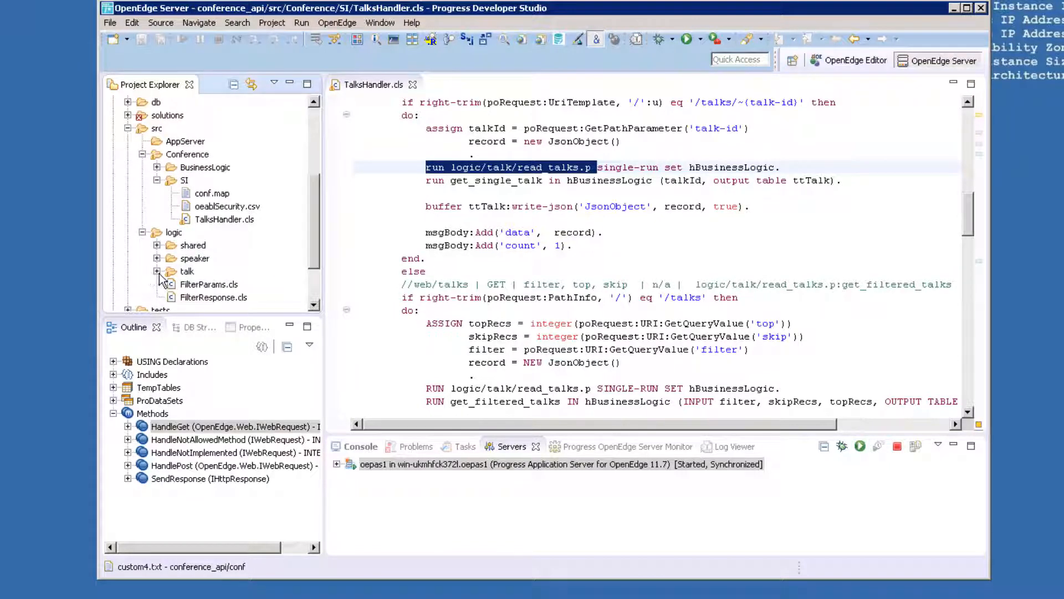
Expand the logic/talk folder and select read_talks.p.
click(156, 271)
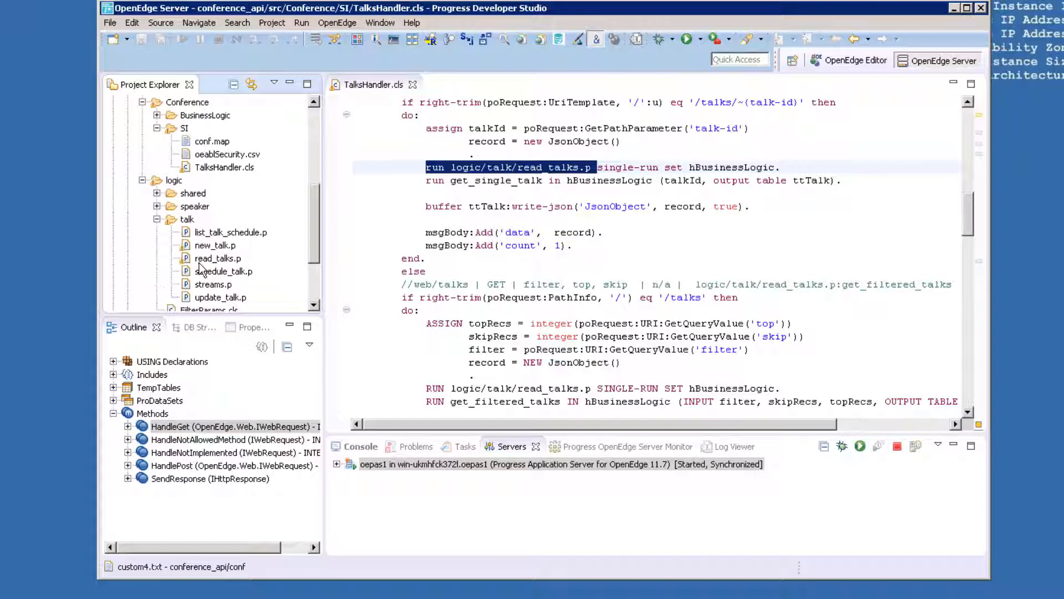
click(218, 258)
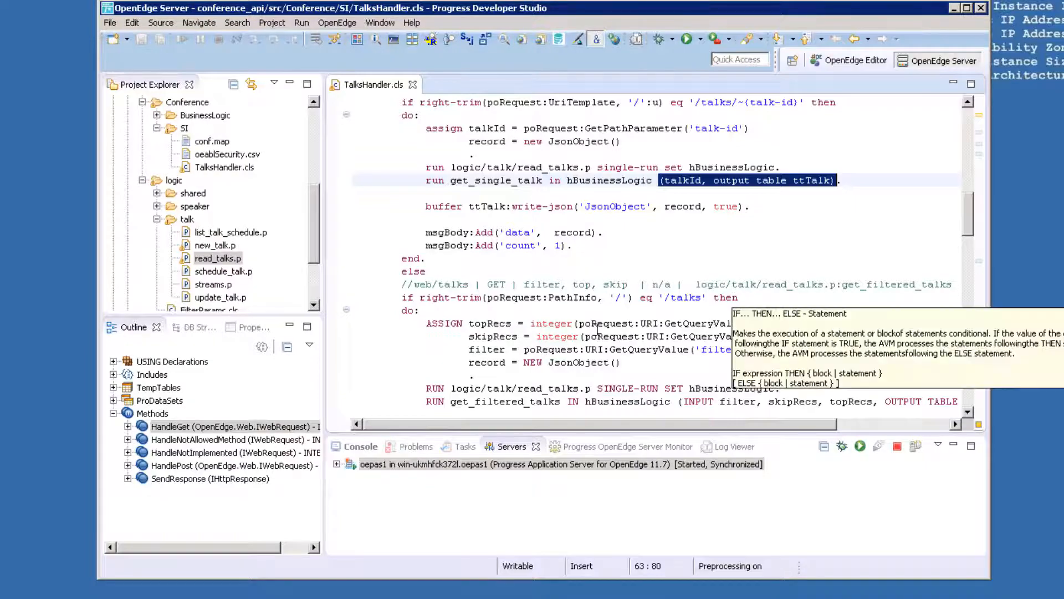
mouse_move(435, 528)
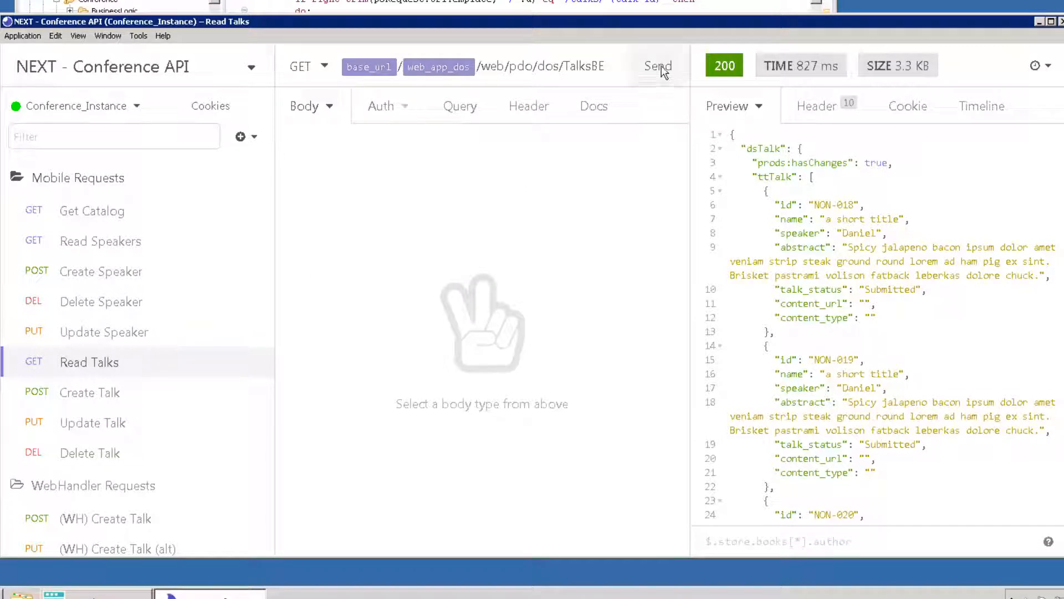
Resend the Read Talks request in Insomnia, then view the Create Talk request.
click(656, 66)
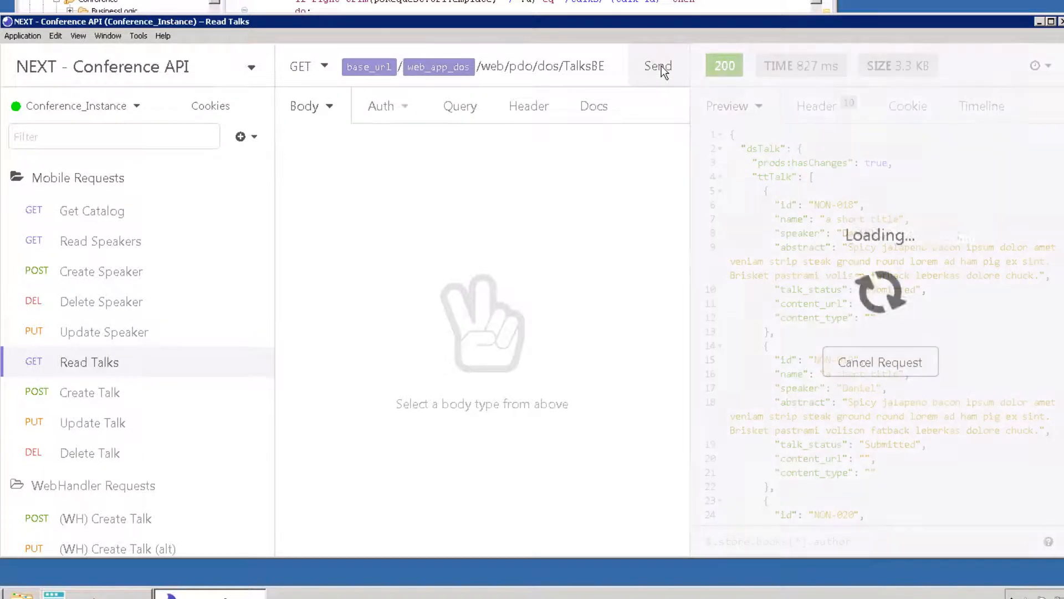
click(657, 66)
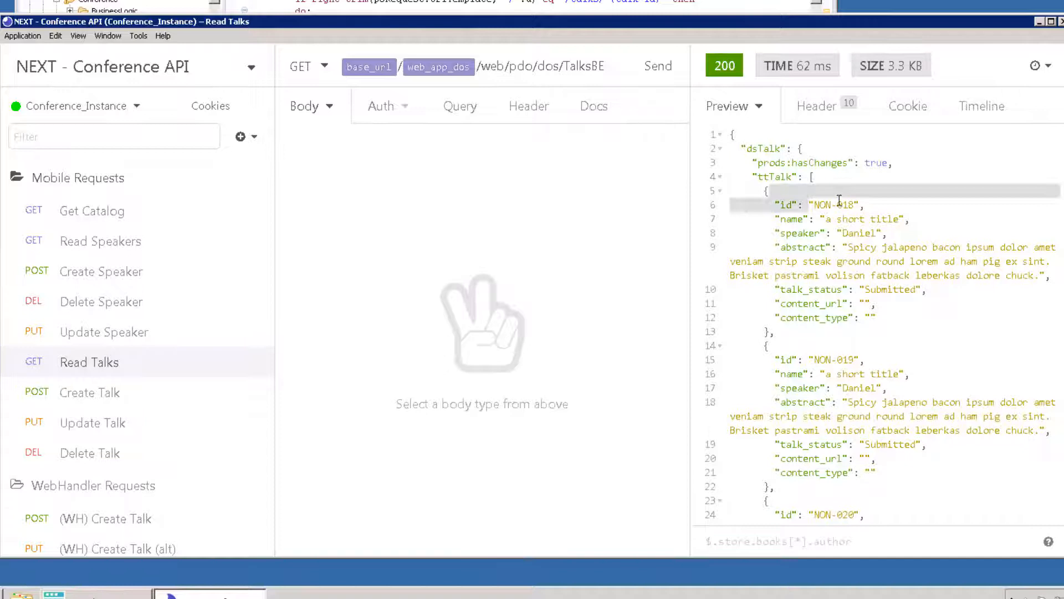
double_click(831, 205)
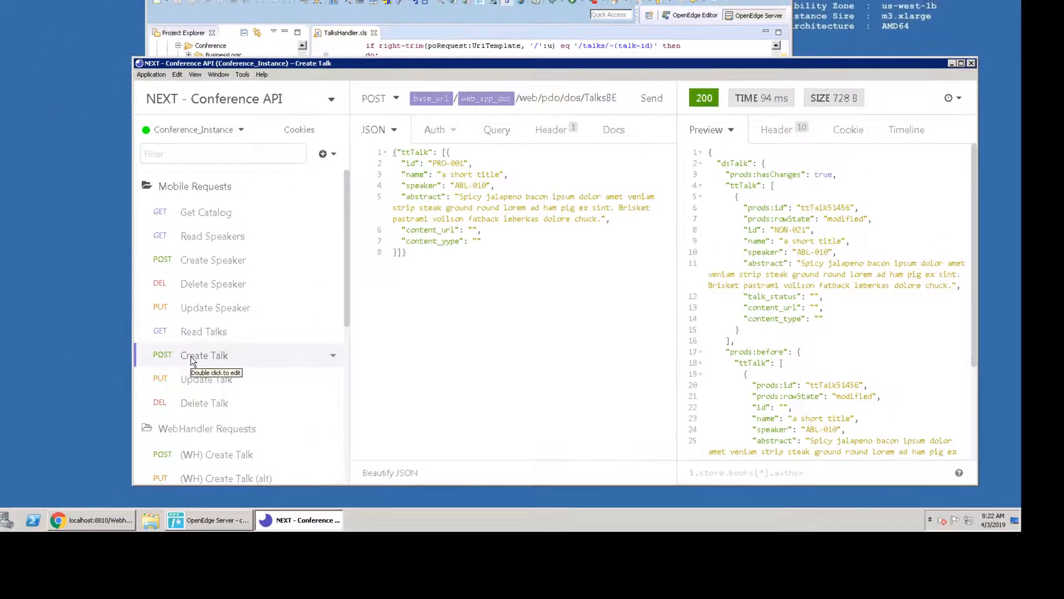
click(203, 332)
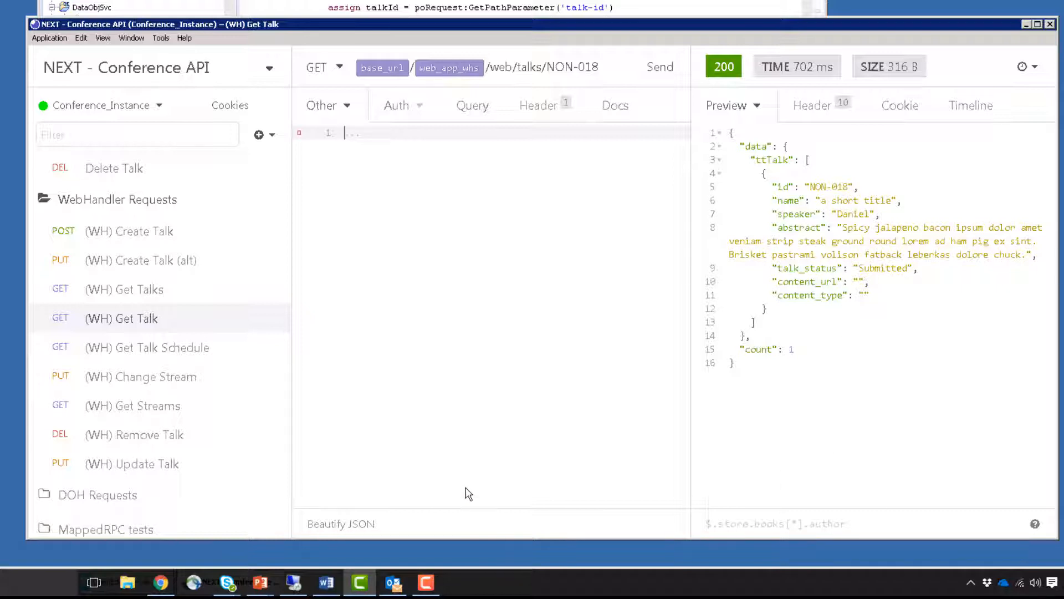
mouse_move(181, 390)
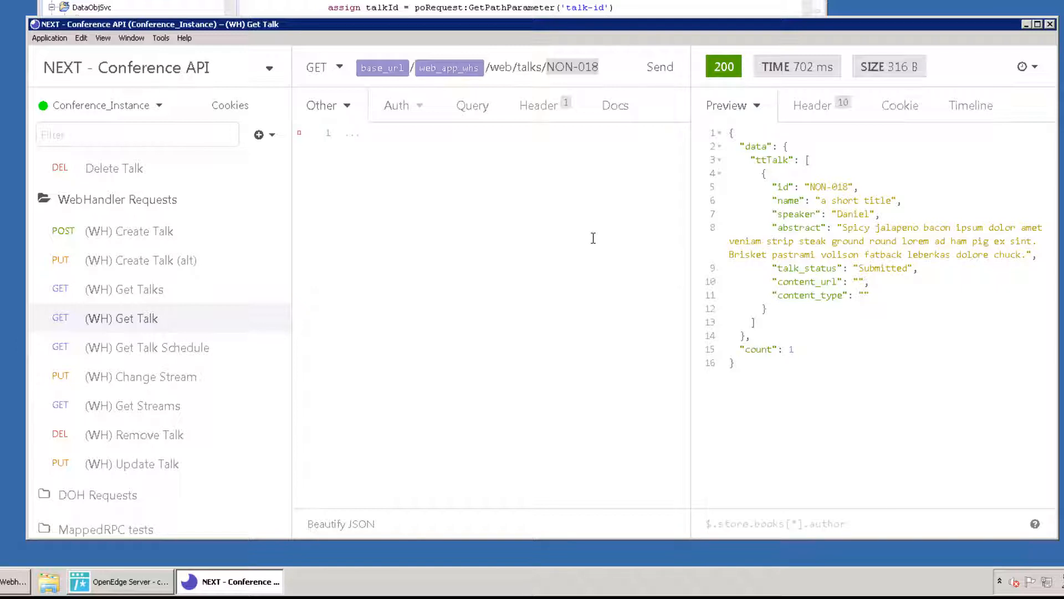
mouse_move(567, 73)
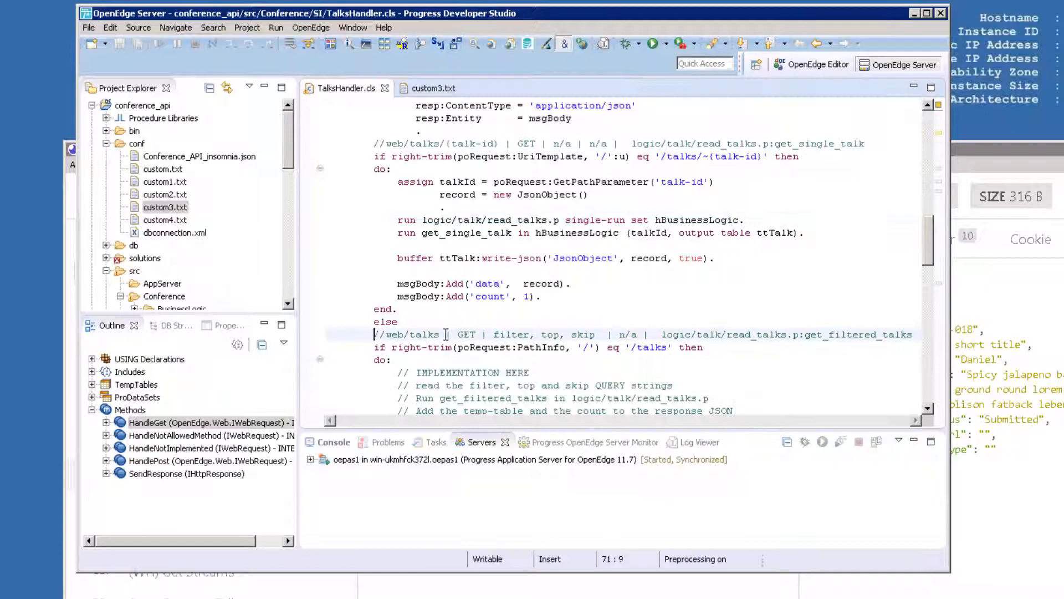
Find the //web/talks implementation block, then view the prepared code in custom3.txt.
double_click(406, 333)
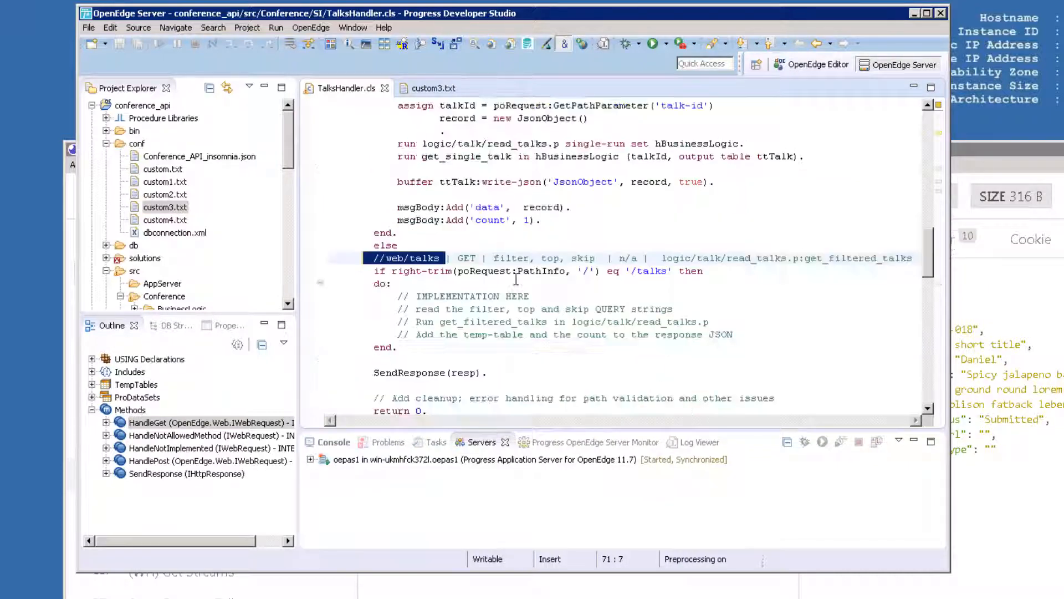
scroll(down, 3)
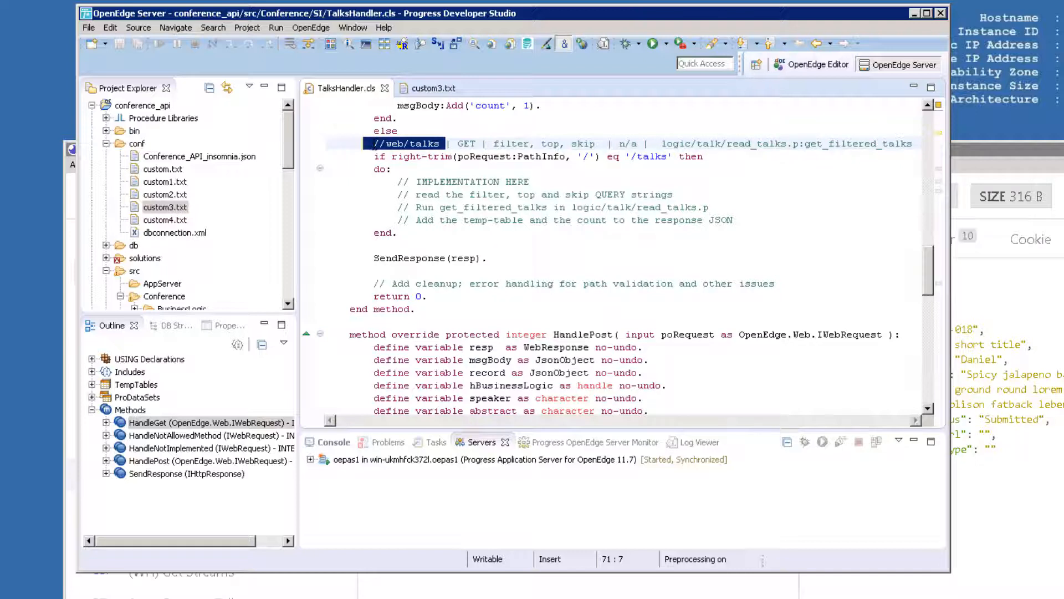
click(206, 421)
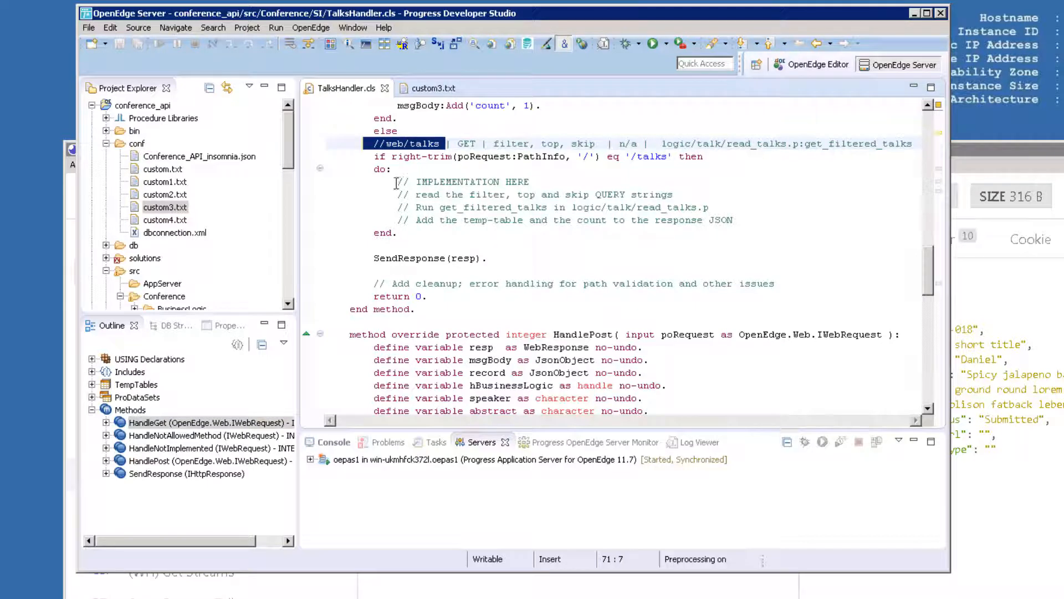
mouse_move(322, 192)
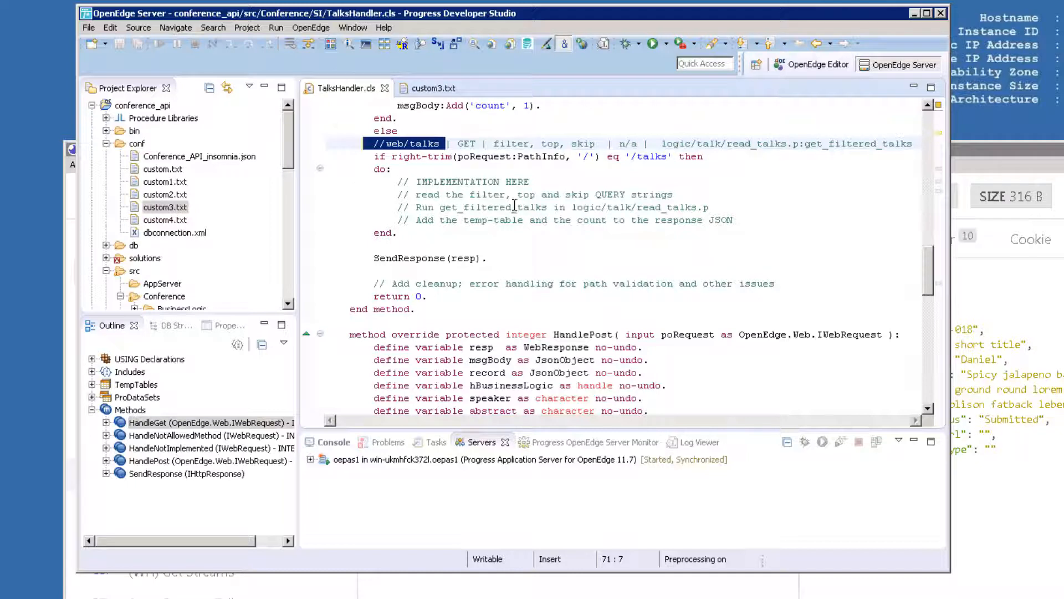
mouse_move(536, 224)
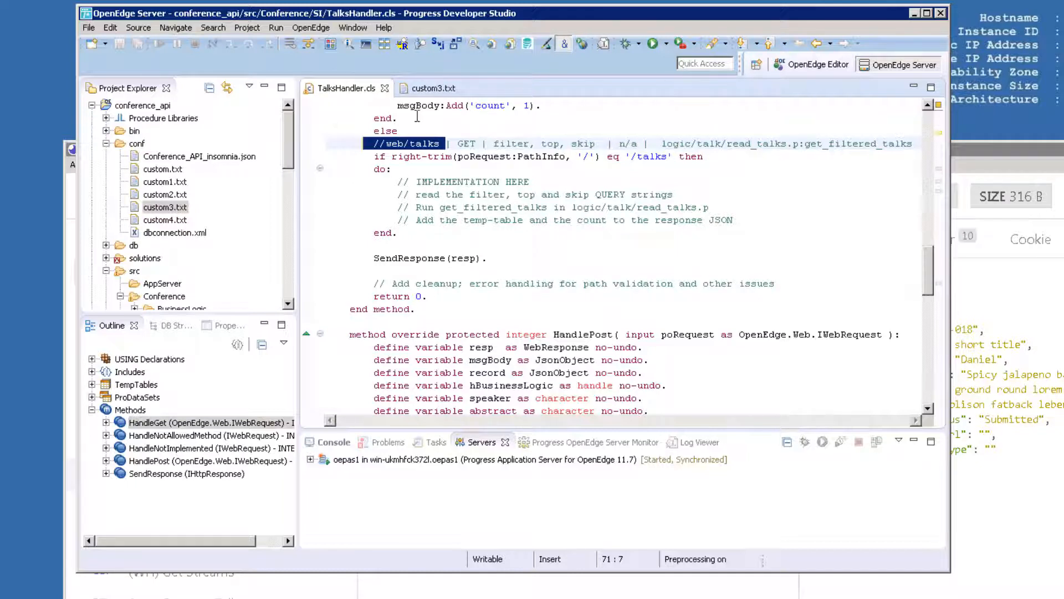
click(165, 207)
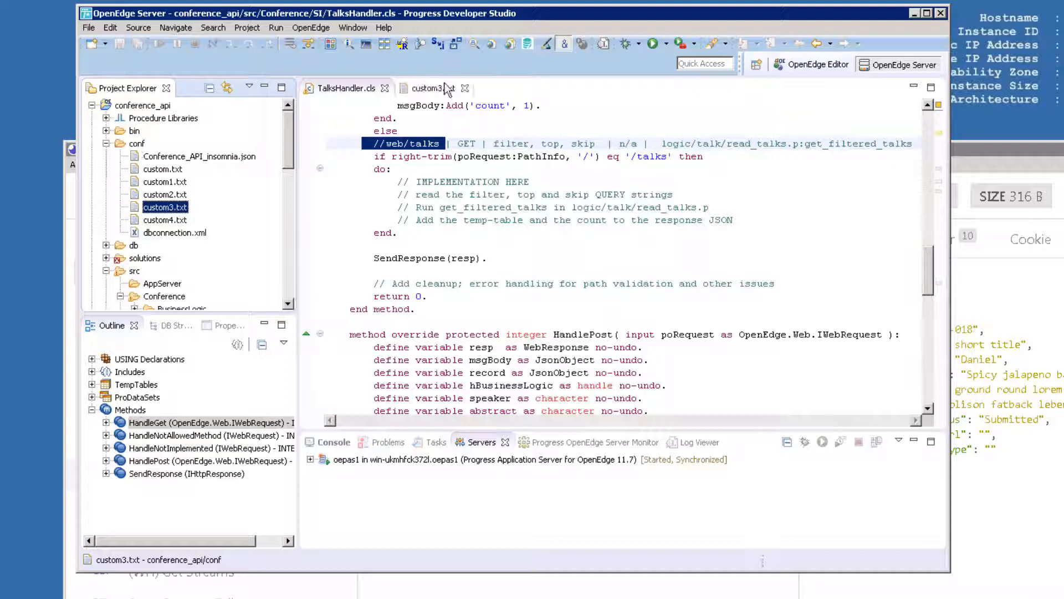
click(429, 88)
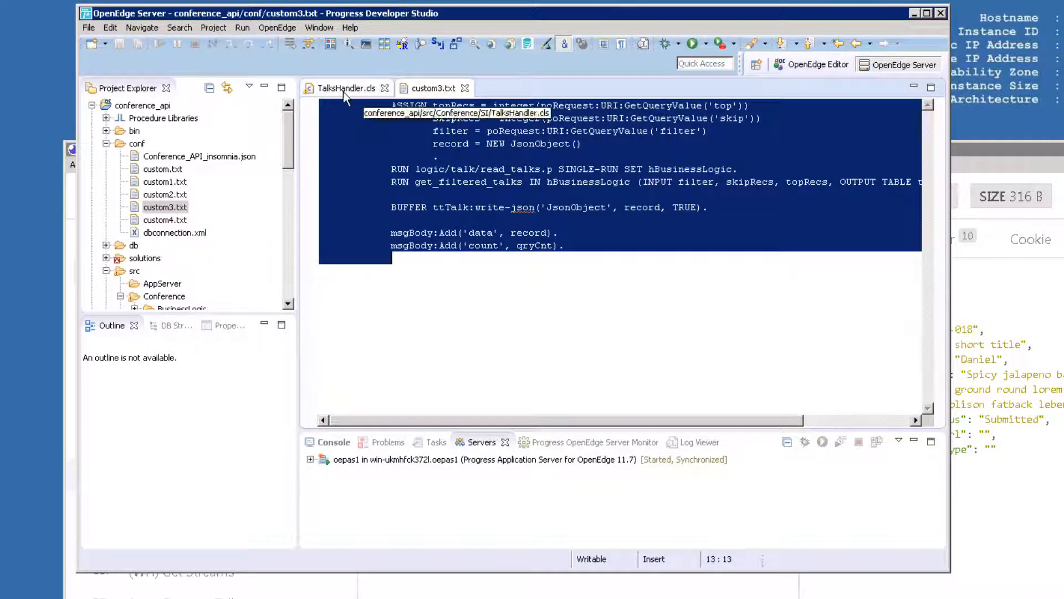
Paste the get_filtered_talks code into TalksHandler.cls, save, and clean conference_api.
click(345, 88)
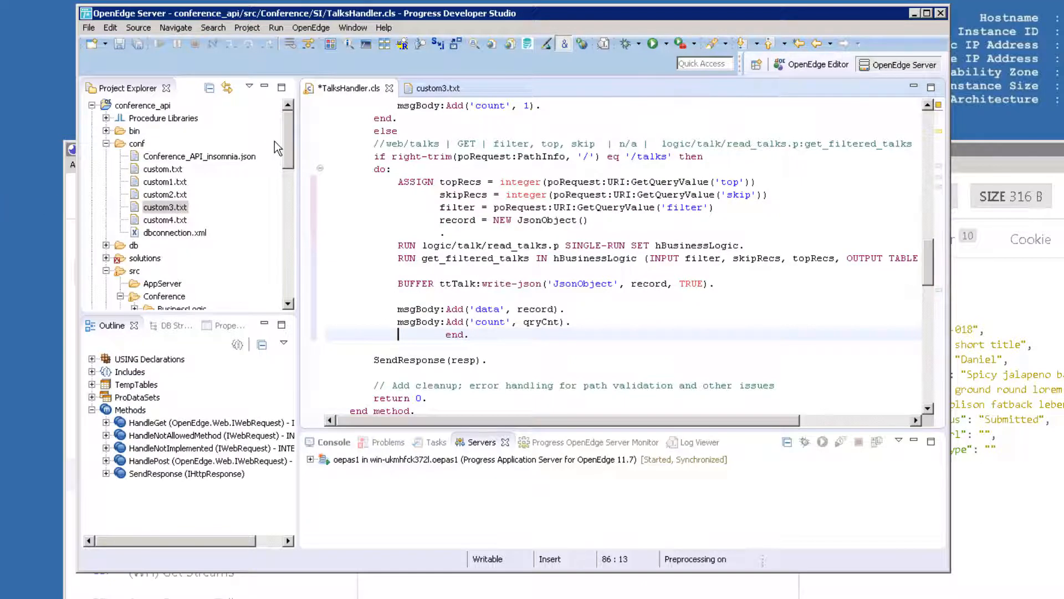
mouse_move(138, 43)
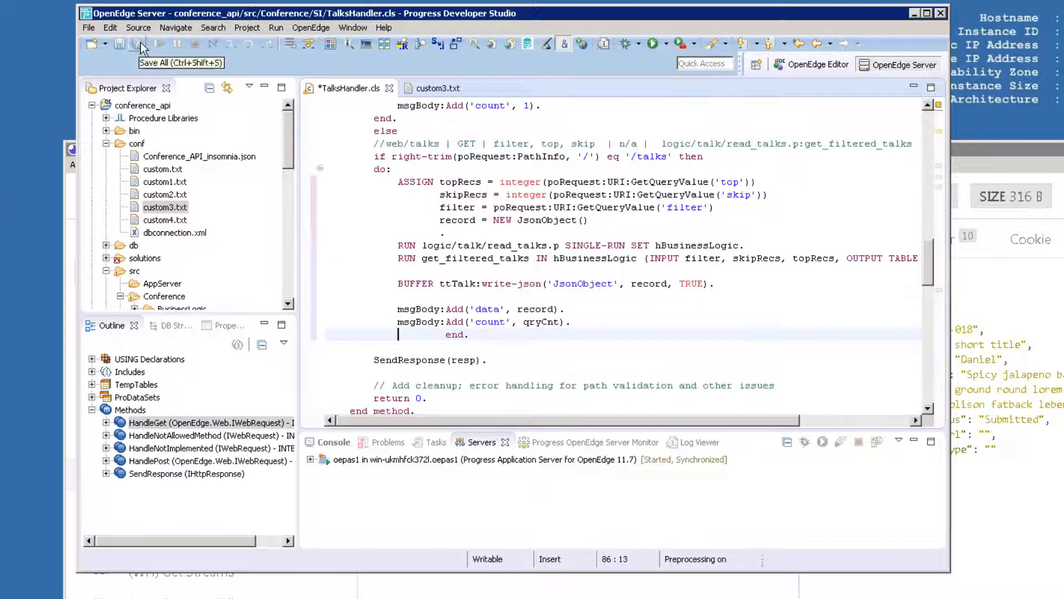
click(136, 45)
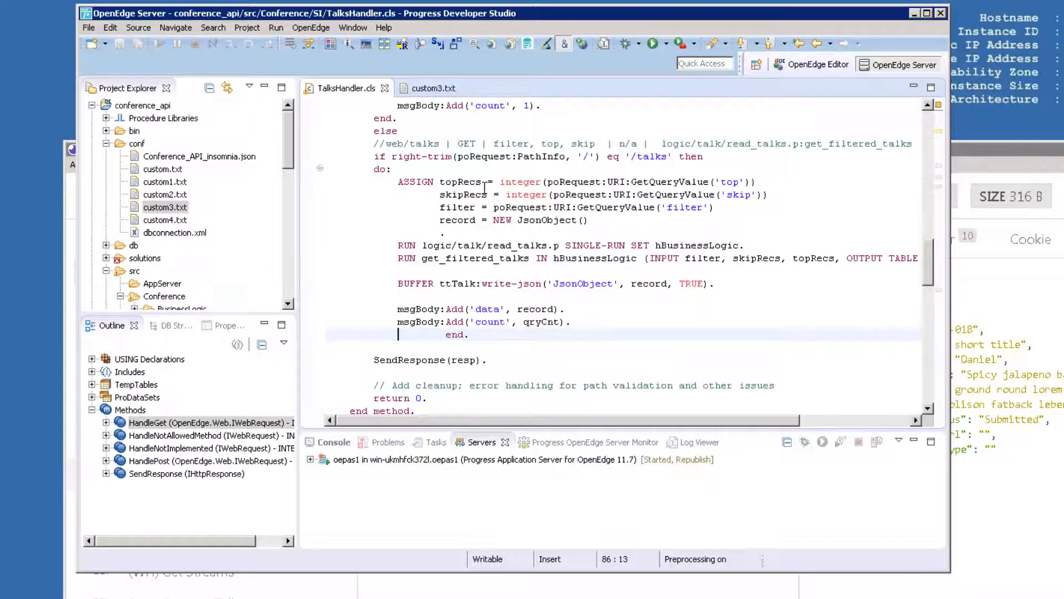
click(247, 27)
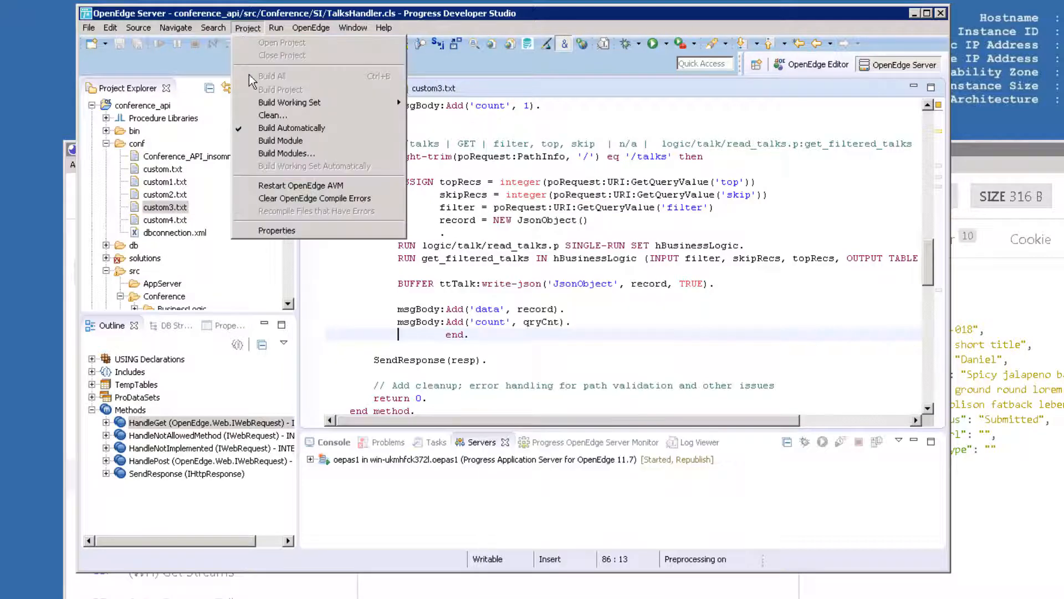
click(272, 115)
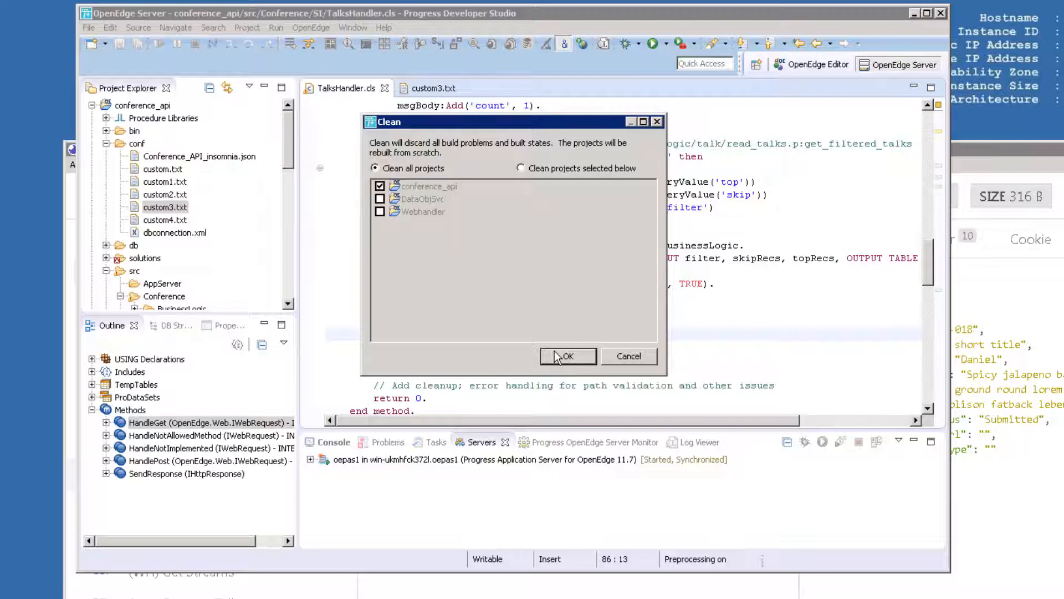
click(568, 356)
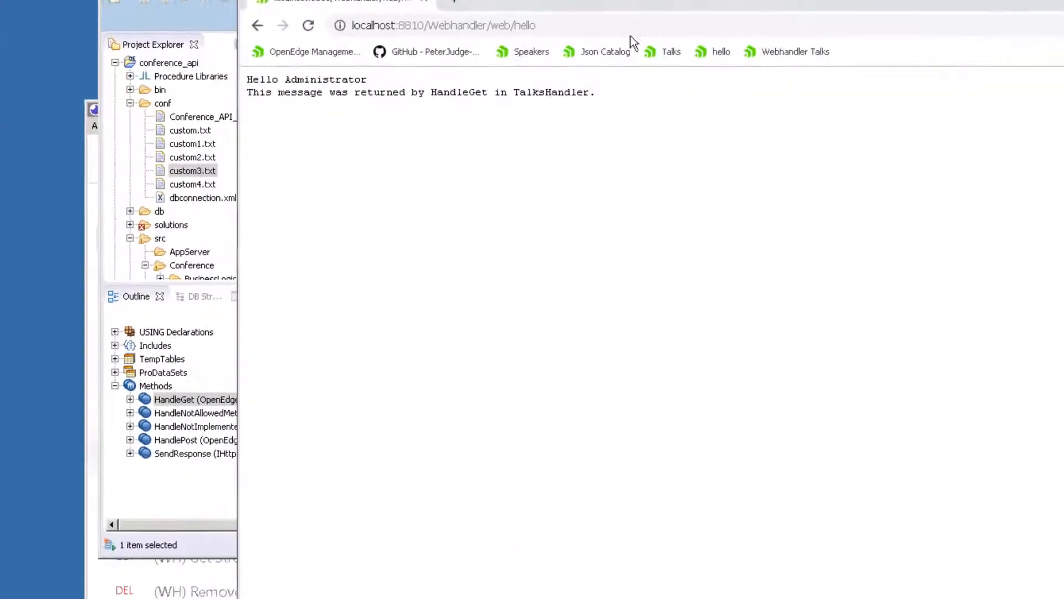
Load localhost:8810/Webhandler/web/talks in Chrome to see the talk list JSON.
click(795, 51)
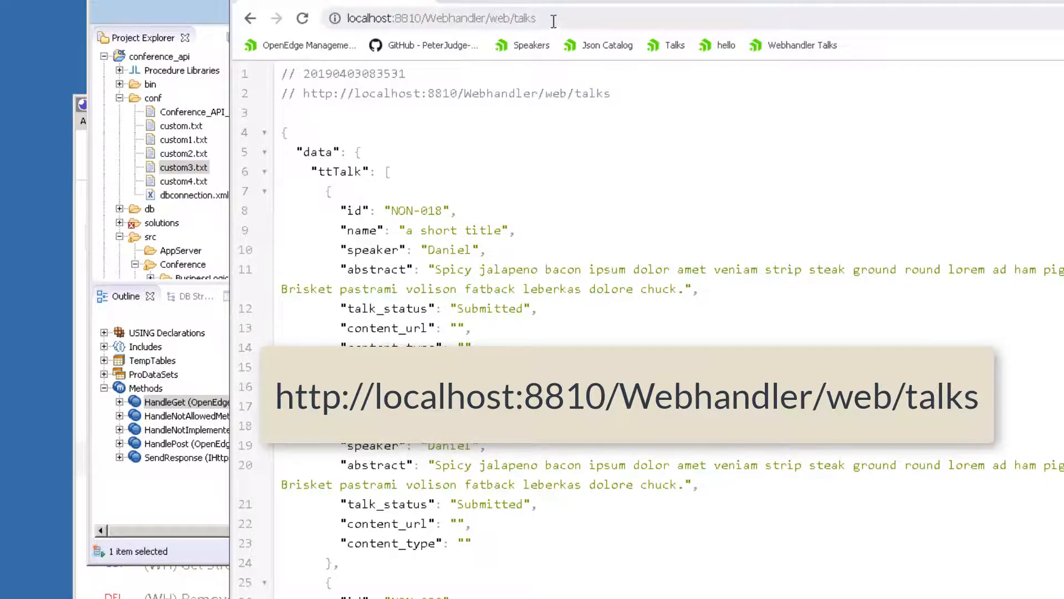
click(442, 19)
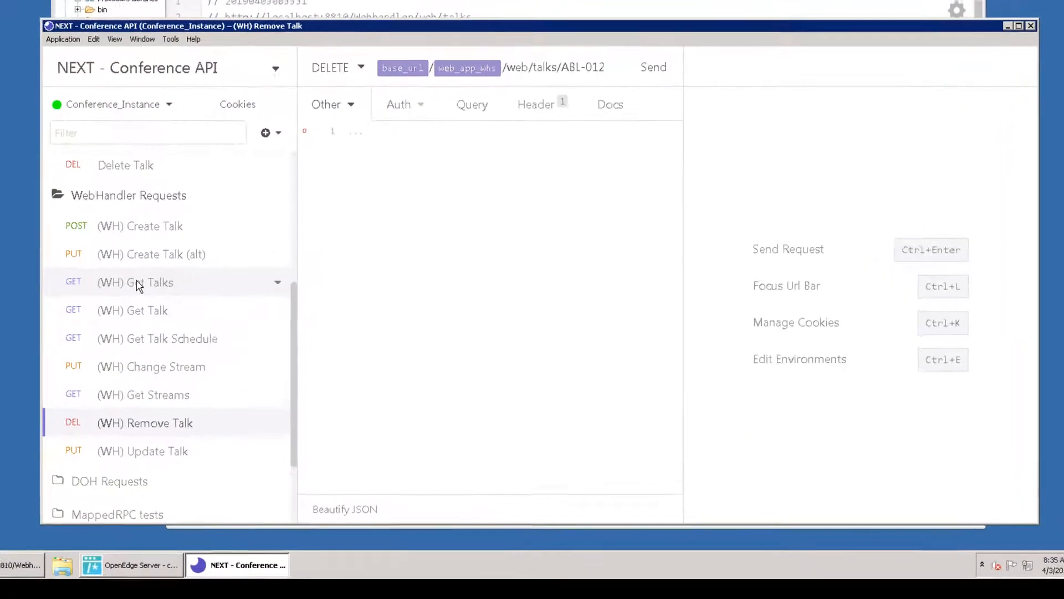
Resend (WH) Get Talks in Insomnia and scroll through the returned talk list.
click(135, 282)
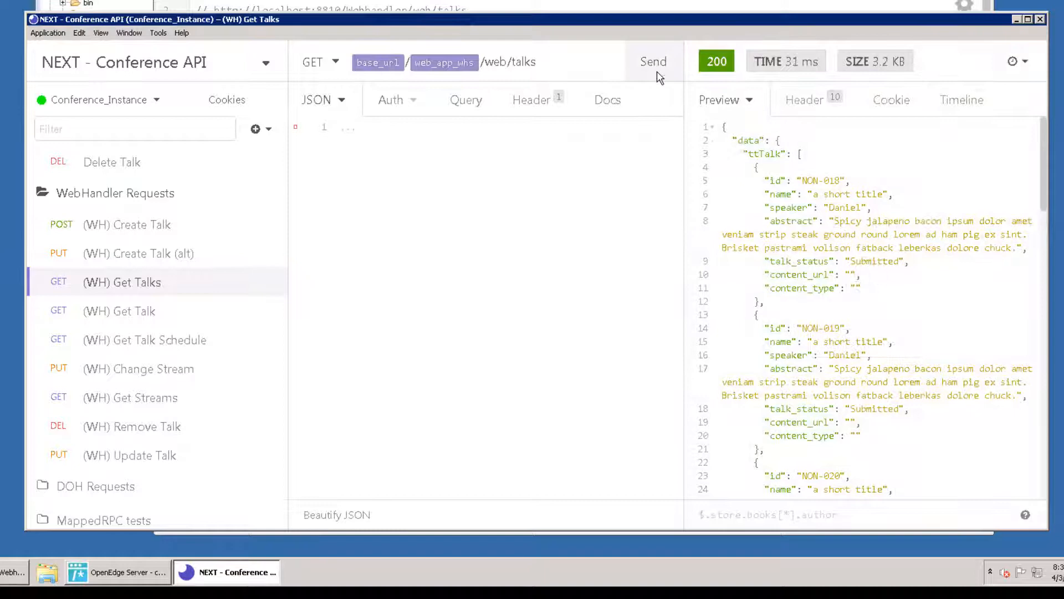
scroll(down, 3)
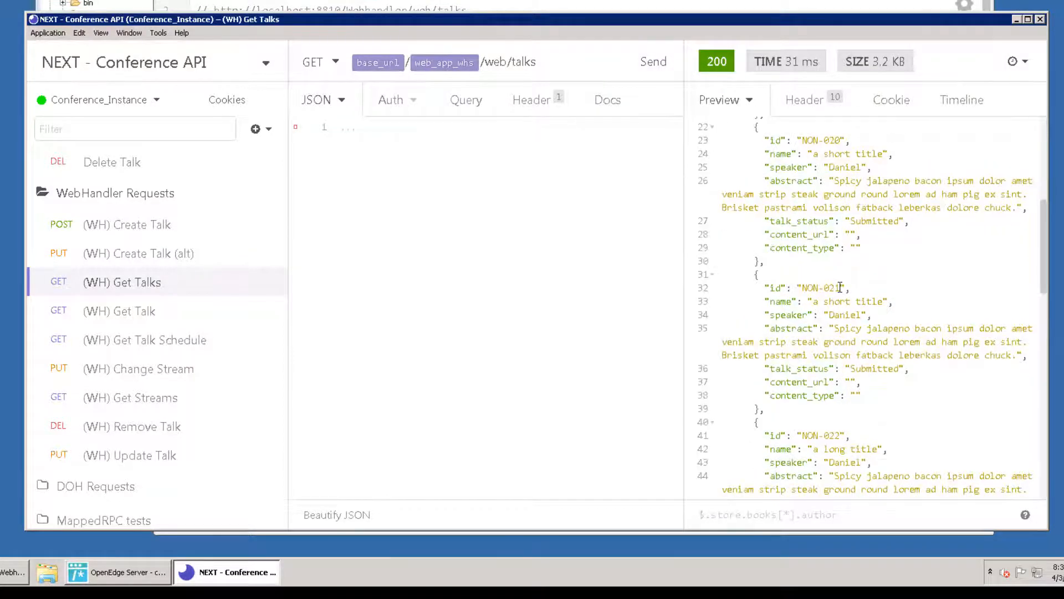
scroll(down, 3)
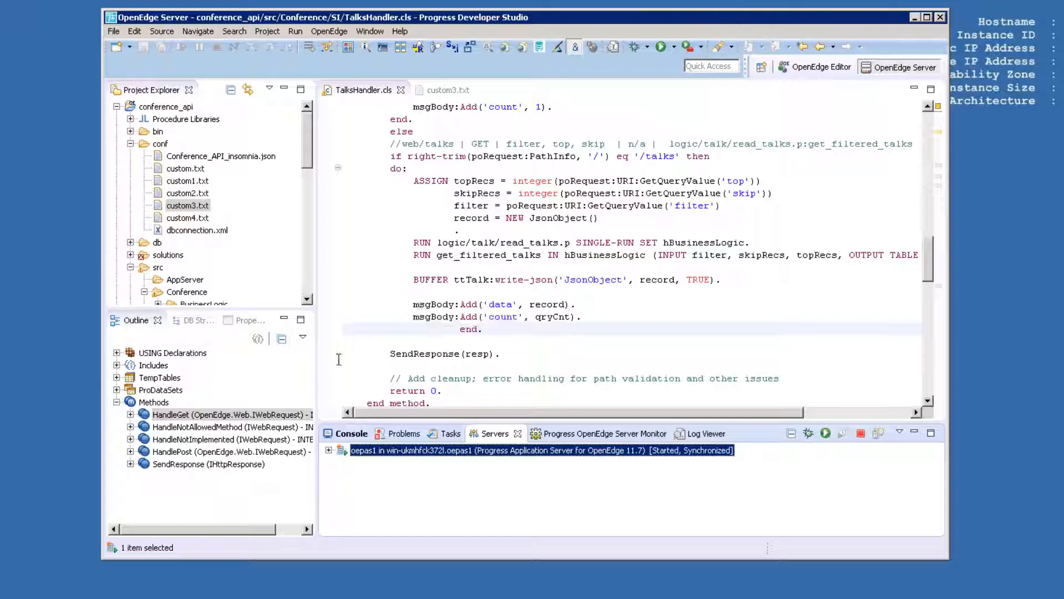
Go to HandlePost and mark its POST /talks placeholder comment branch.
click(231, 450)
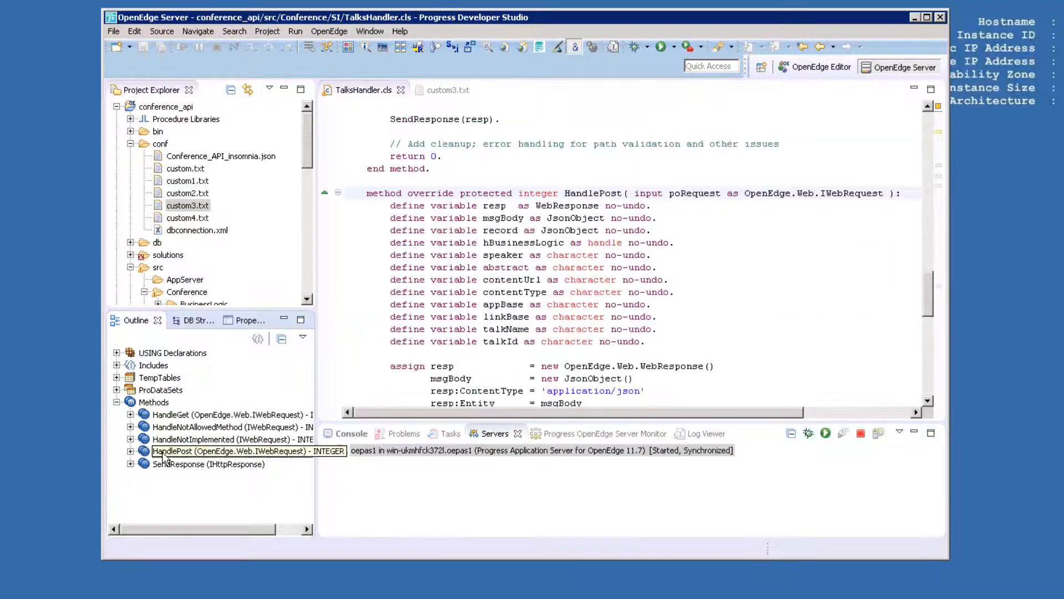
mouse_move(510, 279)
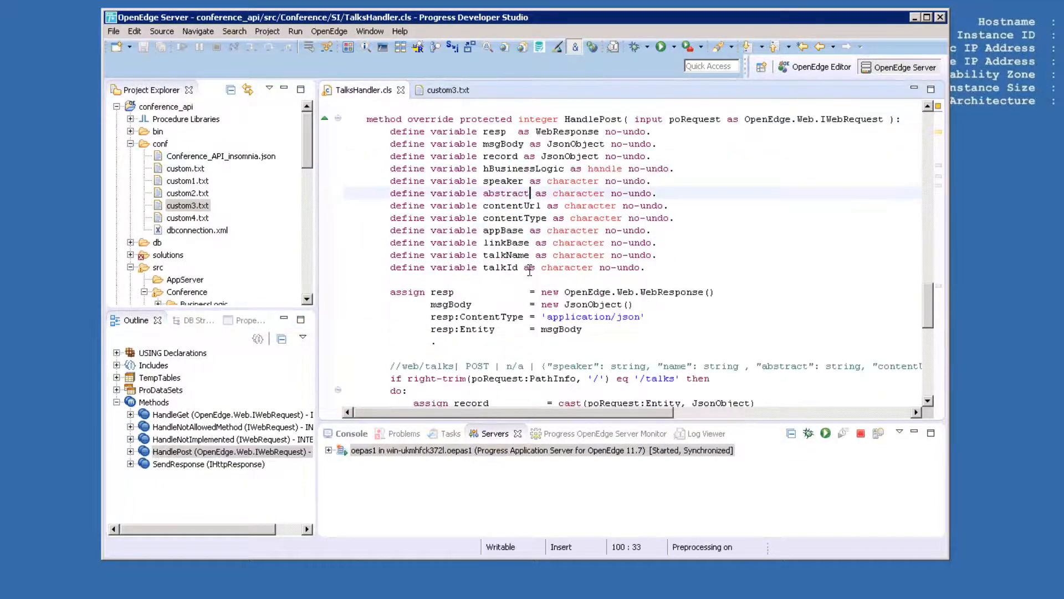
scroll(down, 3)
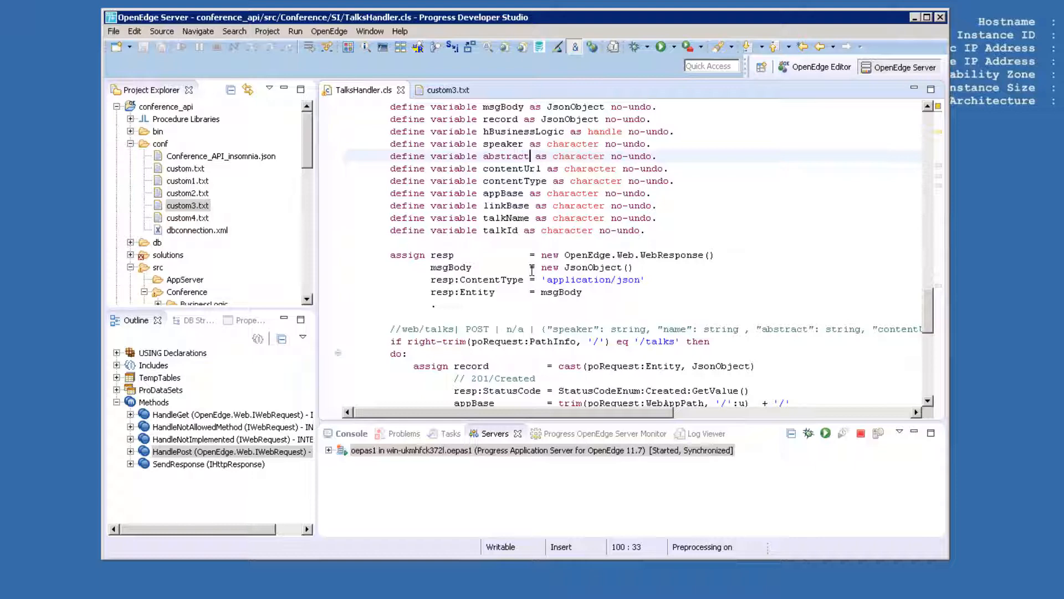
scroll(down, 3)
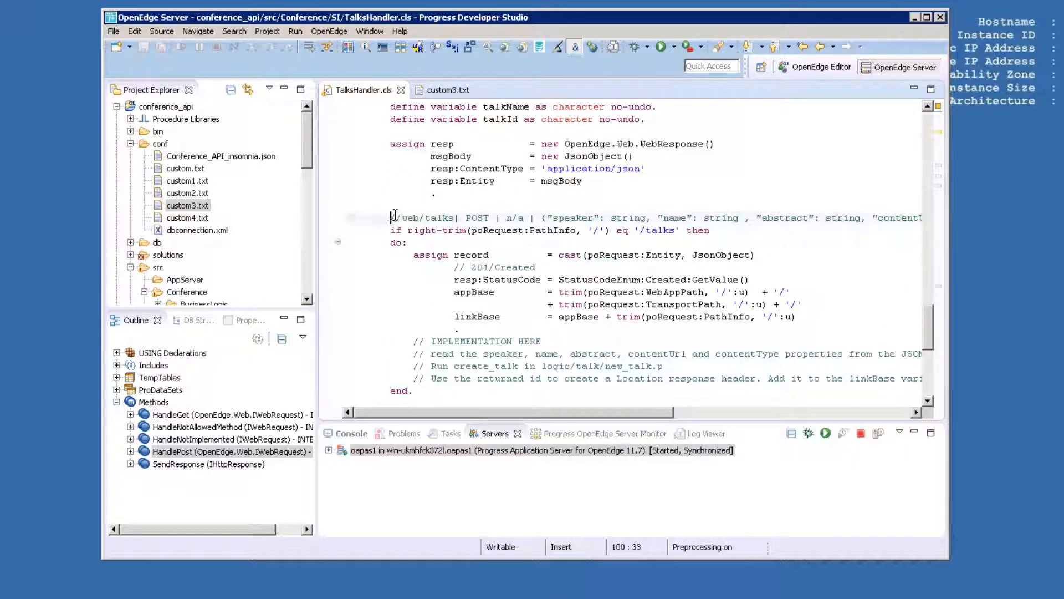
drag(391, 218, 490, 217)
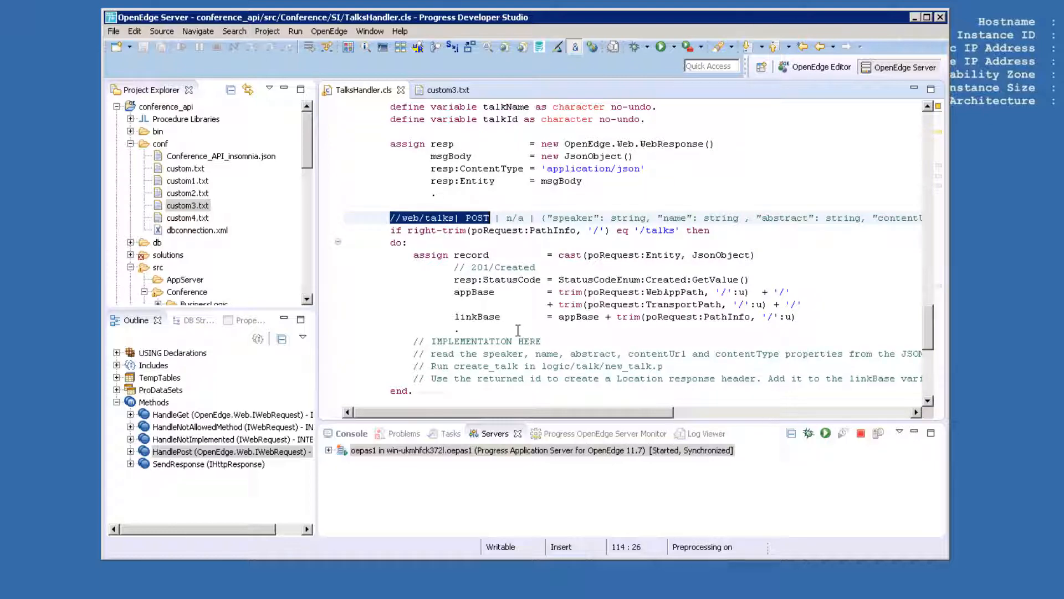
scroll(down, 3)
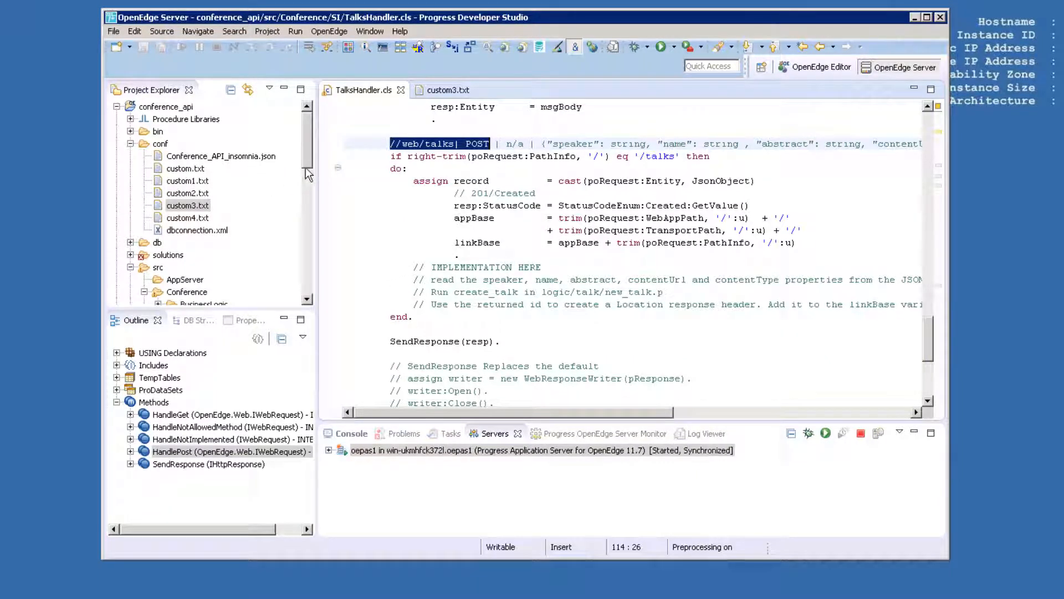
mouse_move(409, 212)
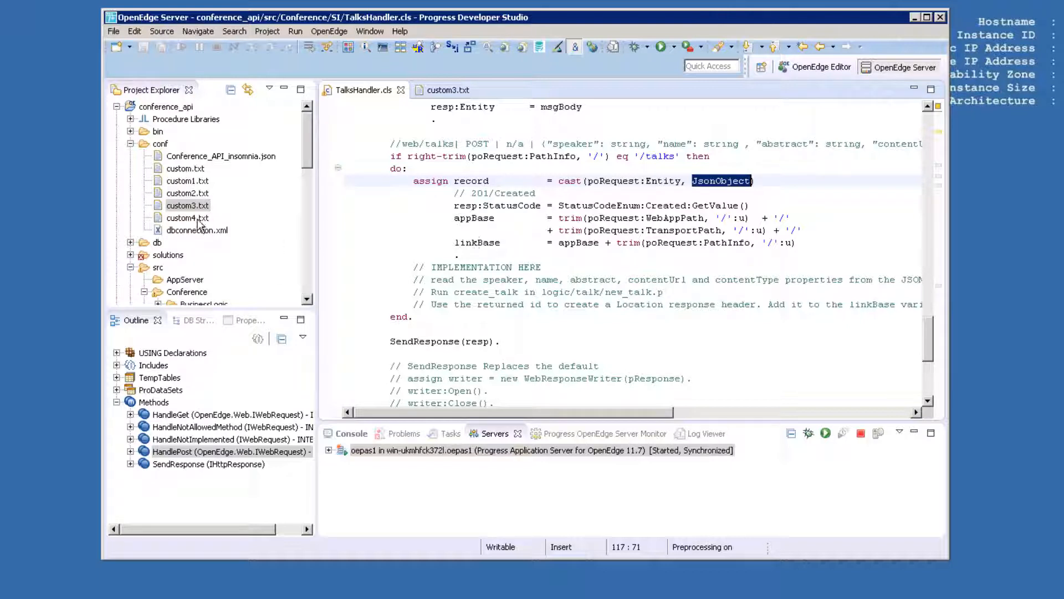
Paste the custom4.txt POST code (fields, create_talk, Location header) over the placeholder comments.
double_click(187, 217)
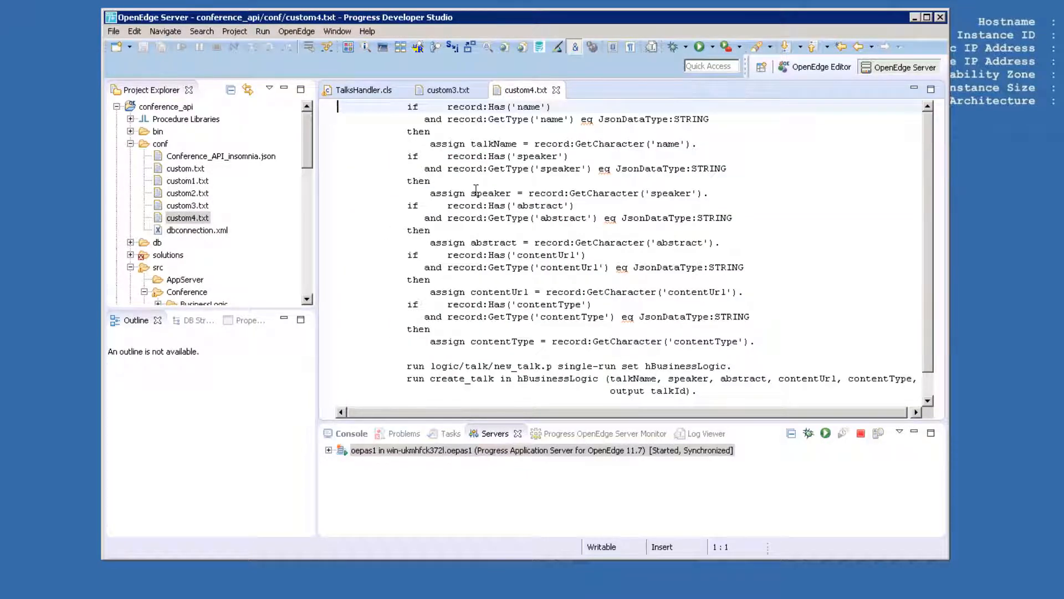
key(ctrl+a)
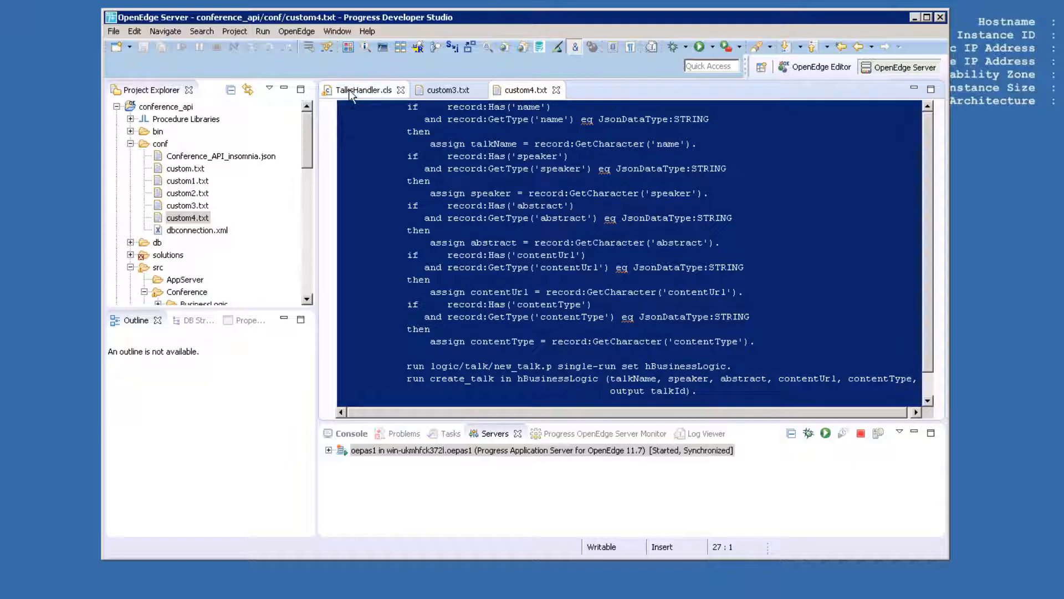
click(366, 90)
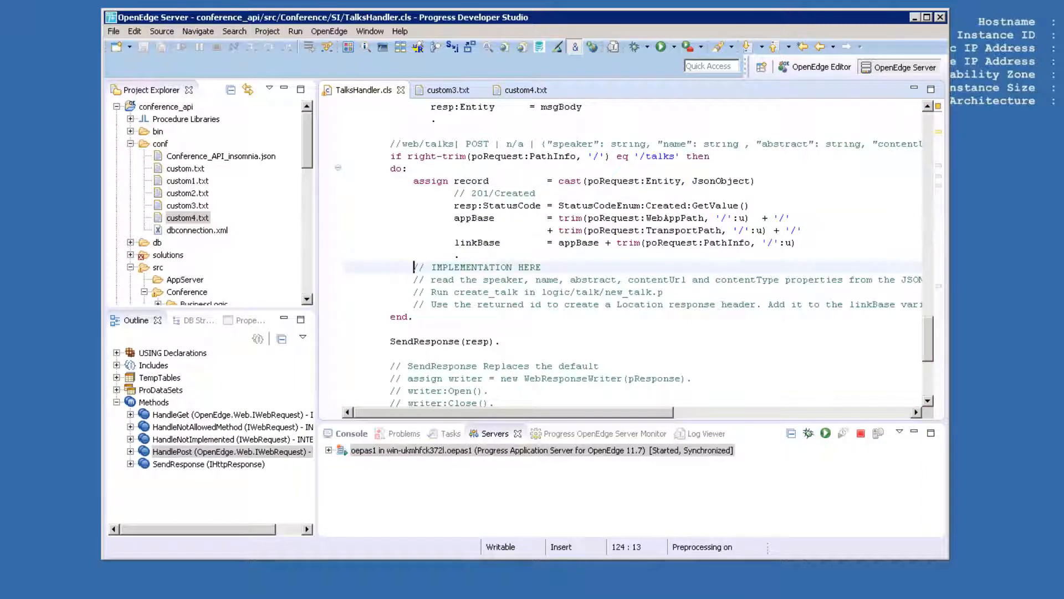
drag(414, 266, 664, 292)
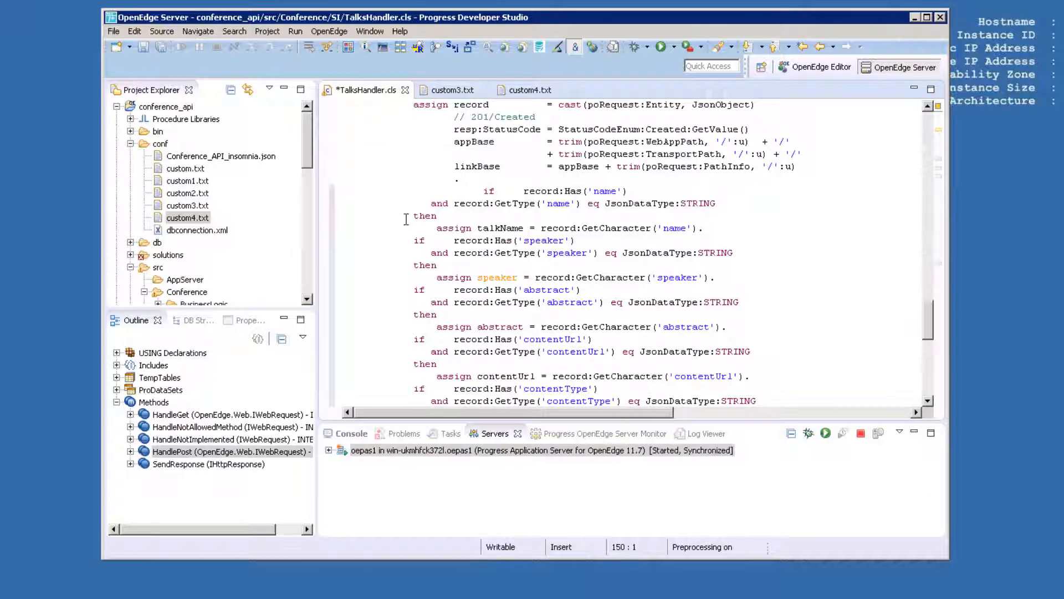
scroll(down, 3)
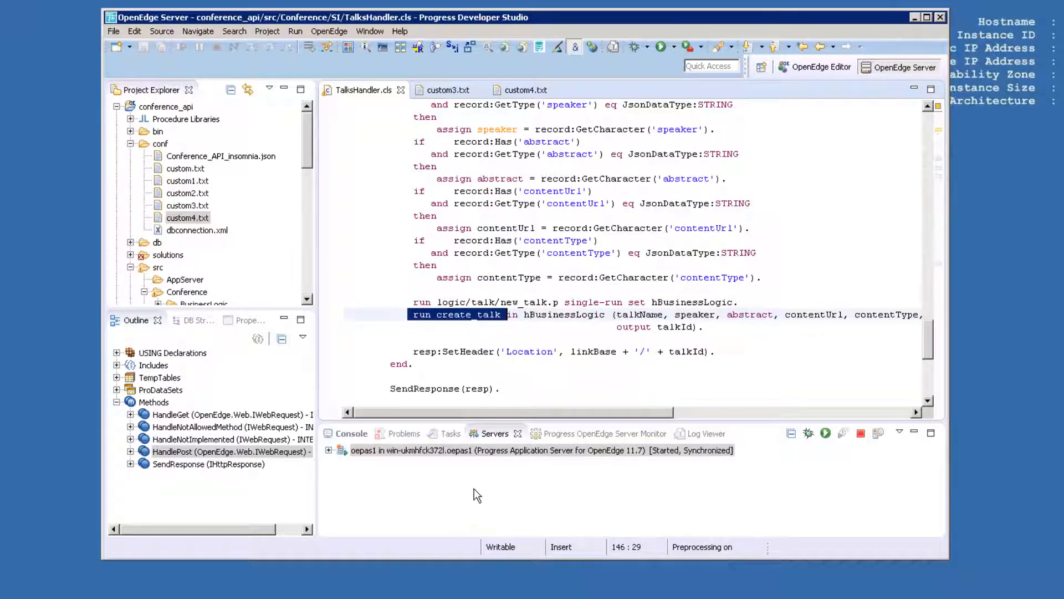
Run Check Syntax on TalksHandler.cls and dismiss the OK result.
right_click(475, 285)
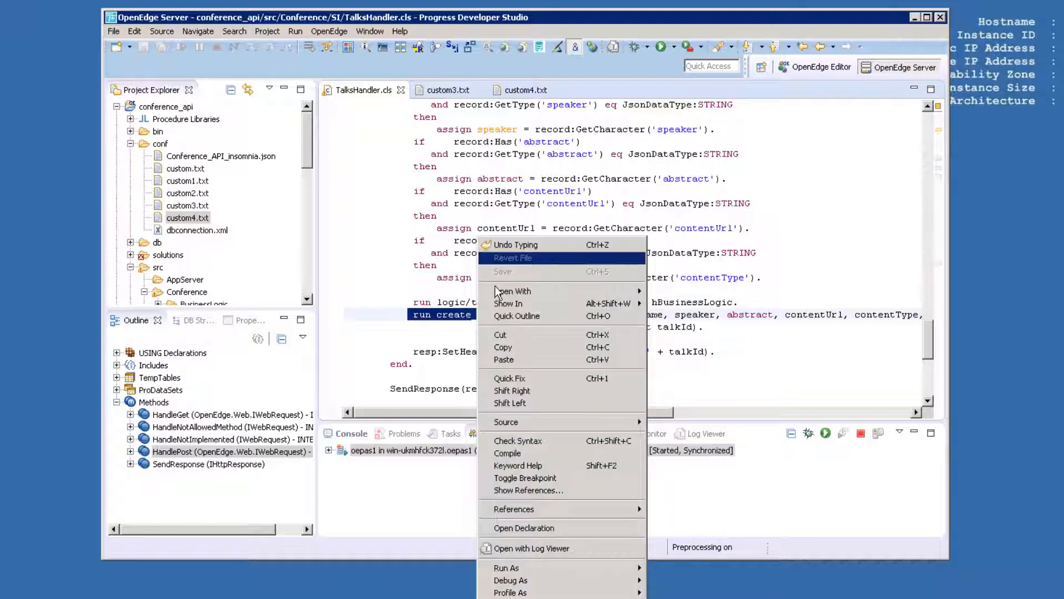
click(518, 441)
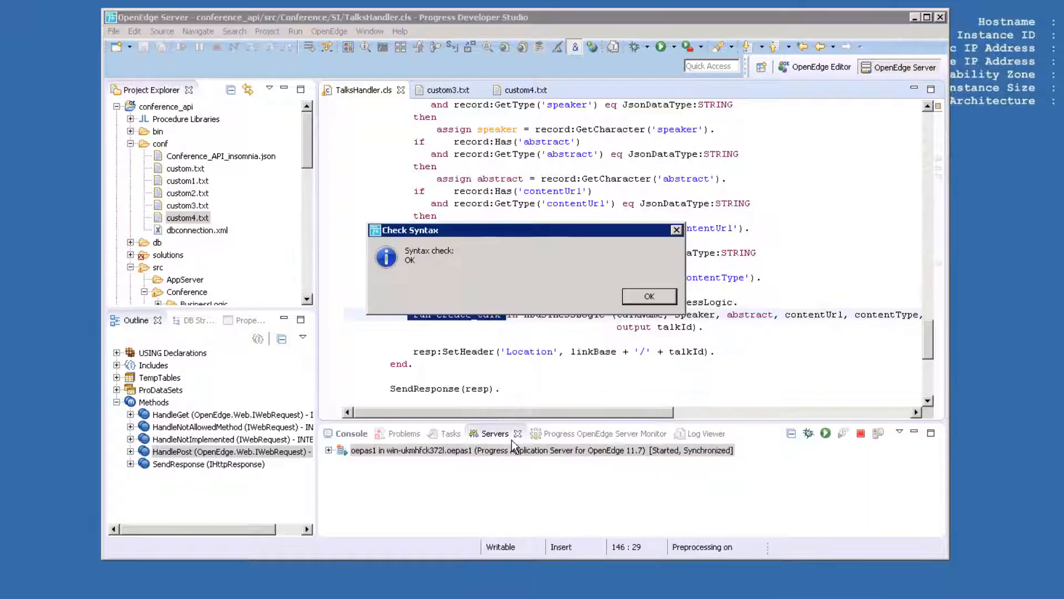
click(647, 296)
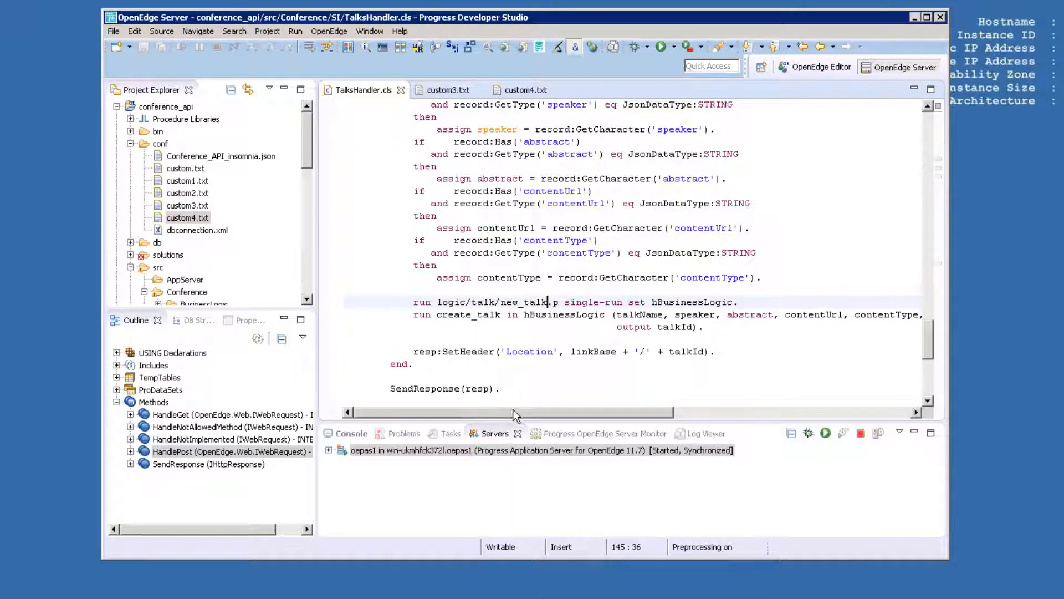
click(926, 17)
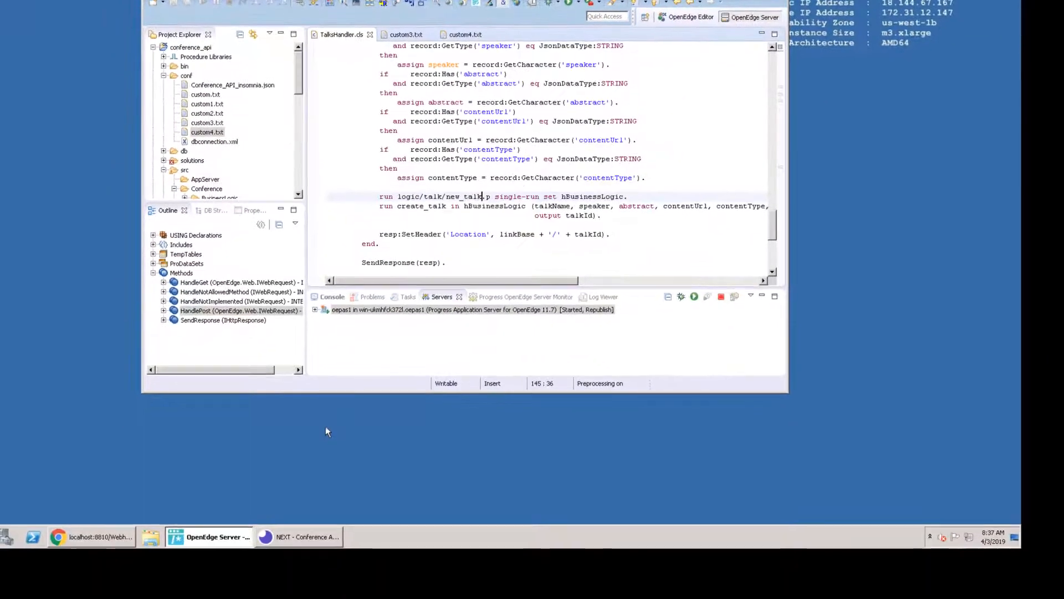
Send (WH) Create Talk named 'a super long title' and view the response headers.
click(298, 537)
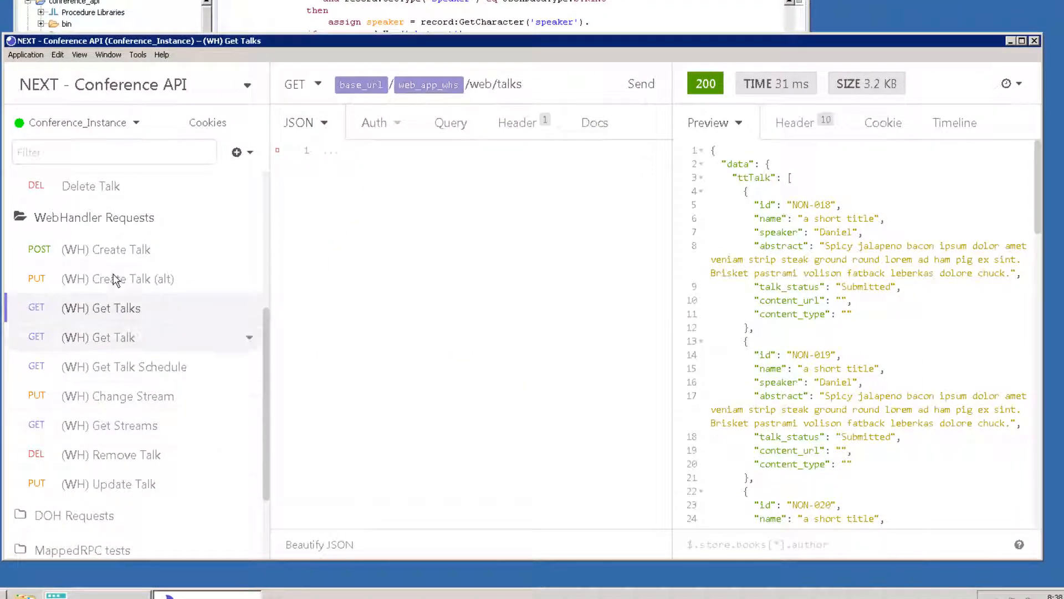
click(106, 249)
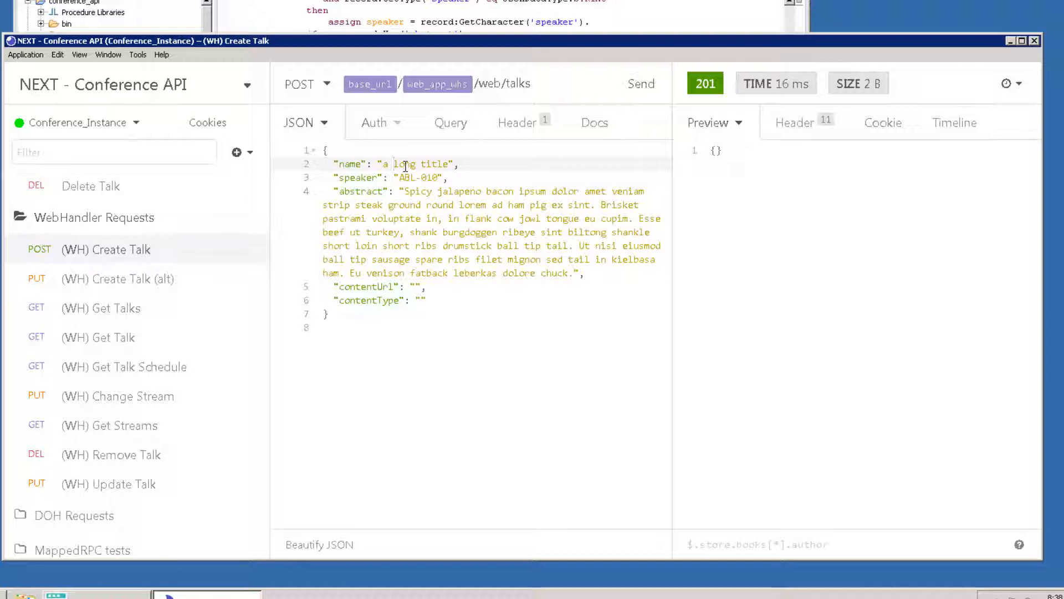
text(super)
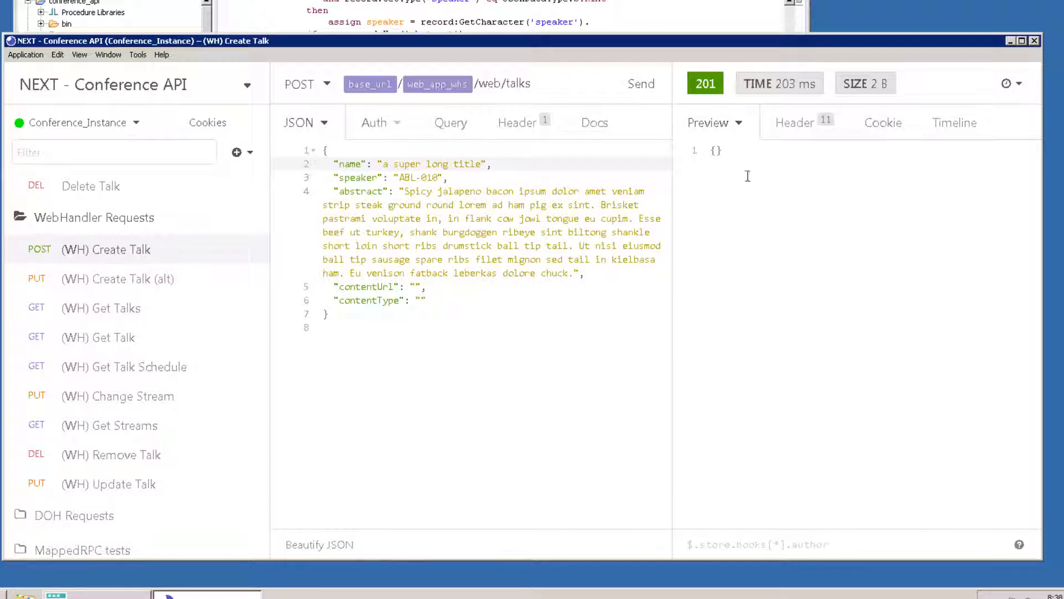
click(795, 123)
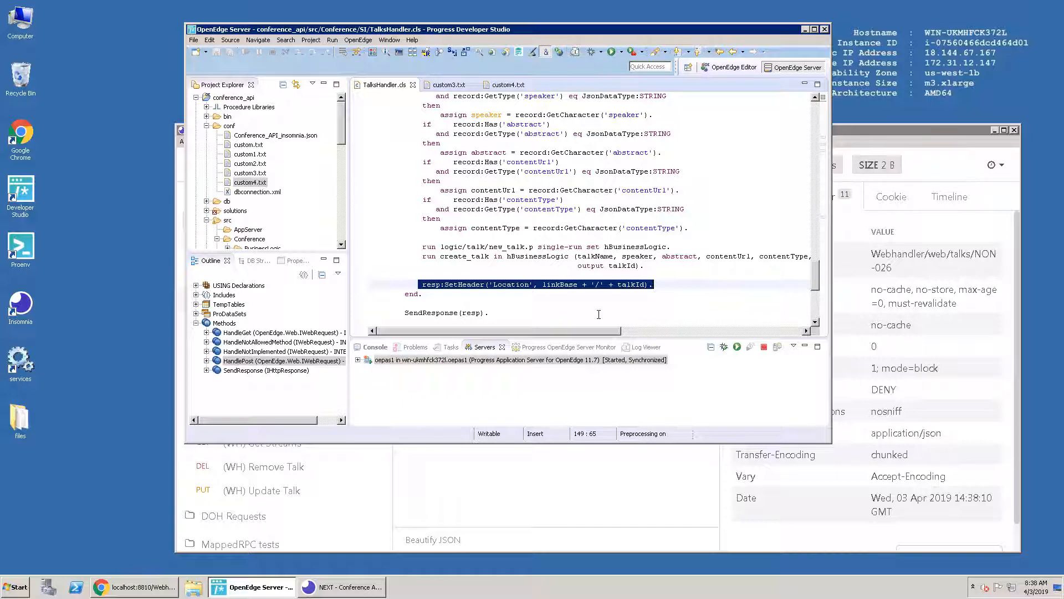
mouse_move(593, 305)
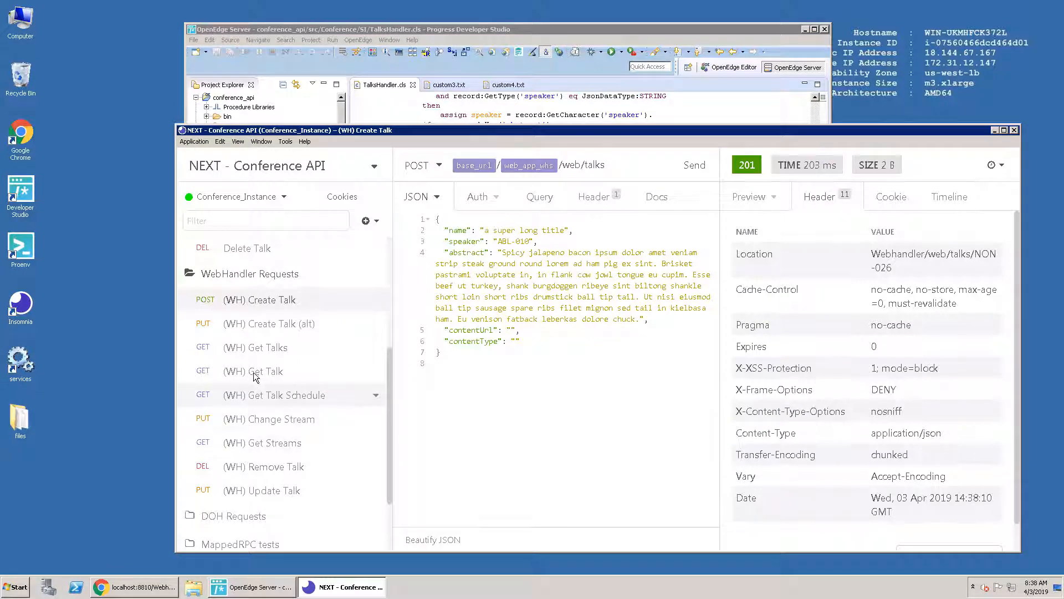
Bring up the WebHandler Summary slide recapping the talks endpoints.
click(365, 586)
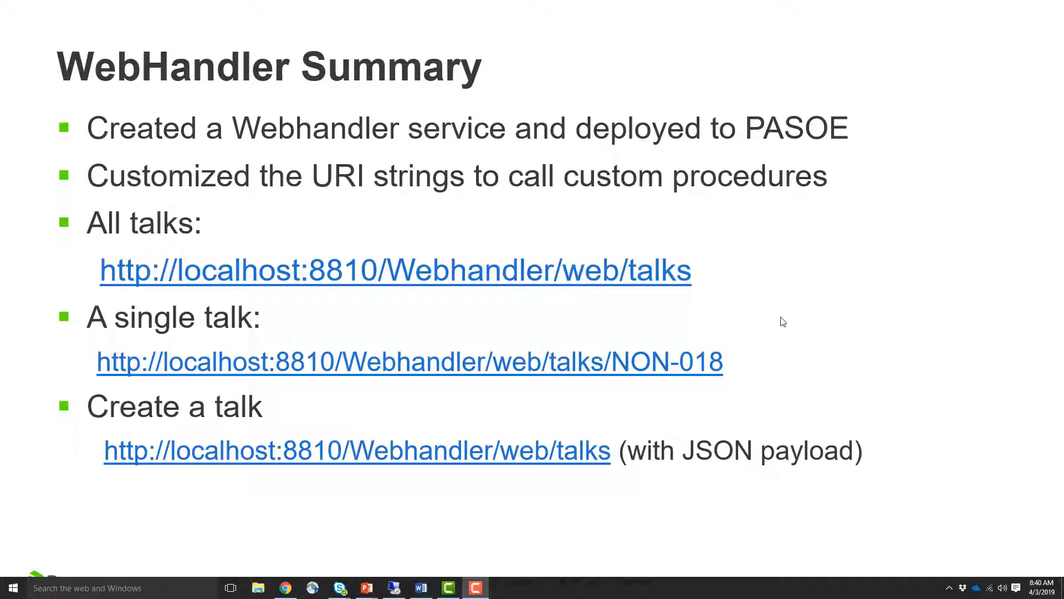